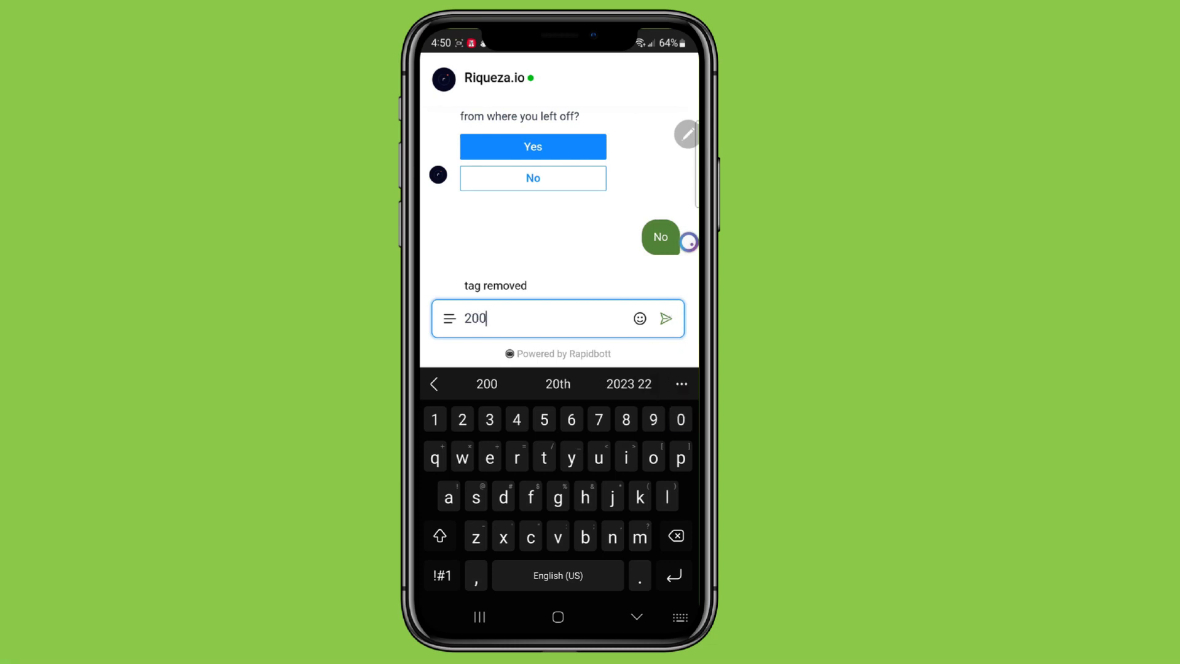
- Send 200 AUD, proceed with the transfer, verify via WhatsApp number 919, and copy the code
left_click(665, 318)
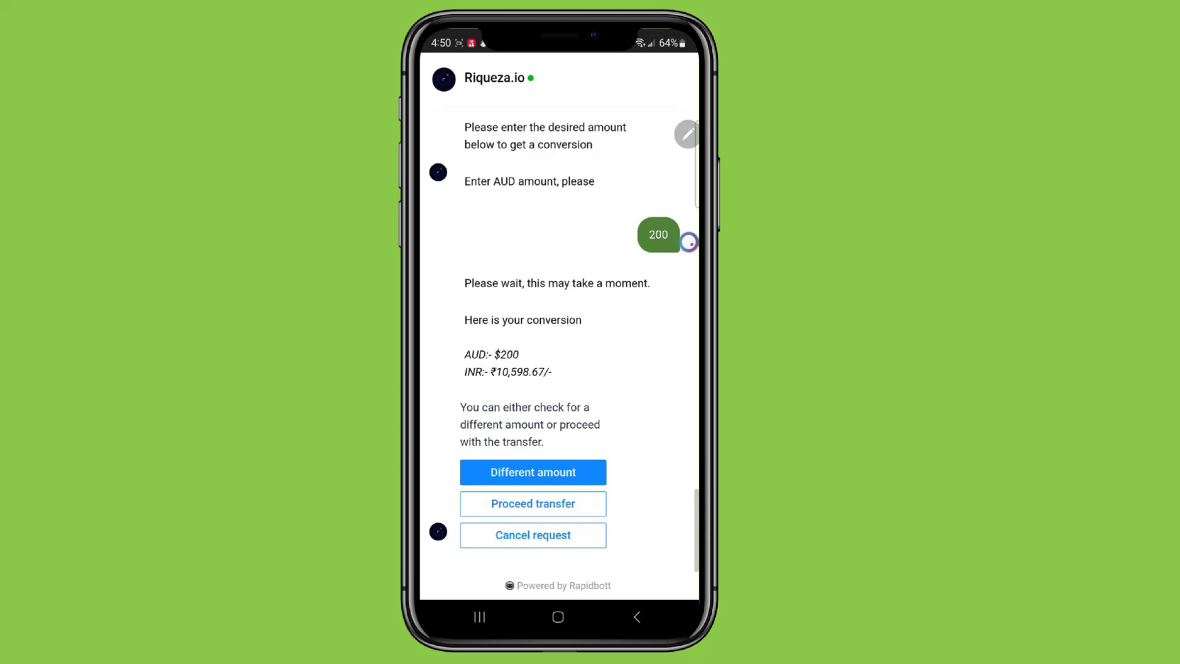
left_click(533, 503)
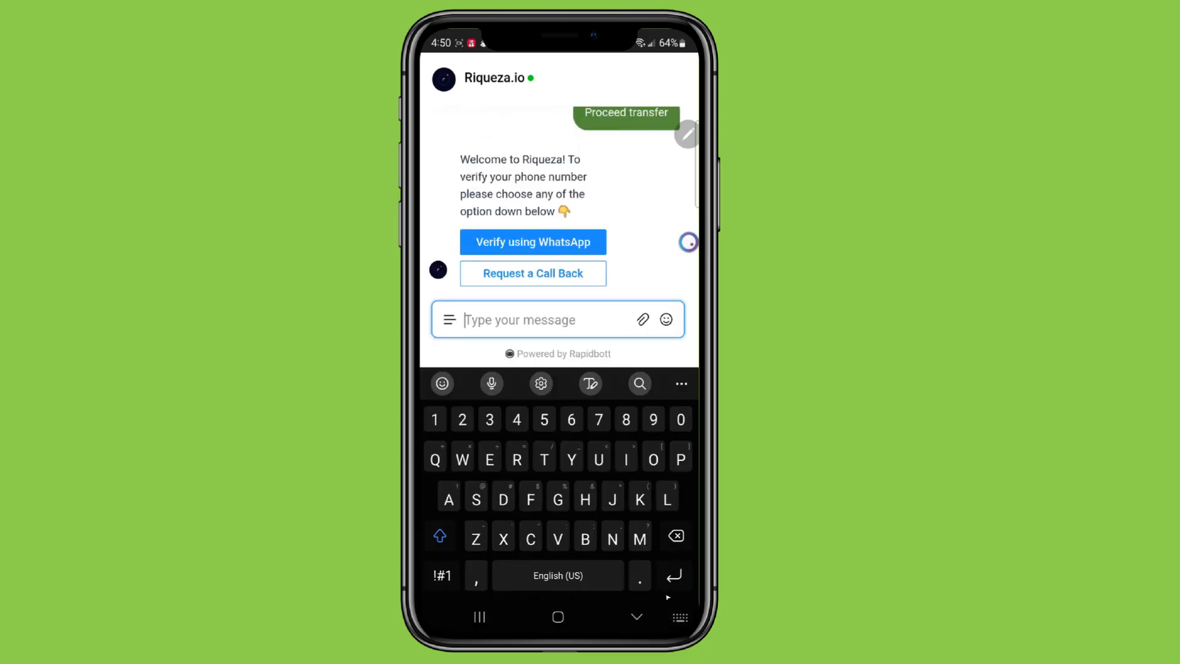
left_click(532, 242)
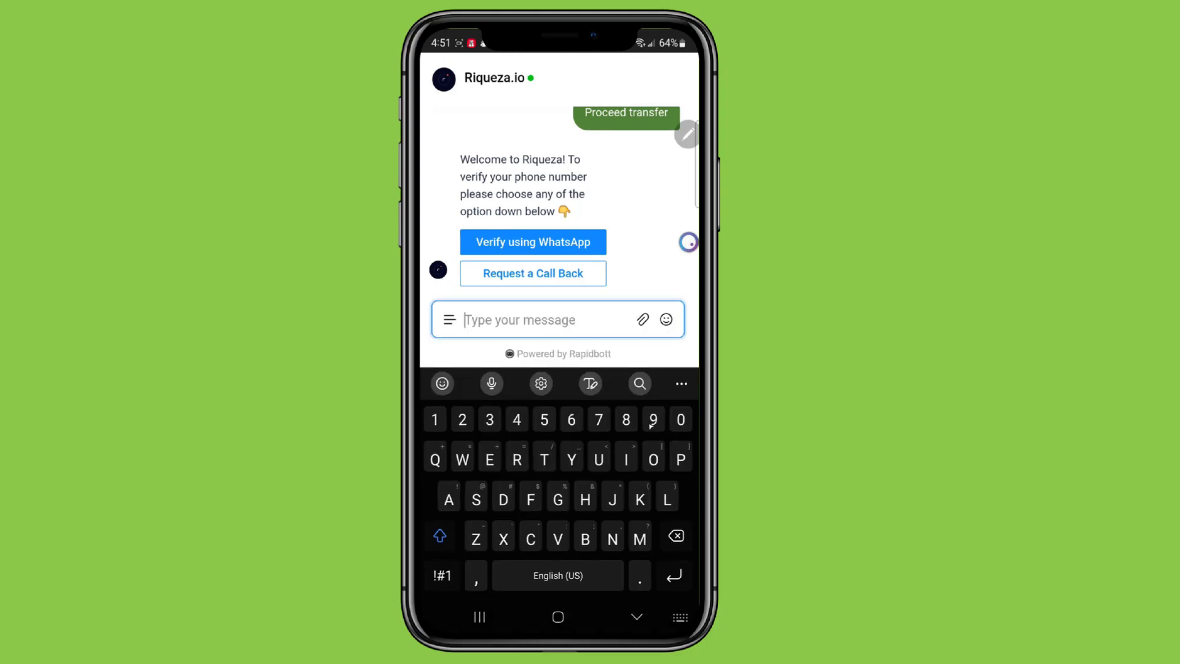
type("919")
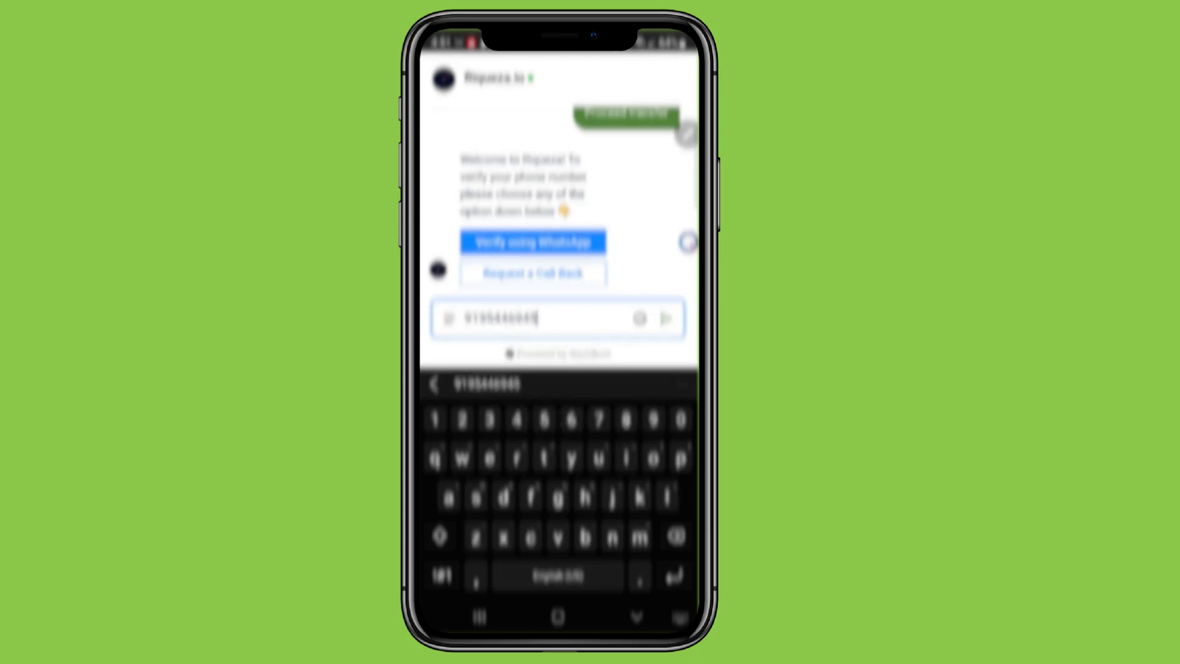
left_click(665, 318)
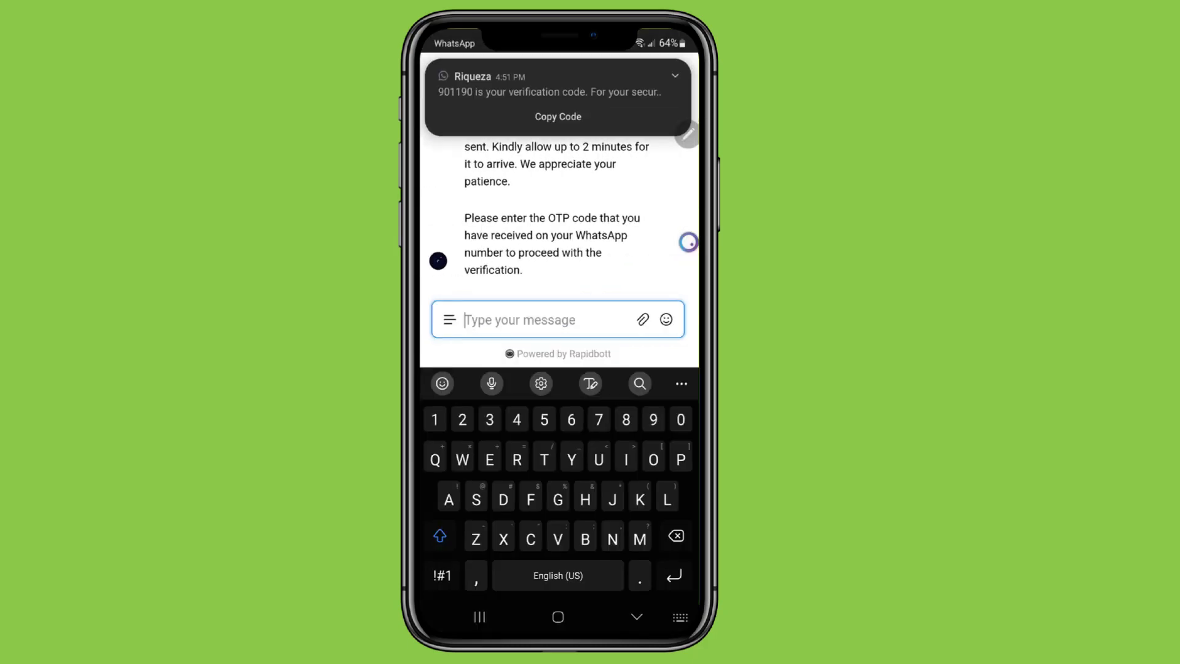
left_click(557, 117)
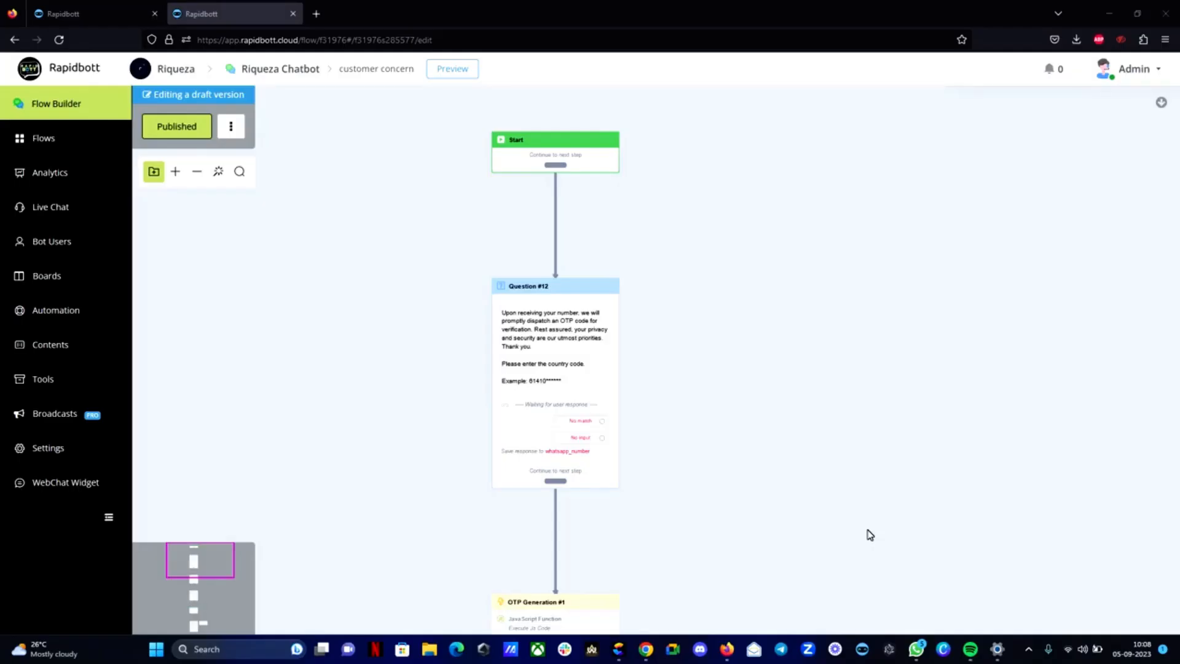
mouse_move(905, 324)
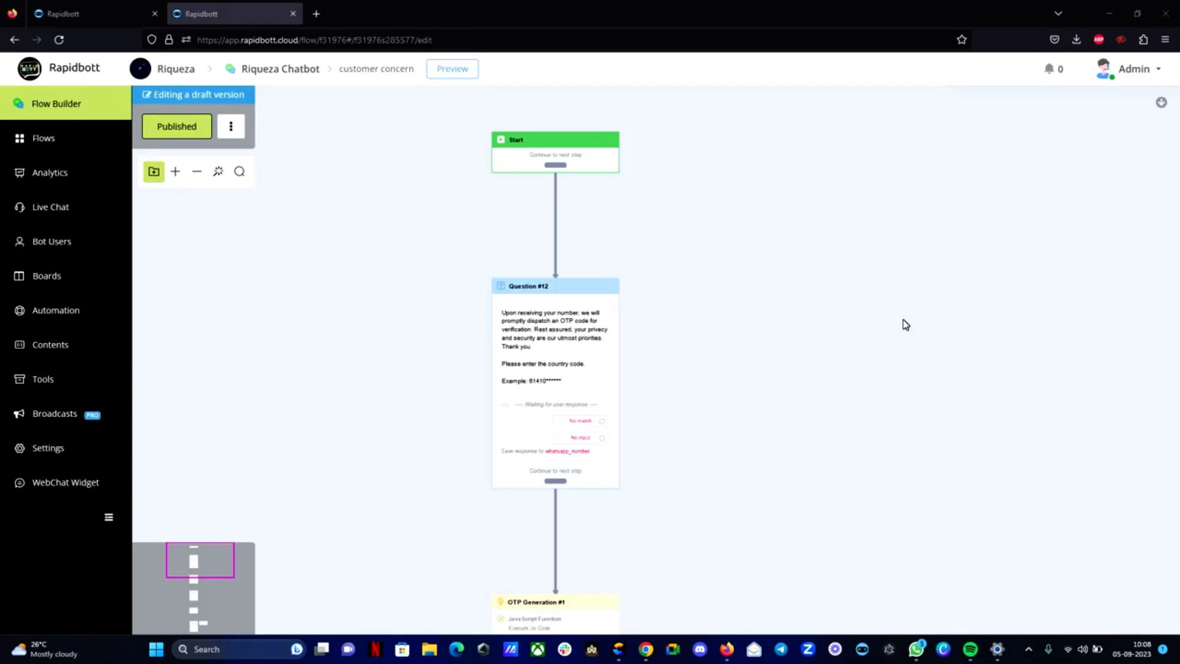
mouse_move(901, 384)
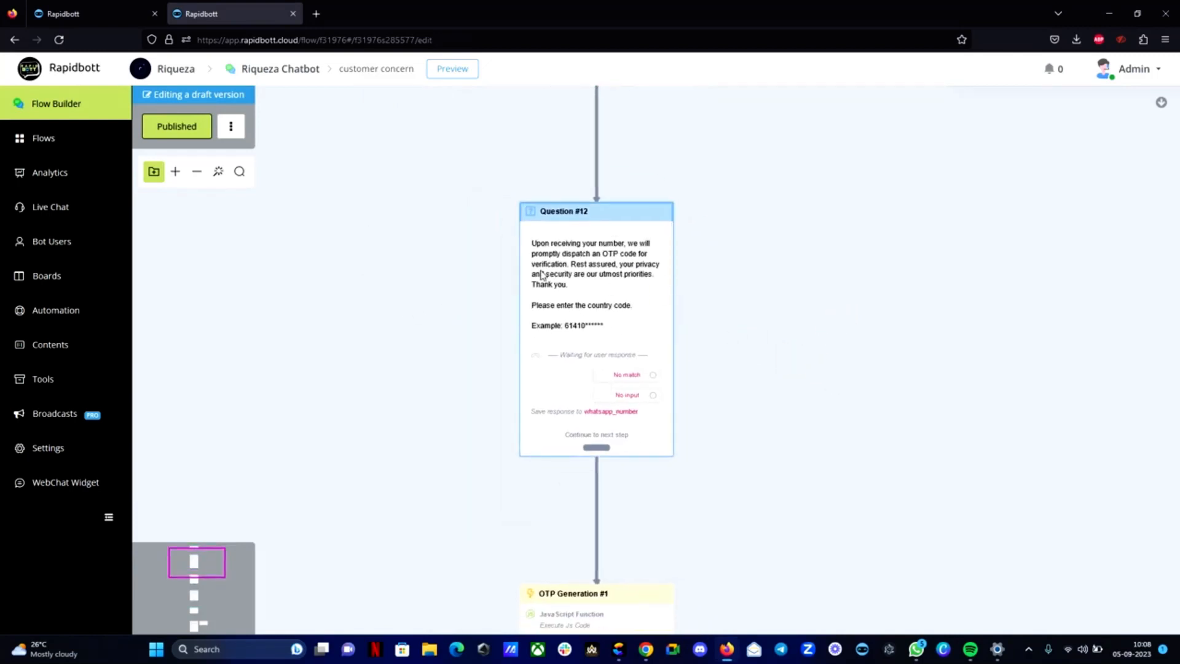
- View Question #12, then open OTP Generation #1's JavaScript function and WhatsApp notification actions
left_click(594, 211)
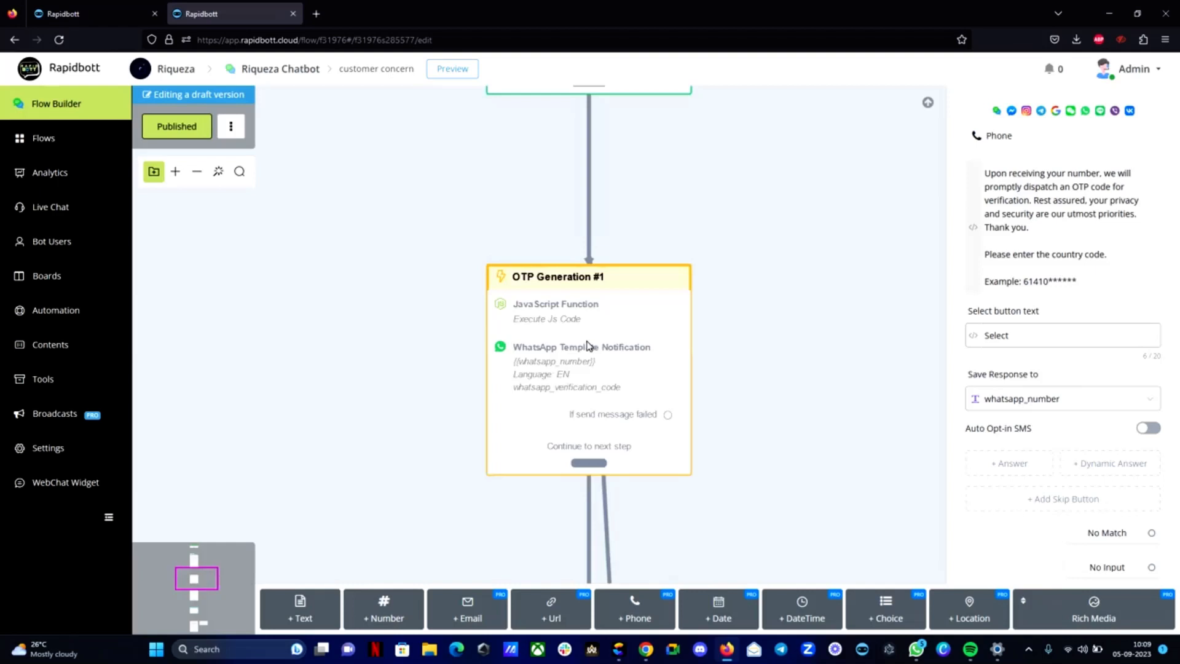
left_click(589, 276)
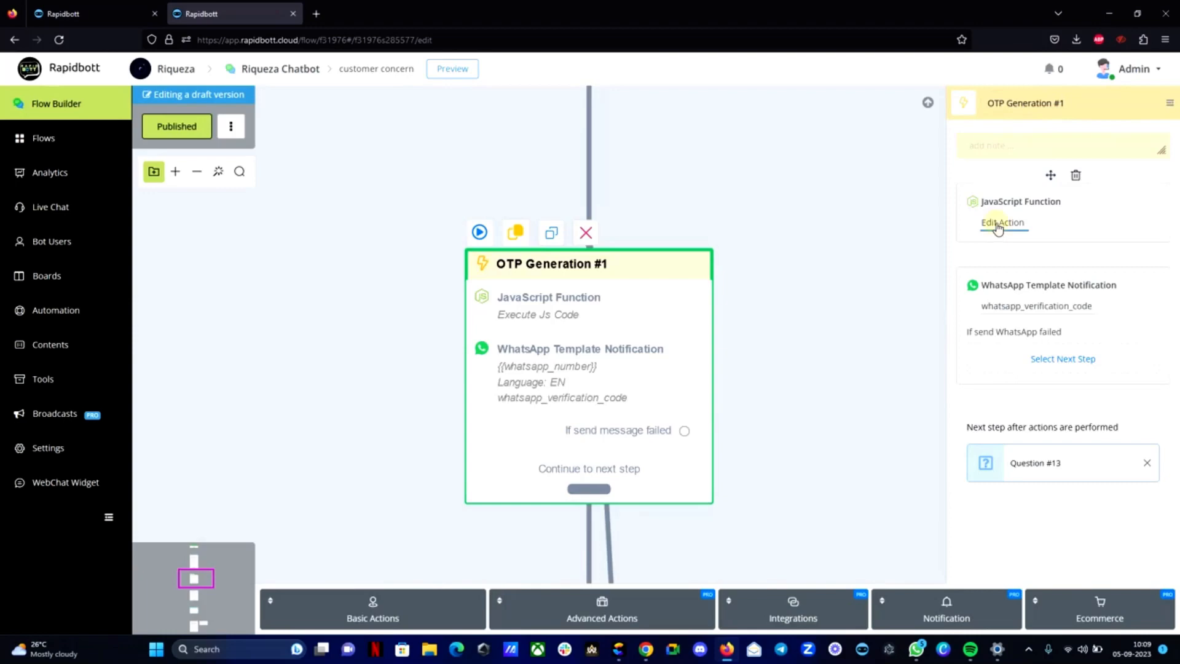
left_click(1001, 223)
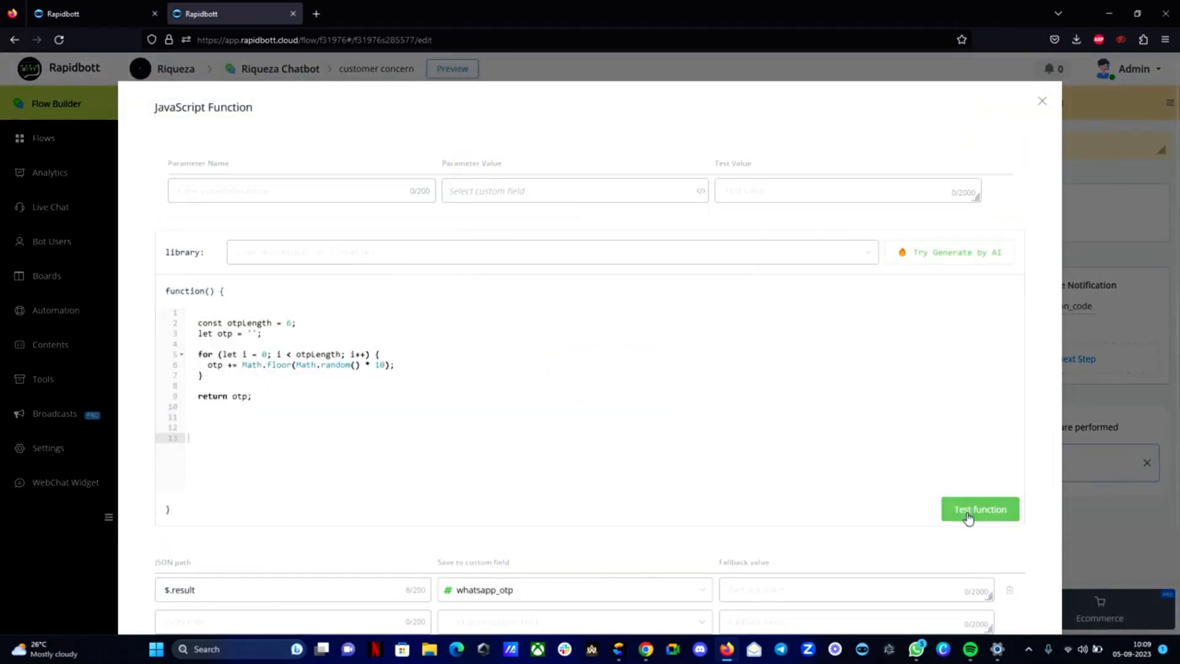
left_click(979, 509)
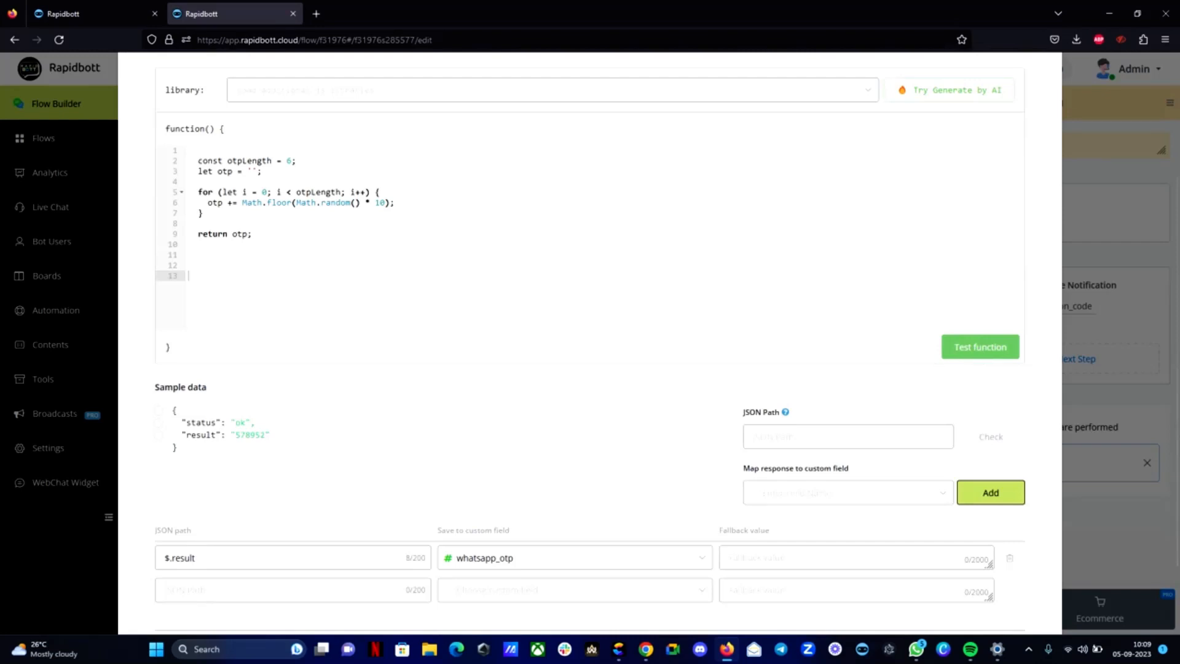
left_click(980, 347)
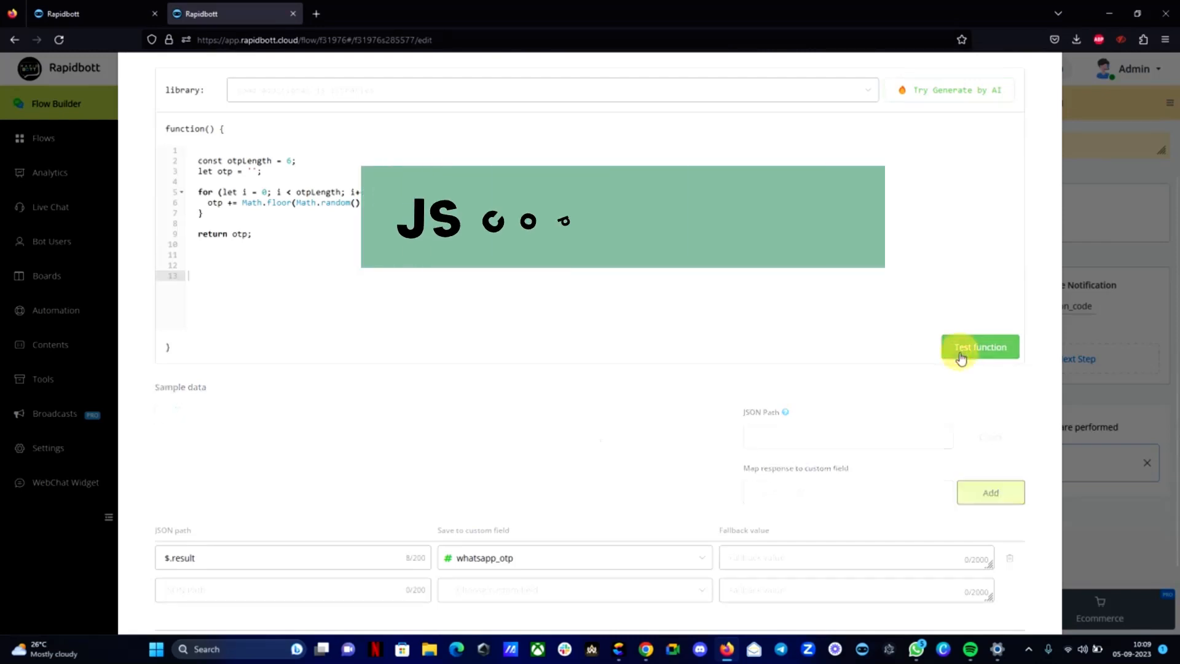
left_click(979, 347)
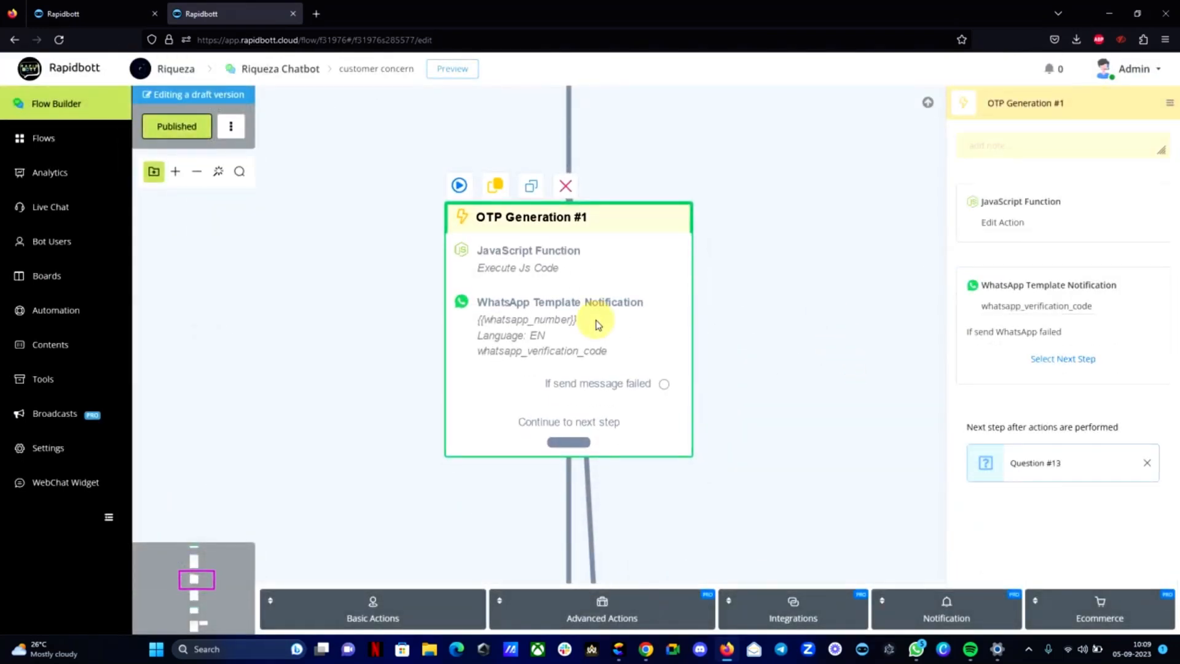
mouse_move(597, 326)
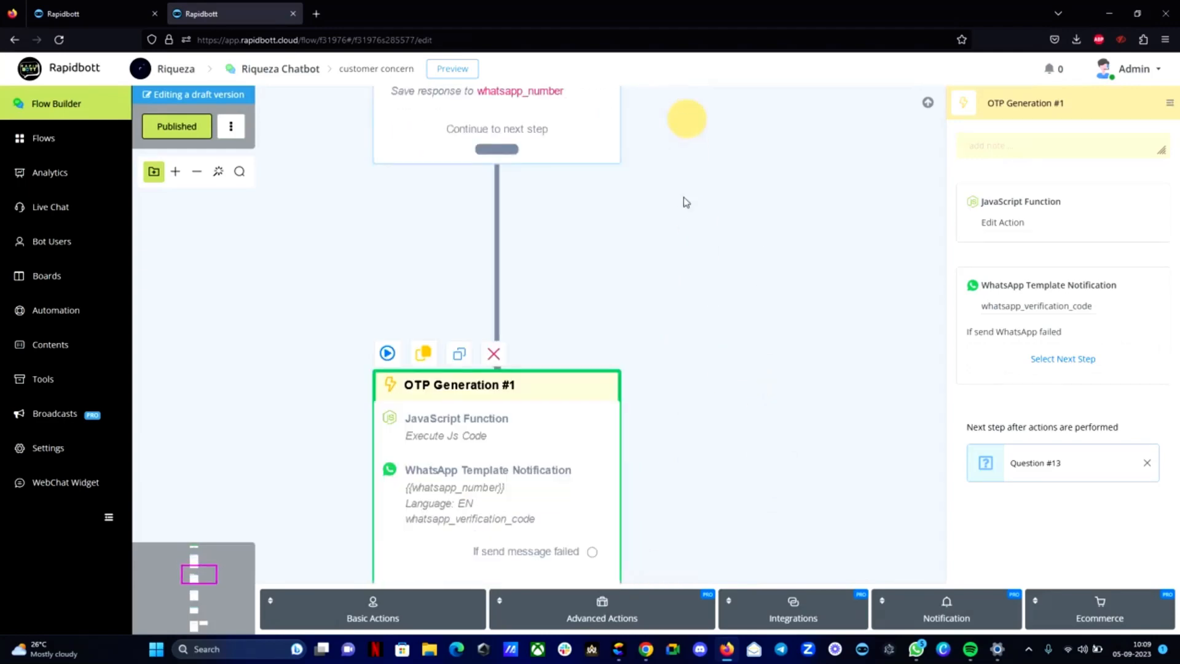
left_click(488, 470)
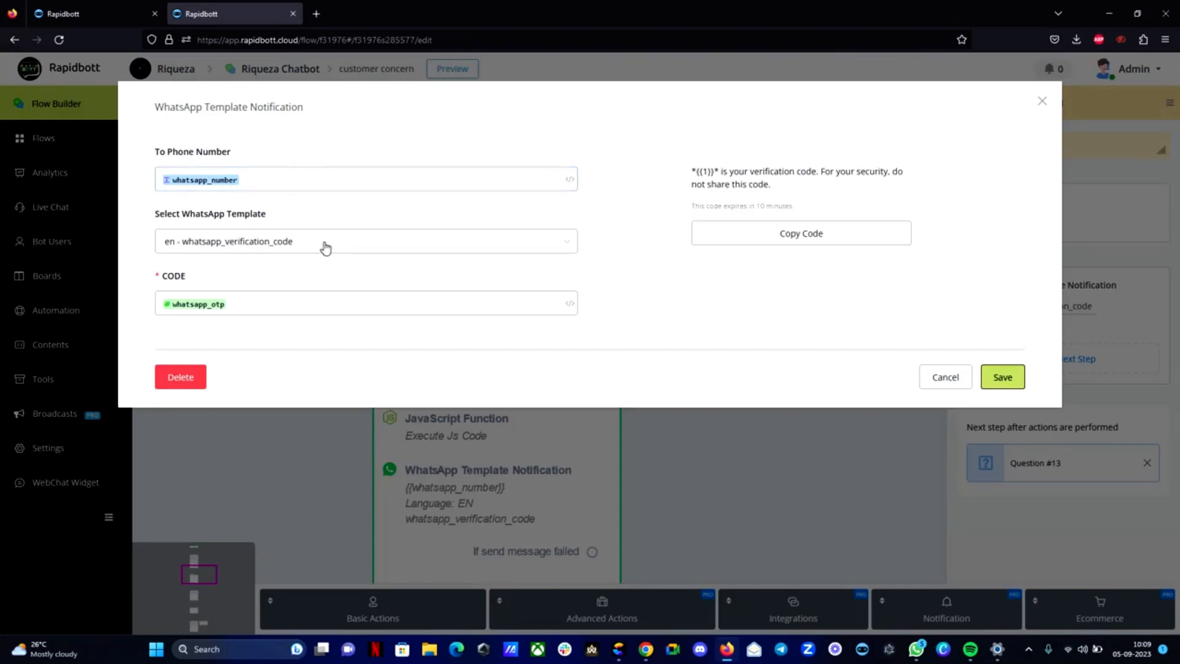
left_click(365, 179)
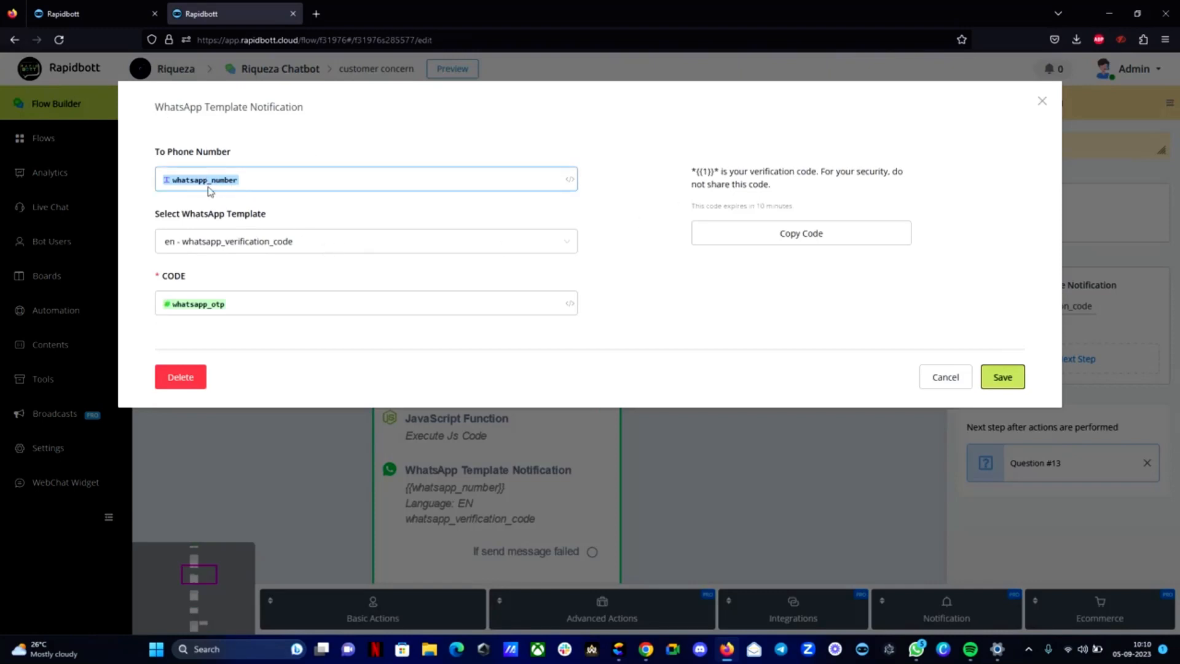
left_click(365, 303)
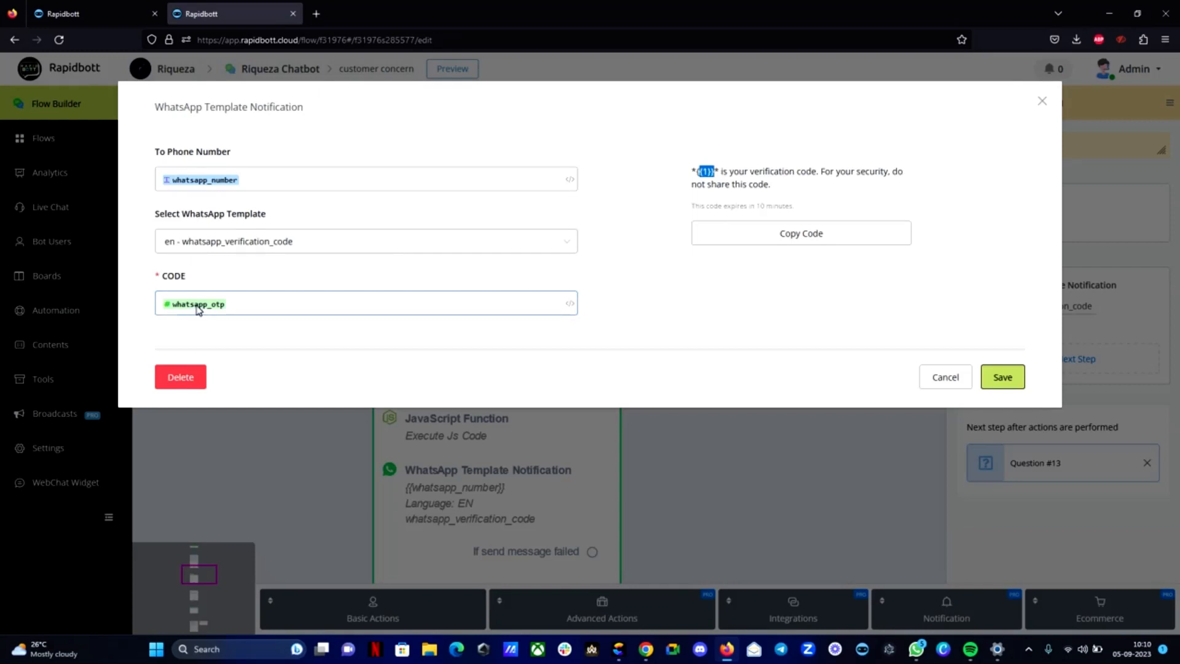
mouse_move(821, 184)
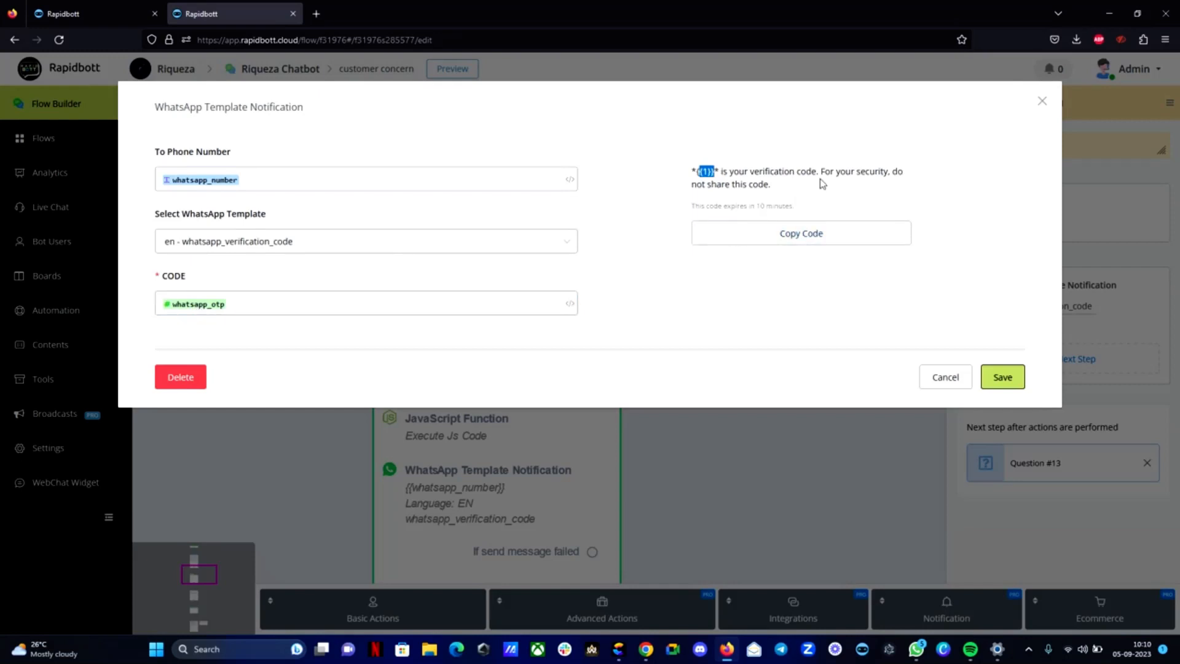
mouse_move(944, 380)
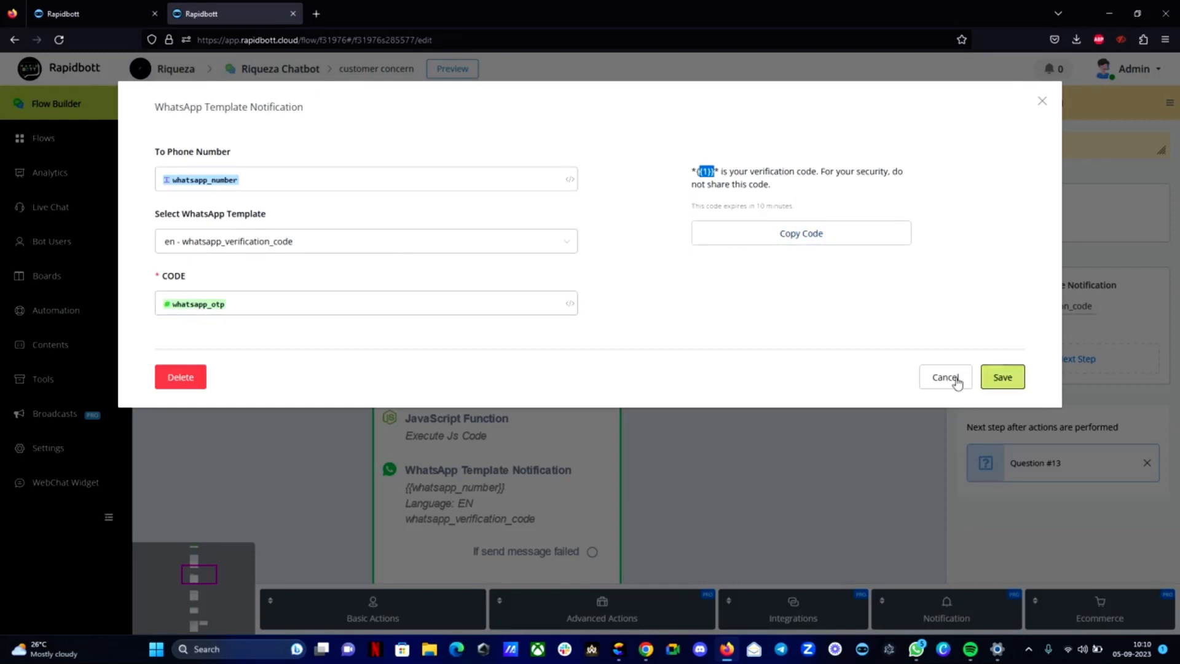
left_click(945, 377)
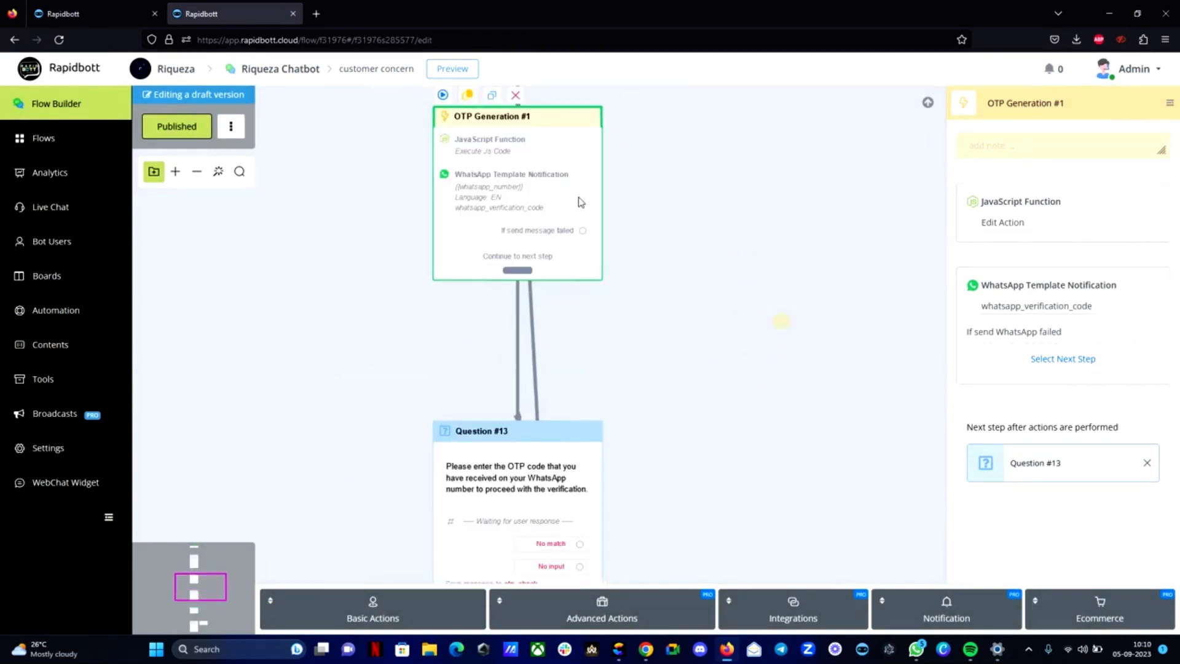
- Inspect Question #13 saving the reply to otp_check, then Condition #13 comparing it with whatsapp_otp
scroll("down", 3)
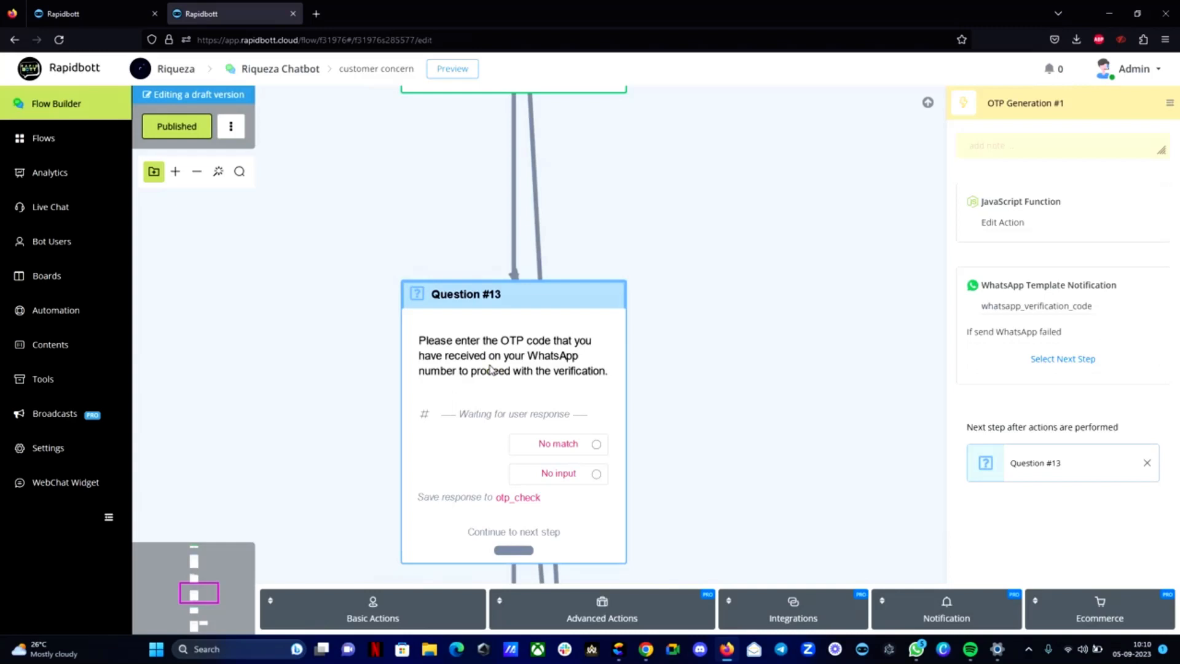
left_click(513, 293)
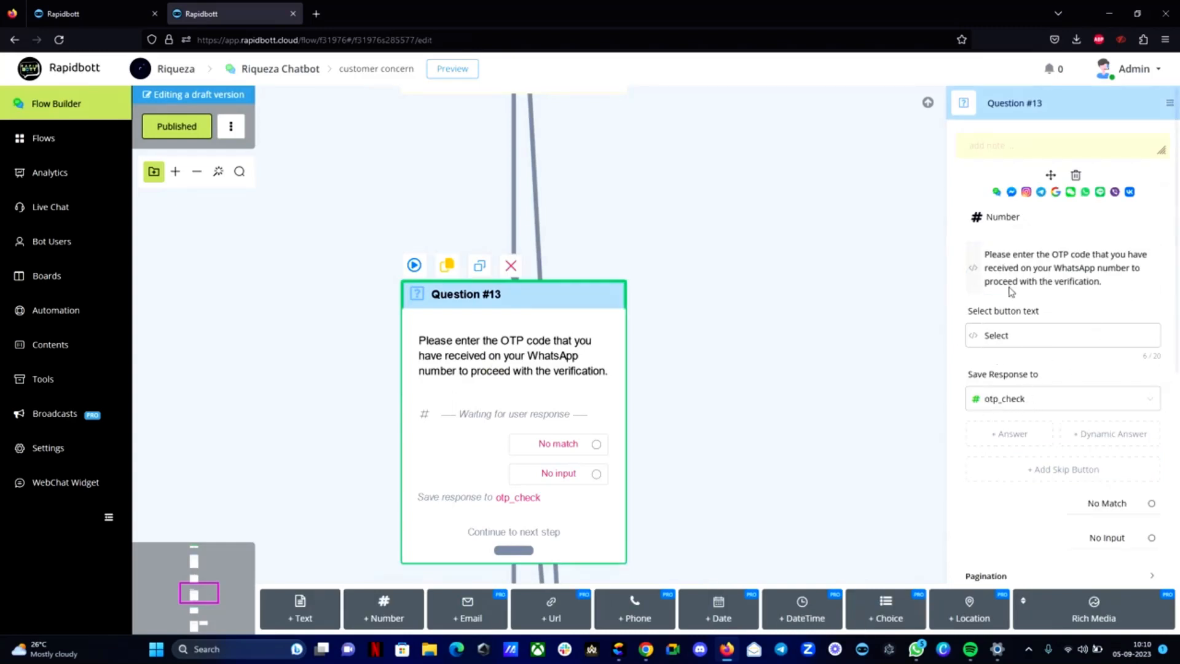
left_click(1062, 267)
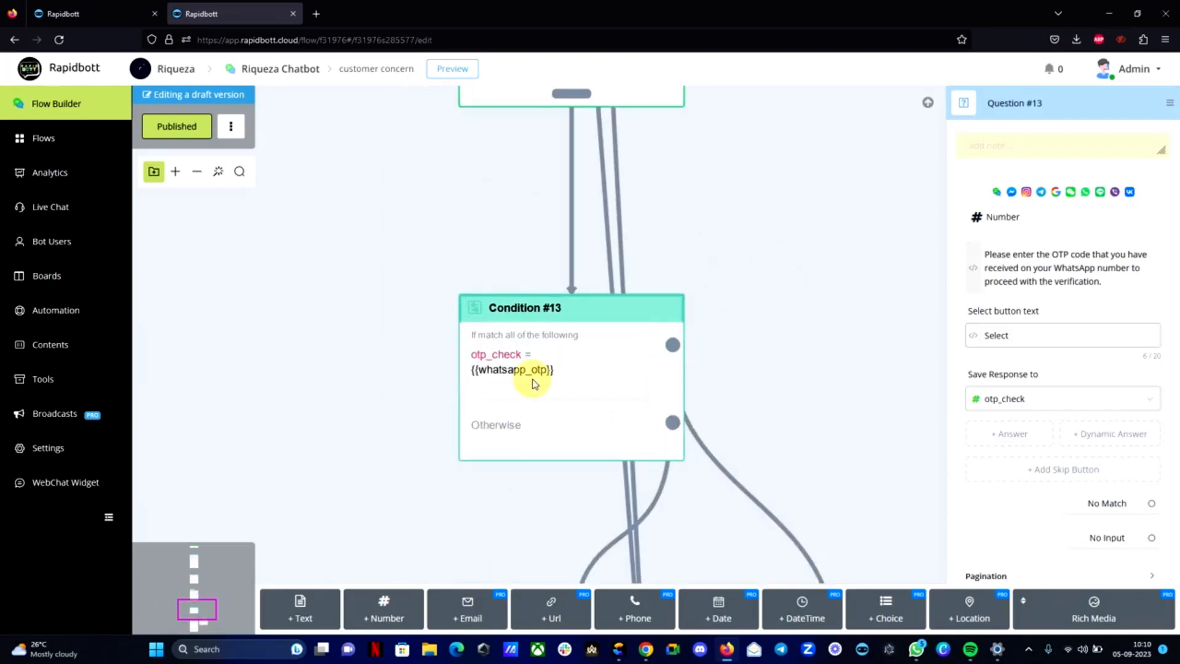
left_click(572, 308)
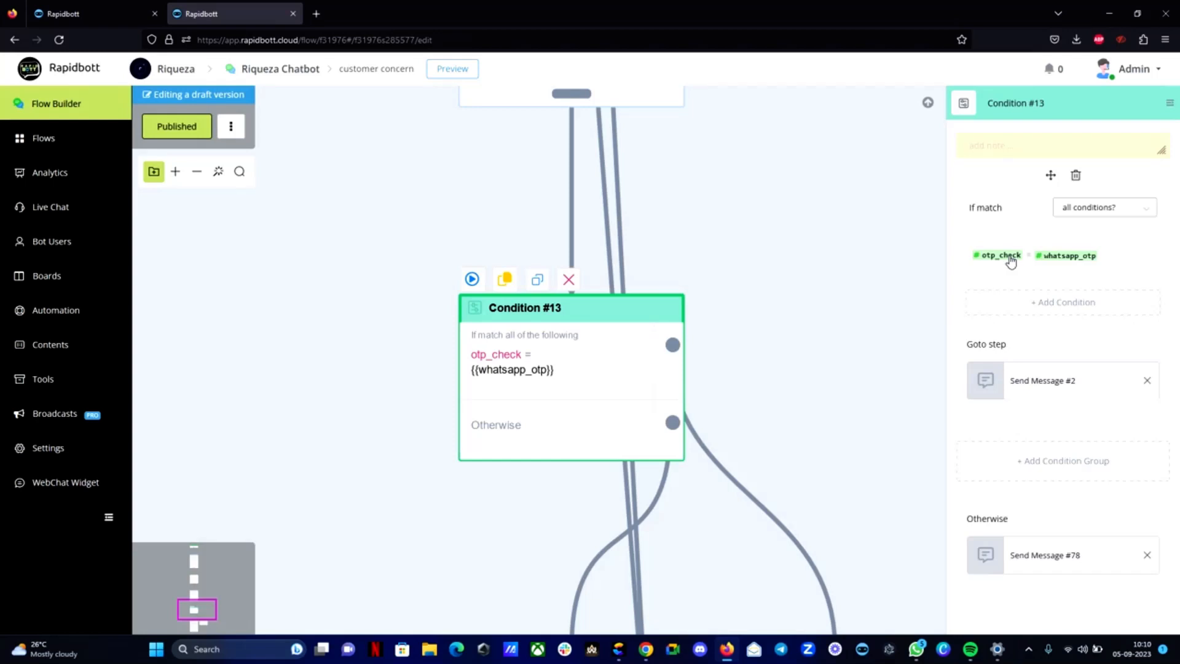
mouse_move(1067, 257)
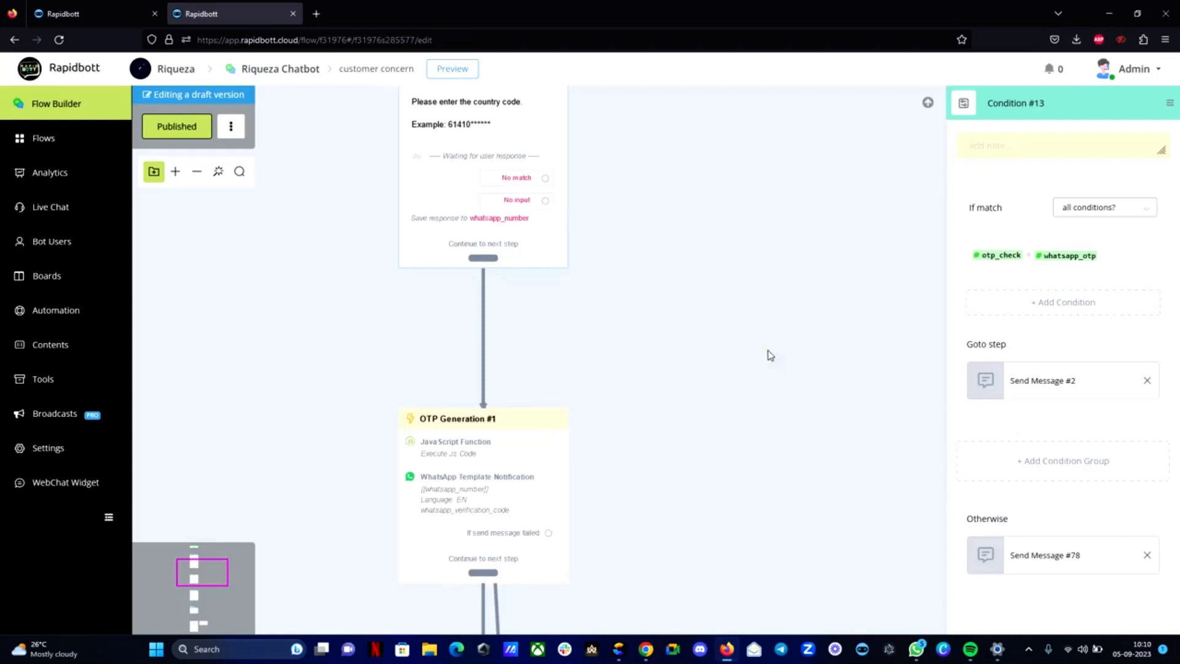
scroll("down", 3)
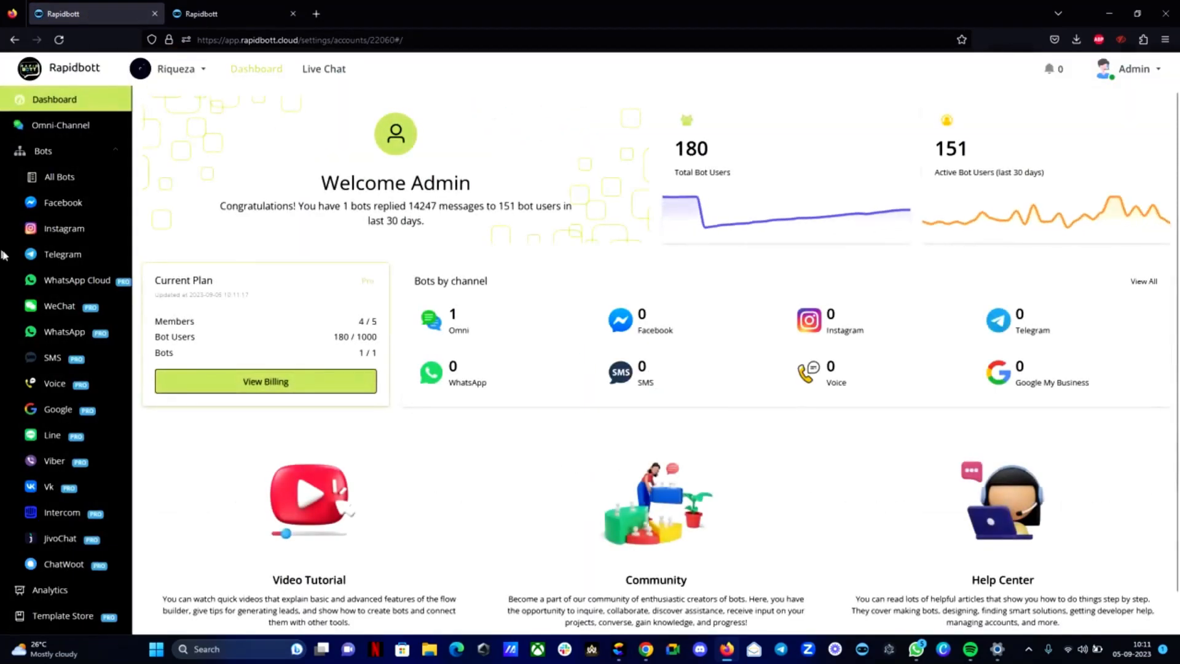
- Review the WhatsApp Cloud channel's two active numbers, then open the Riqueza Chatbot's Main Flow
left_click(64, 332)
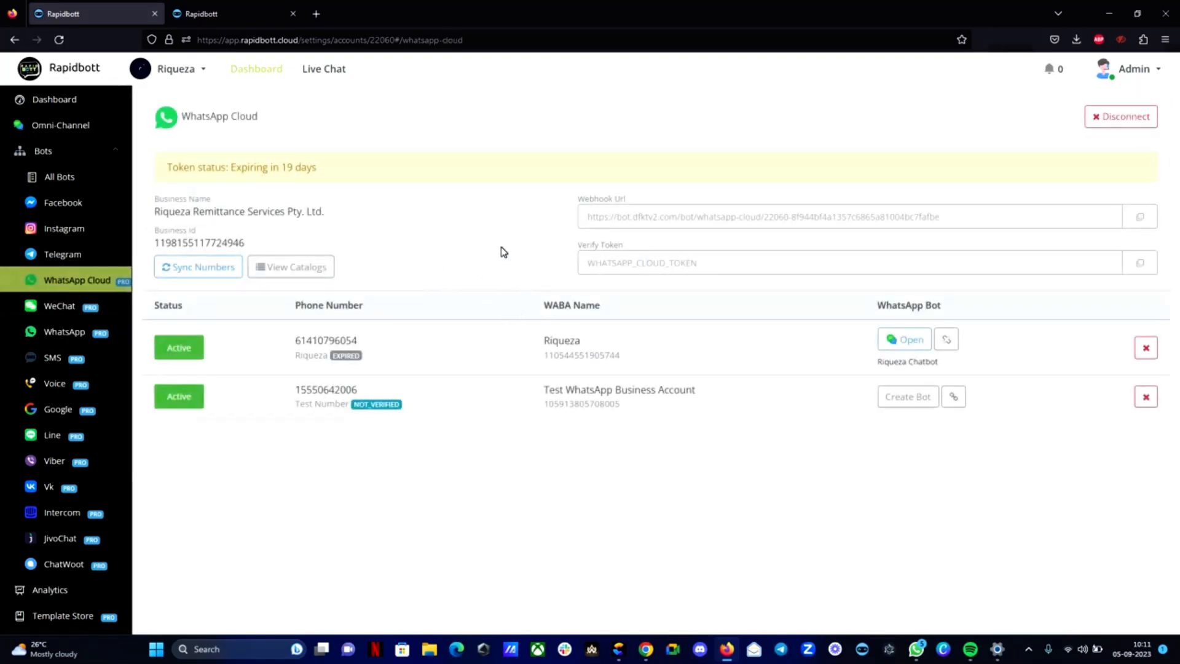
mouse_move(442, 349)
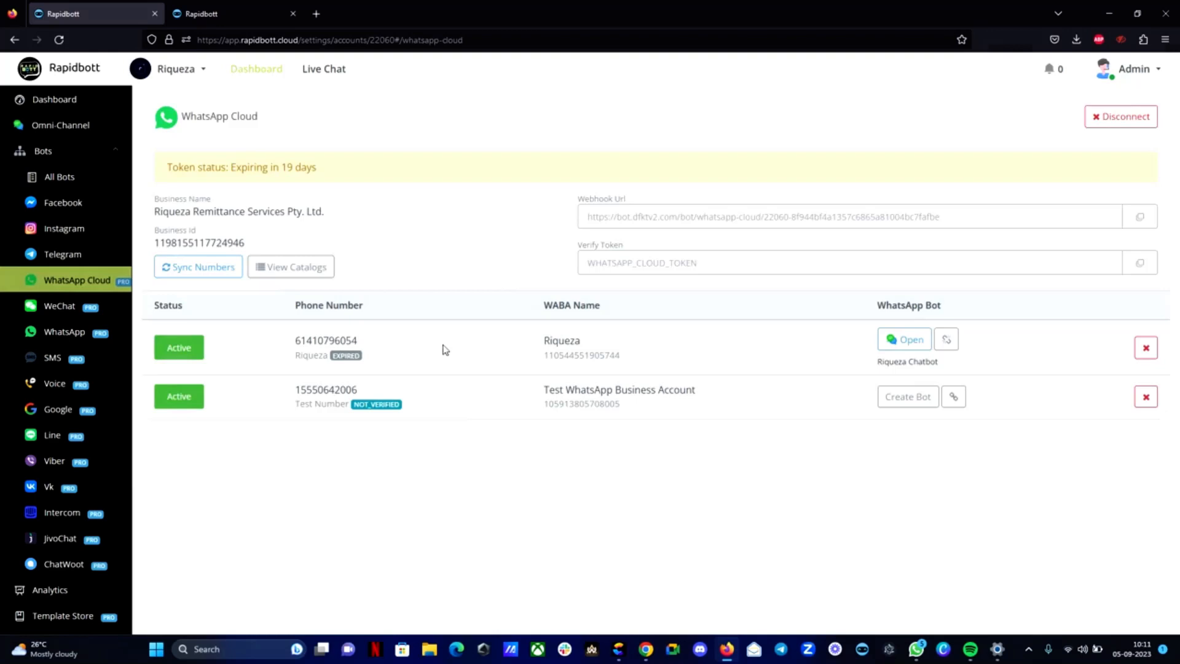
mouse_move(904, 339)
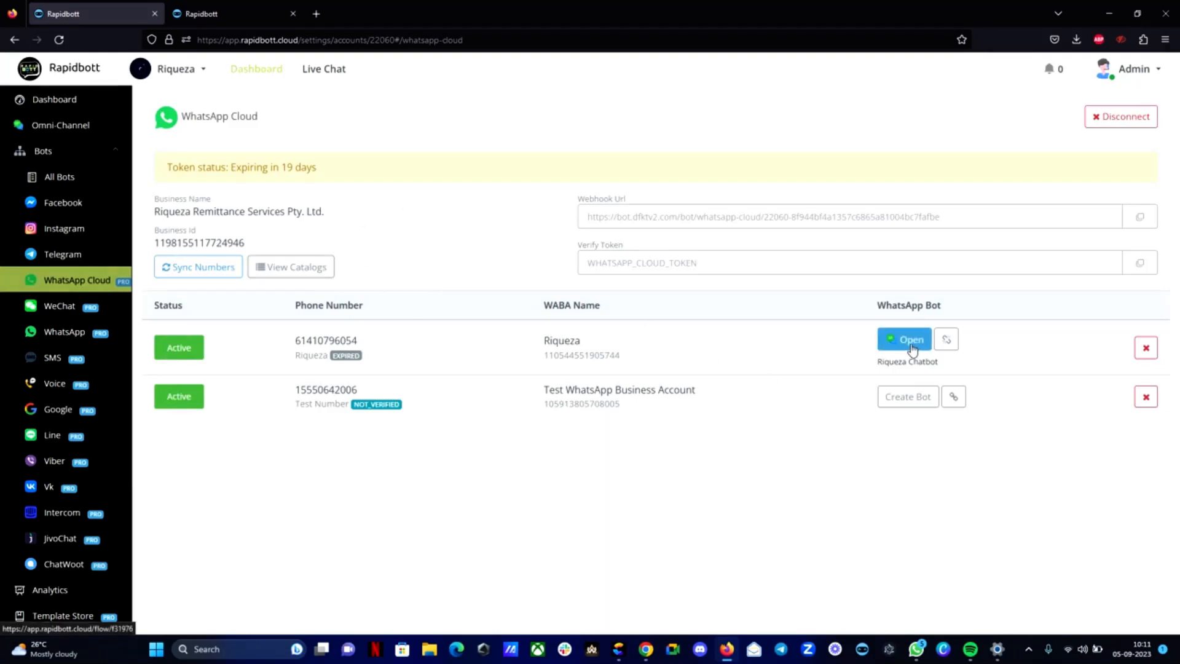
left_click(902, 339)
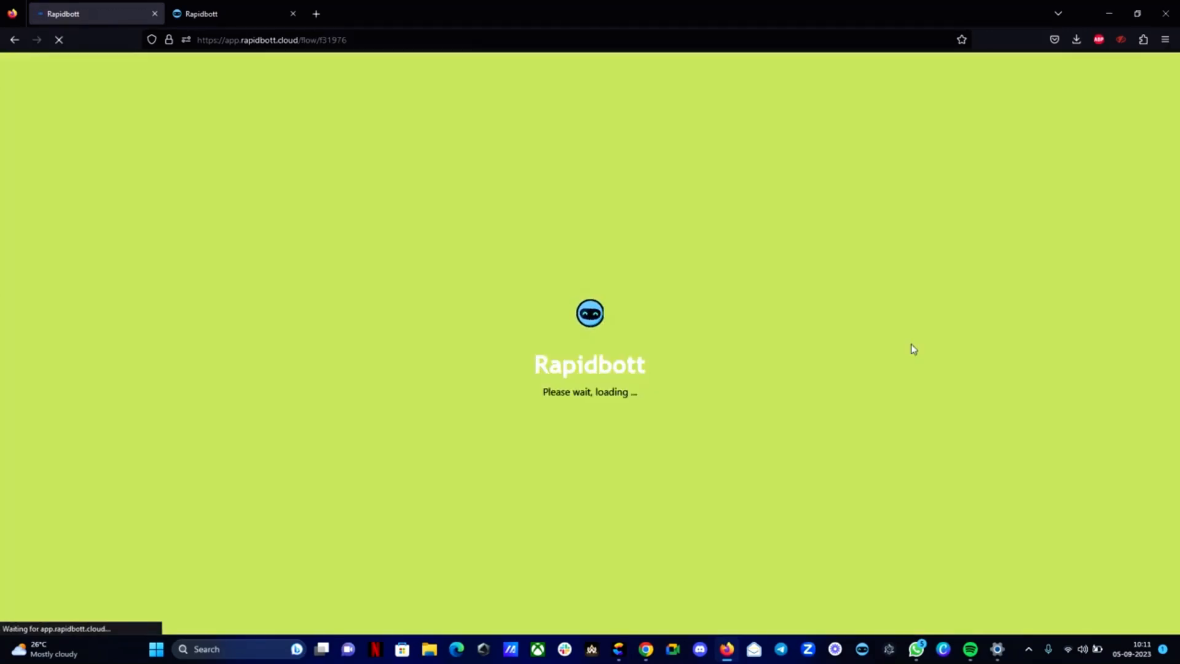
mouse_move(497, 259)
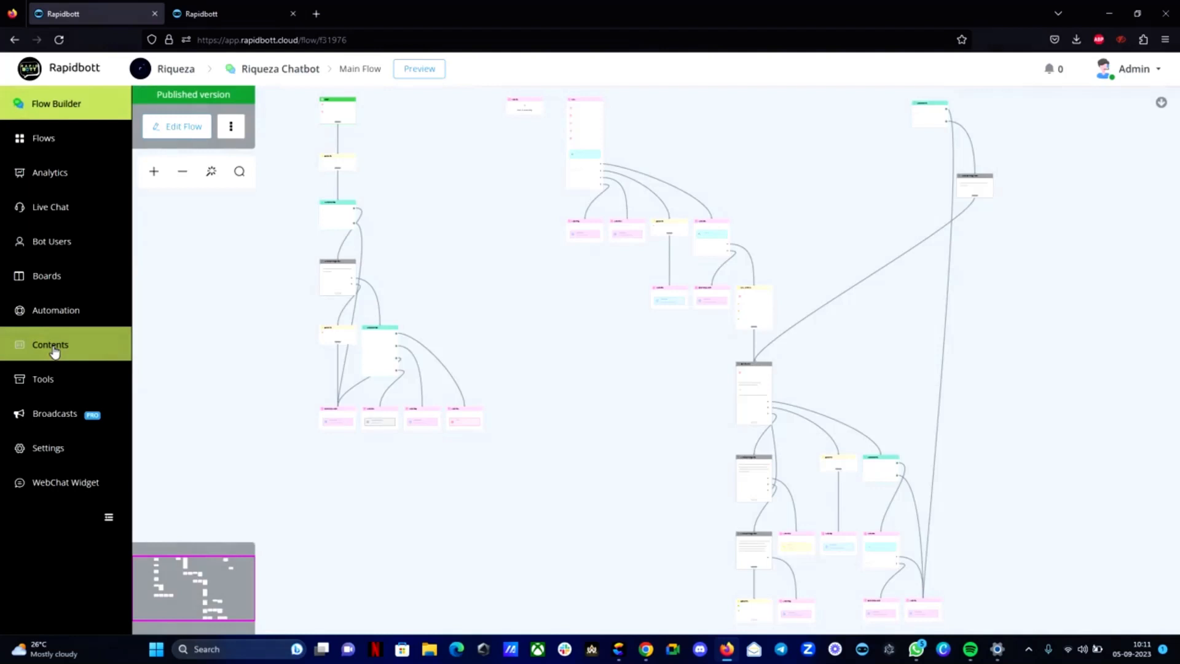
- Go to Contents > Message Templates and start a new WhatsApp template
left_click(50, 345)
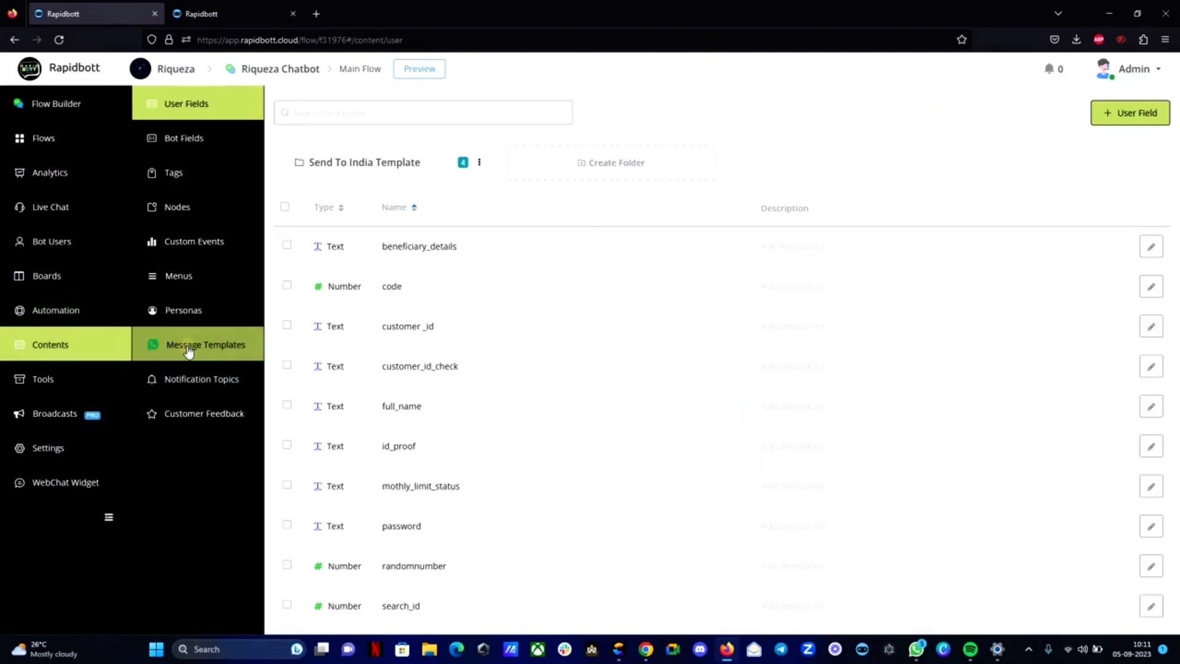
left_click(204, 345)
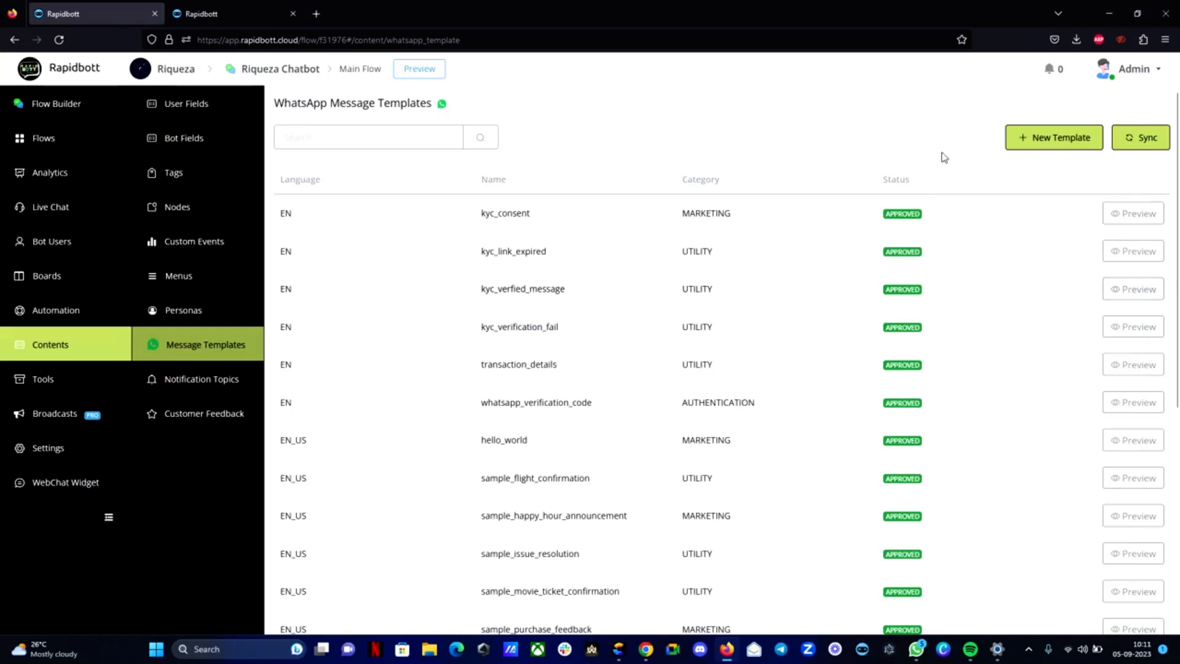
mouse_move(1054, 137)
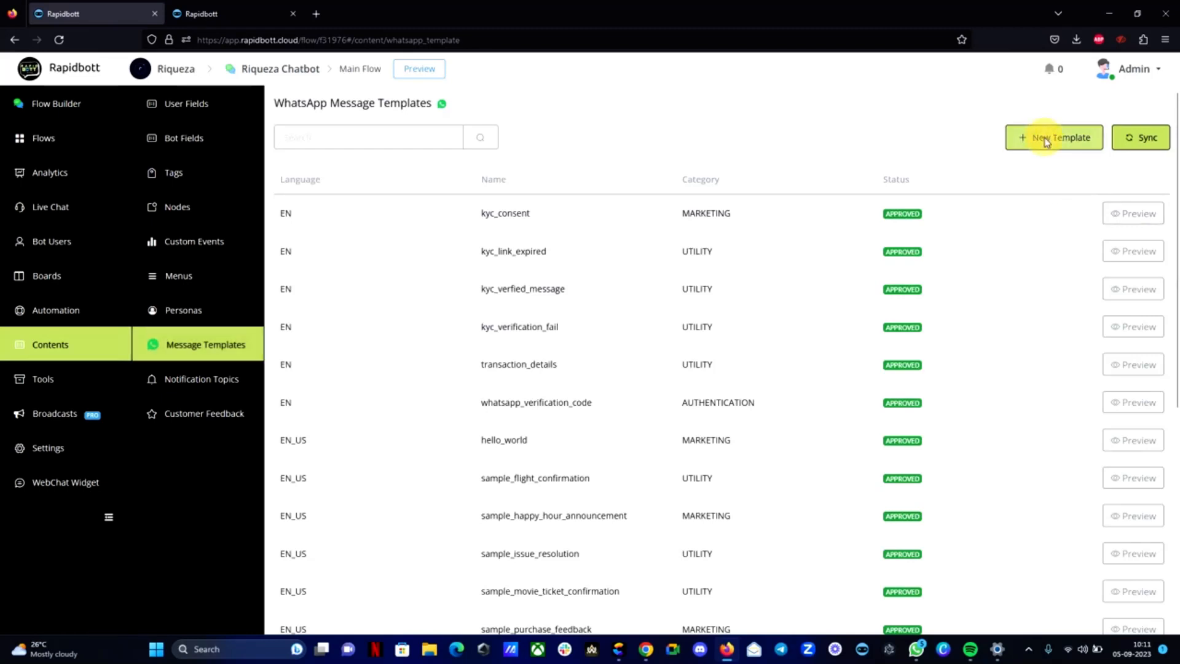
left_click(1059, 137)
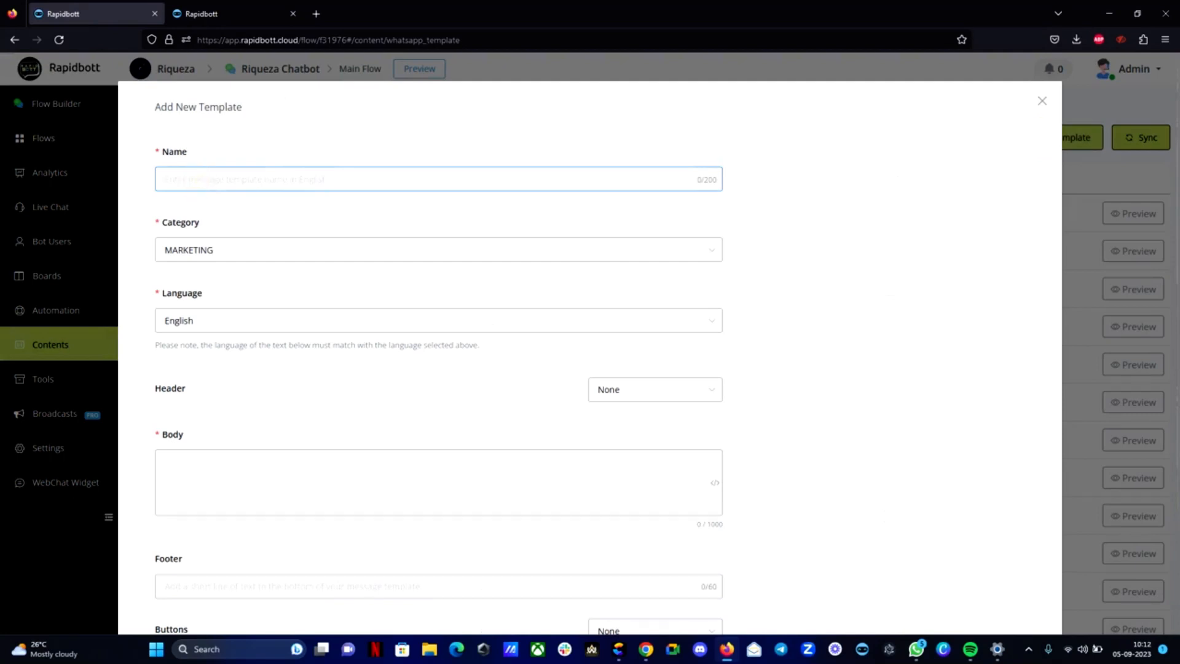
- Name the template test_otp with AUTHENTICATION category and English language, then begin the button text
type("test")
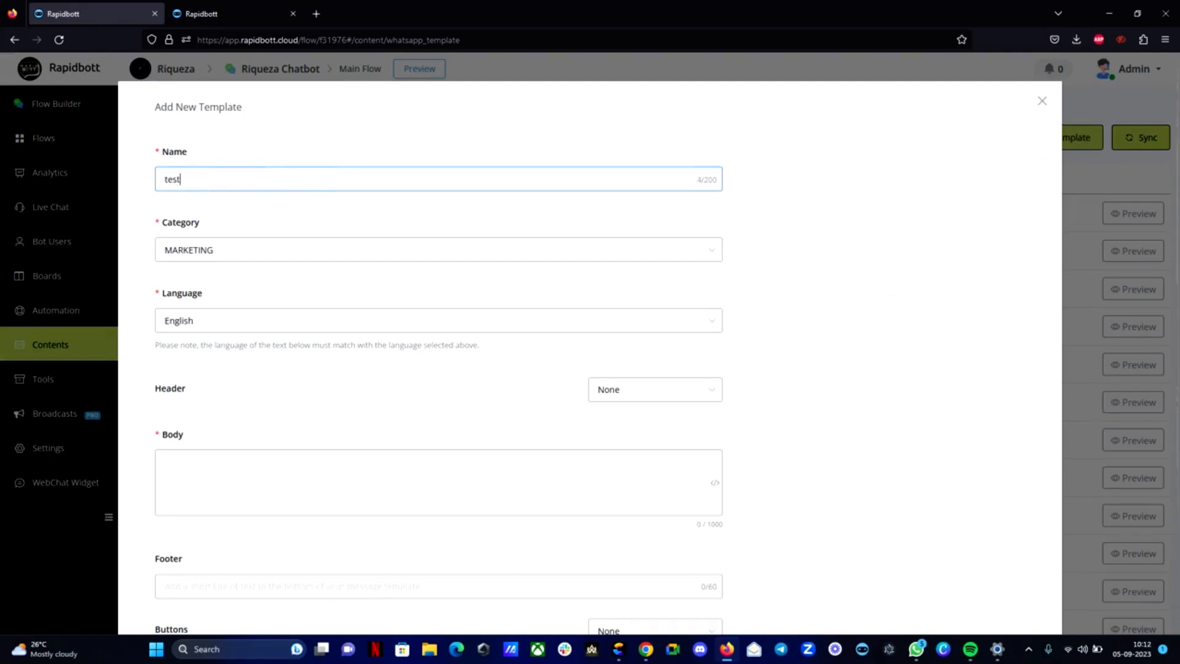
type("_otp")
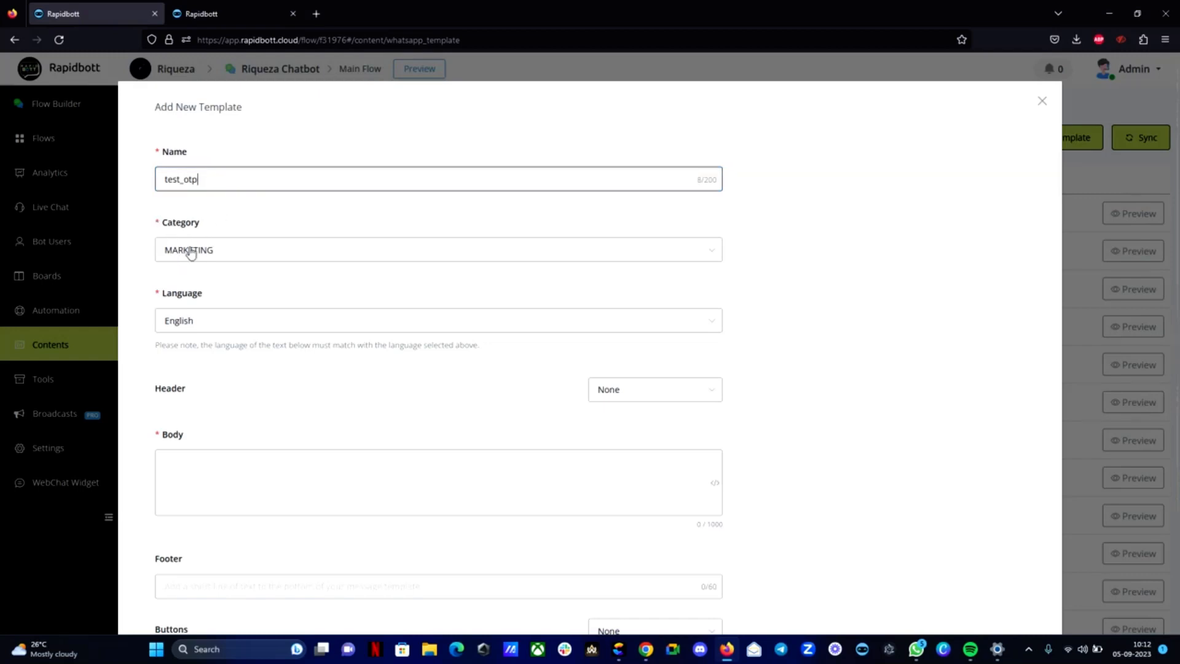
left_click(438, 249)
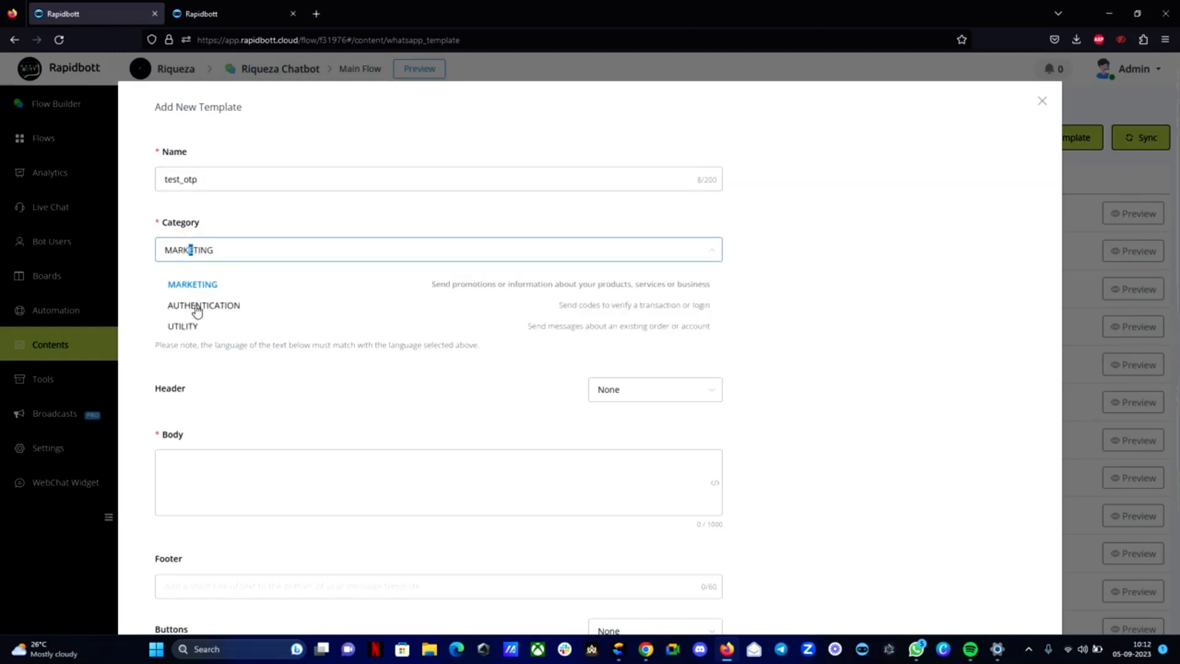
left_click(204, 305)
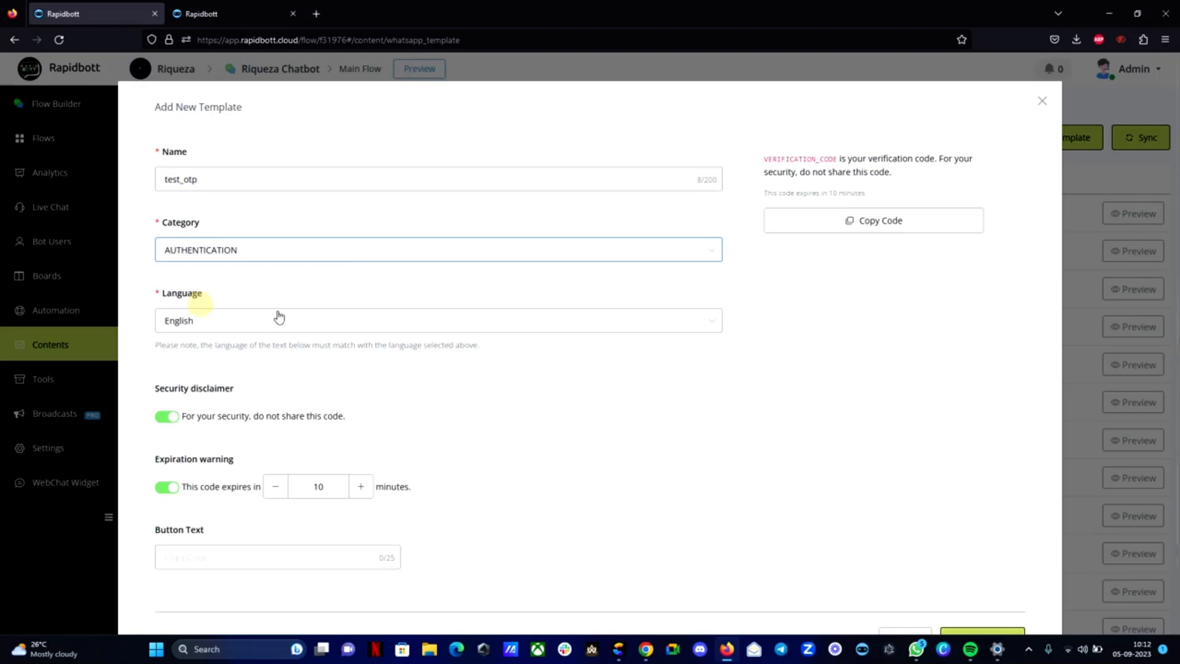
scroll("down", 3)
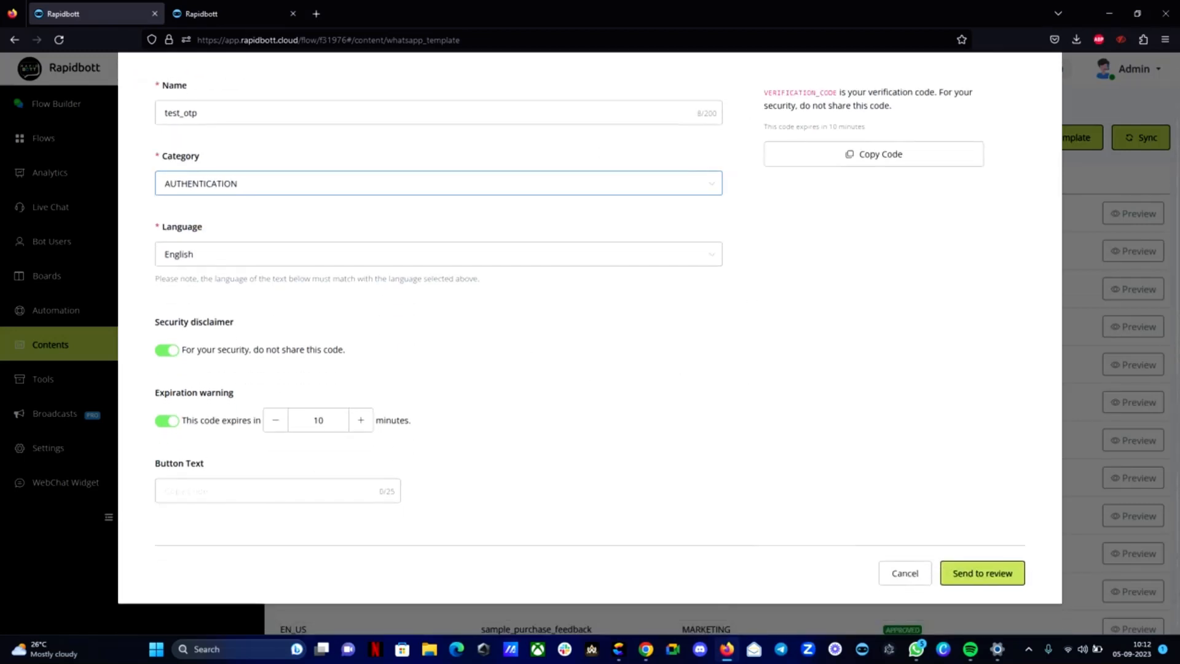
mouse_move(639, 343)
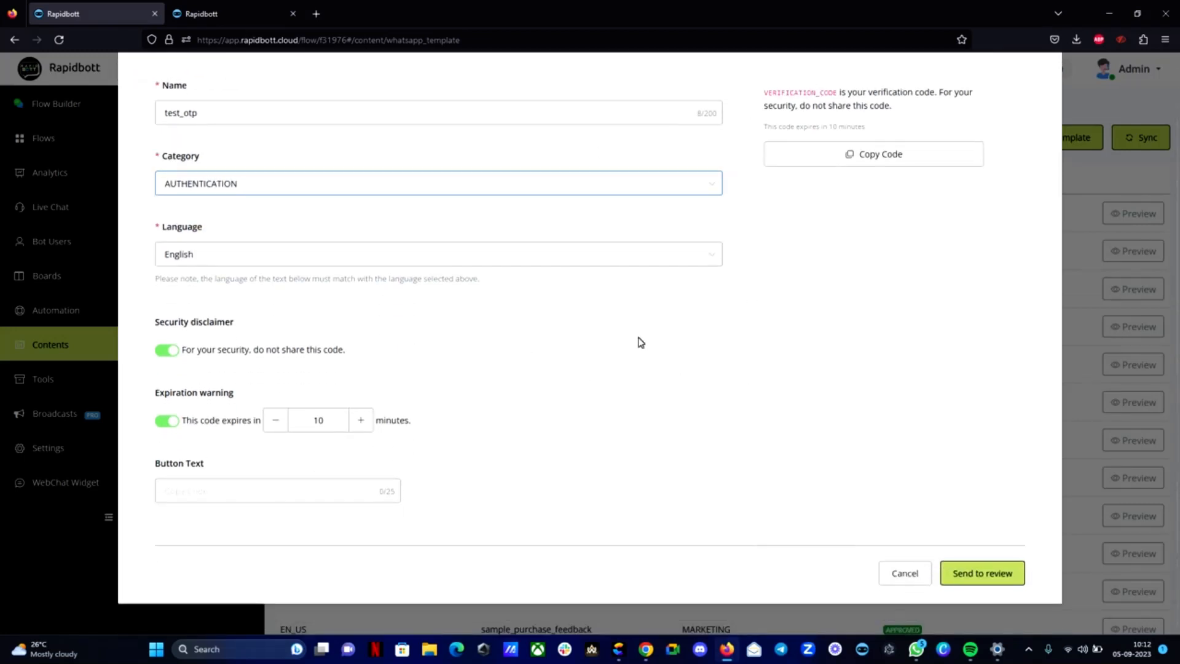
left_click(438, 254)
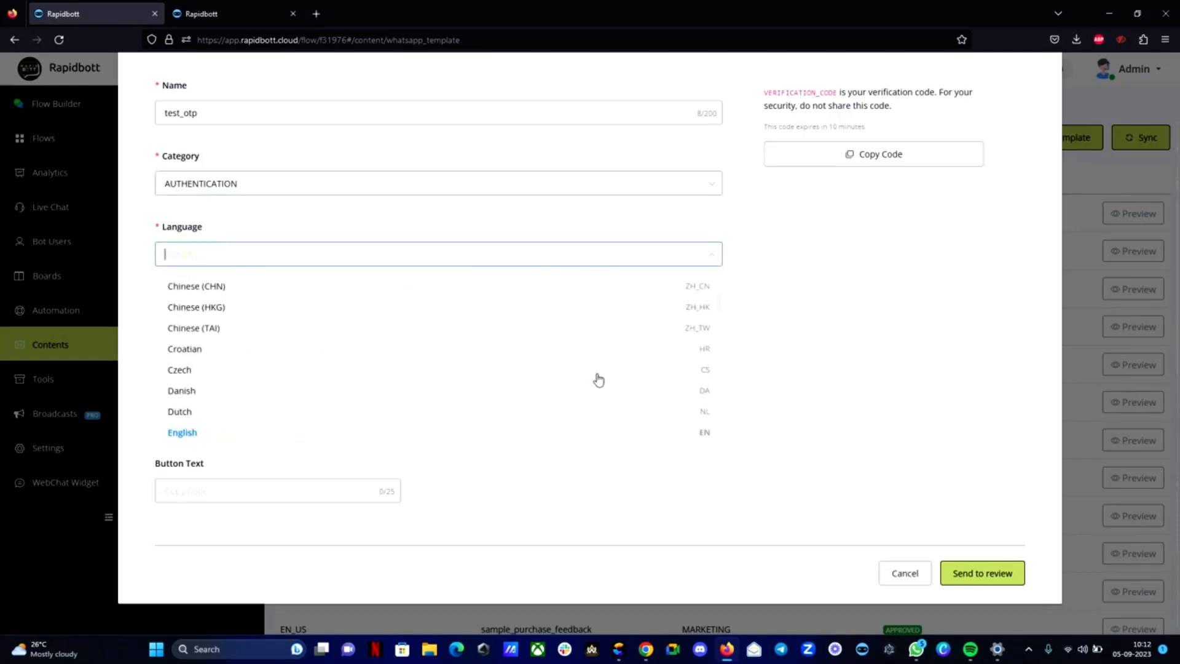
scroll("down", 3)
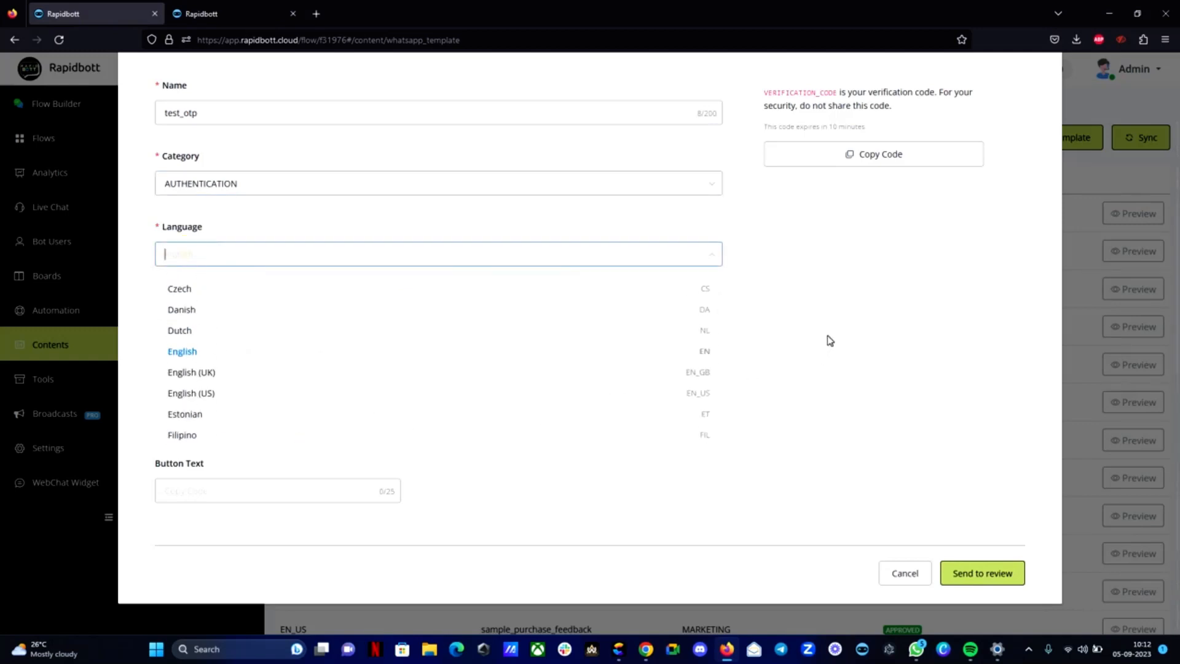
left_click(181, 351)
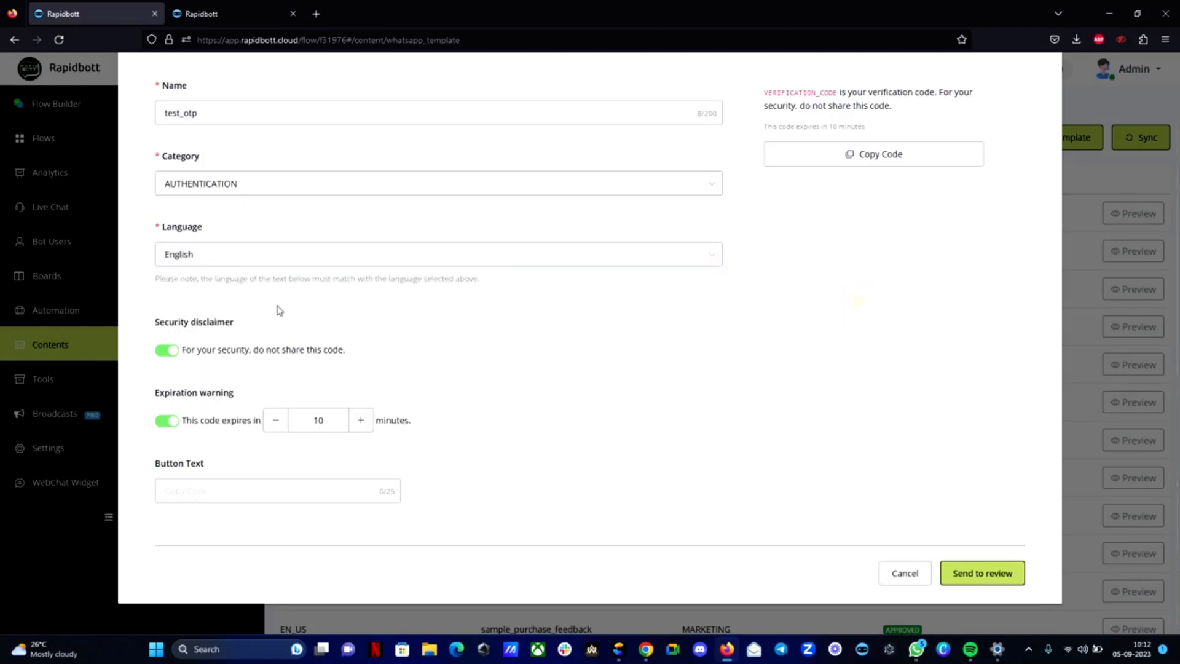
mouse_move(179, 380)
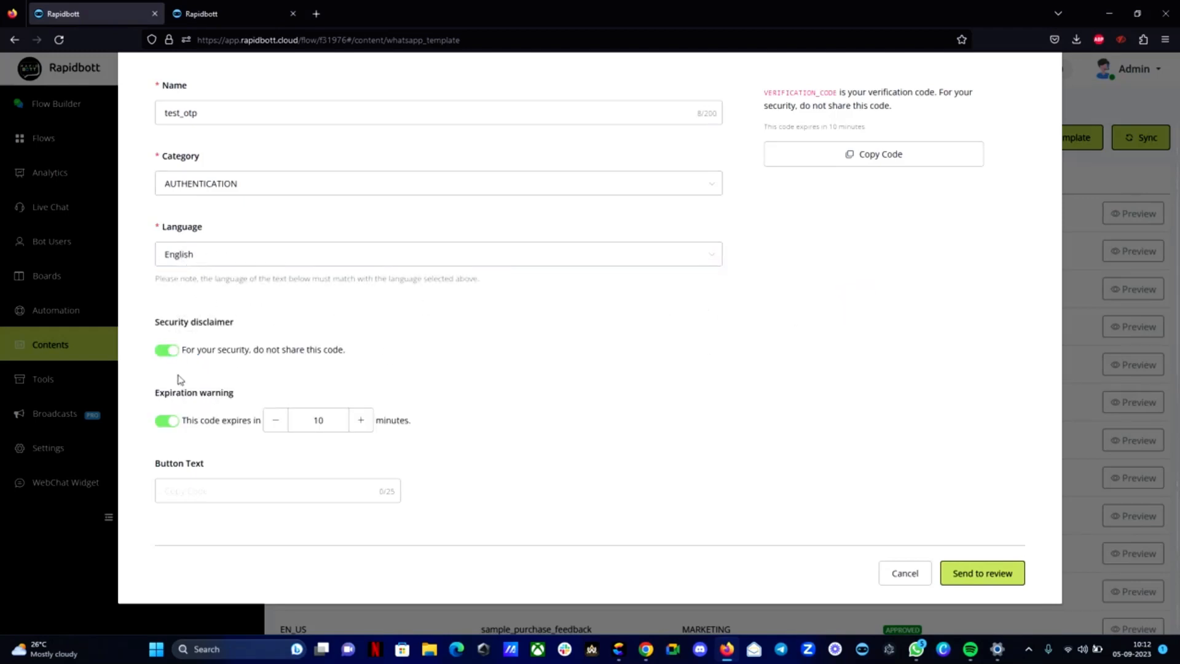
mouse_move(427, 402)
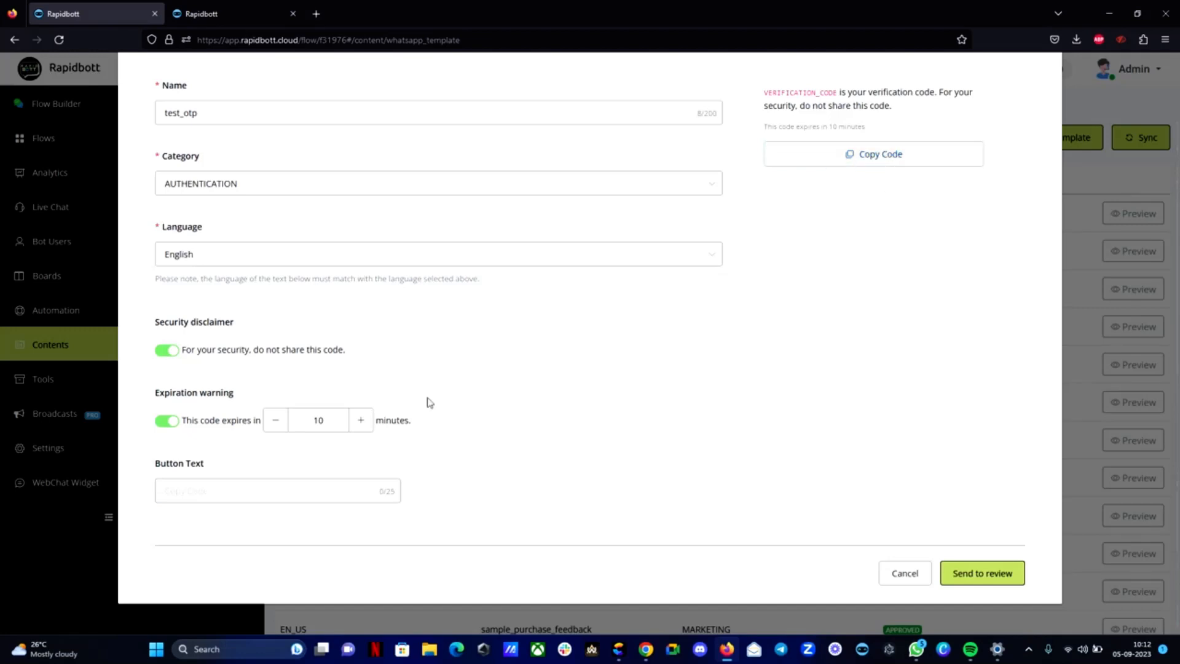
left_click(278, 490)
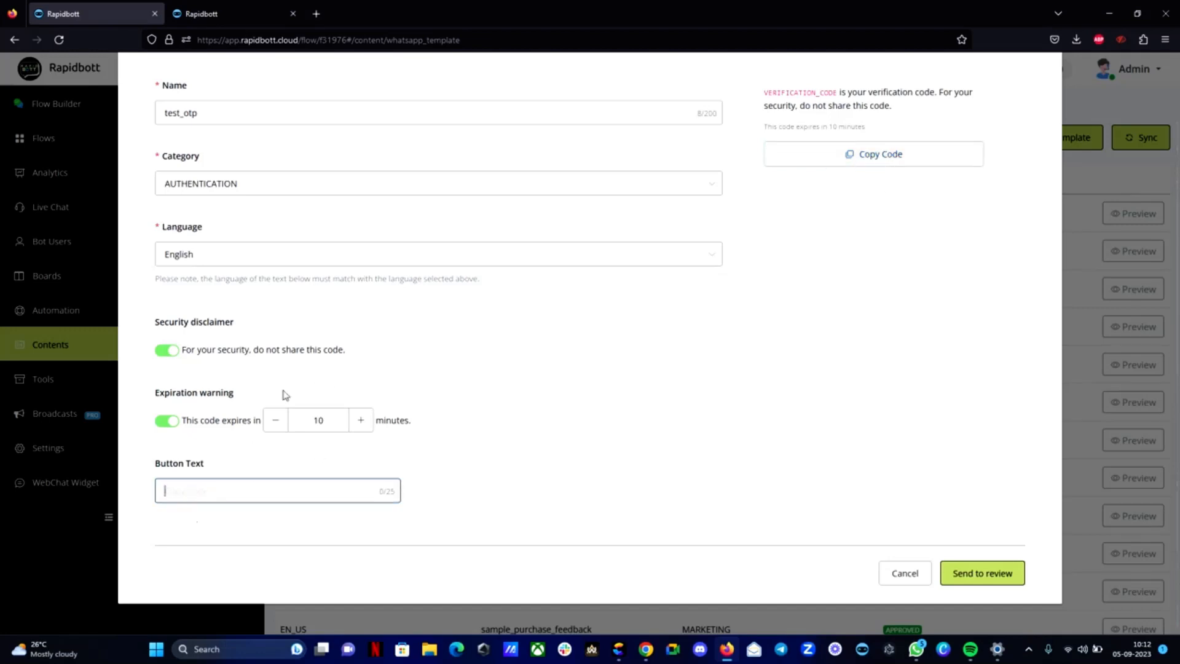
mouse_move(399, 271)
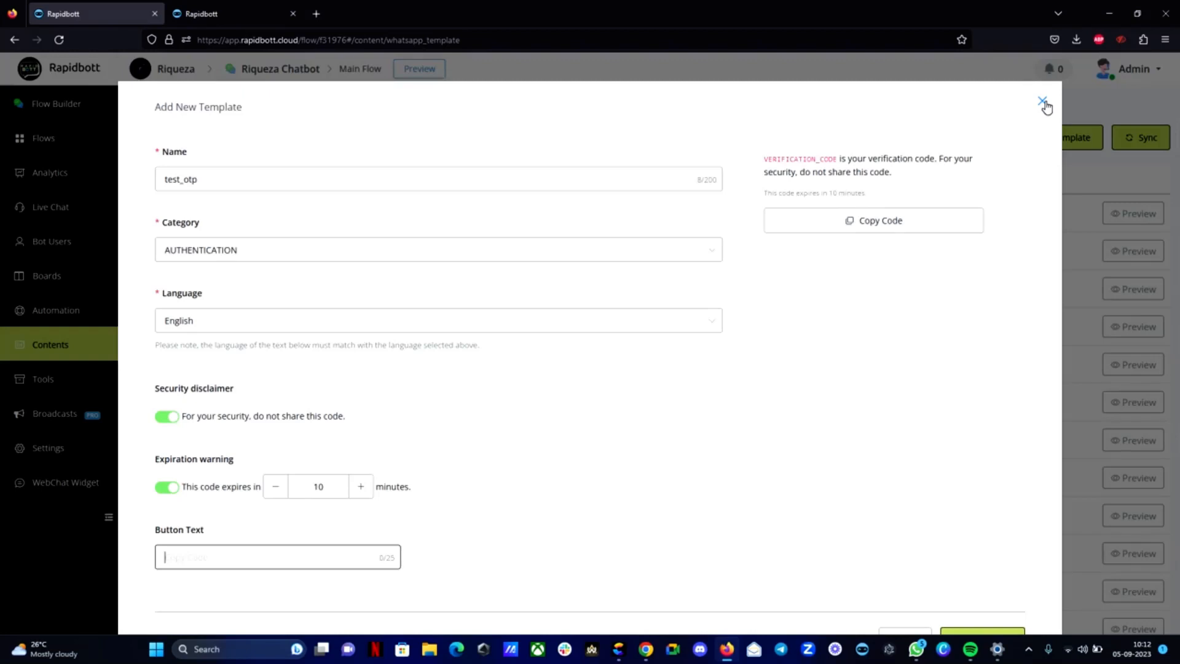
- Close the test_otp template form without submitting and return to the flow editor tab
left_click(1043, 102)
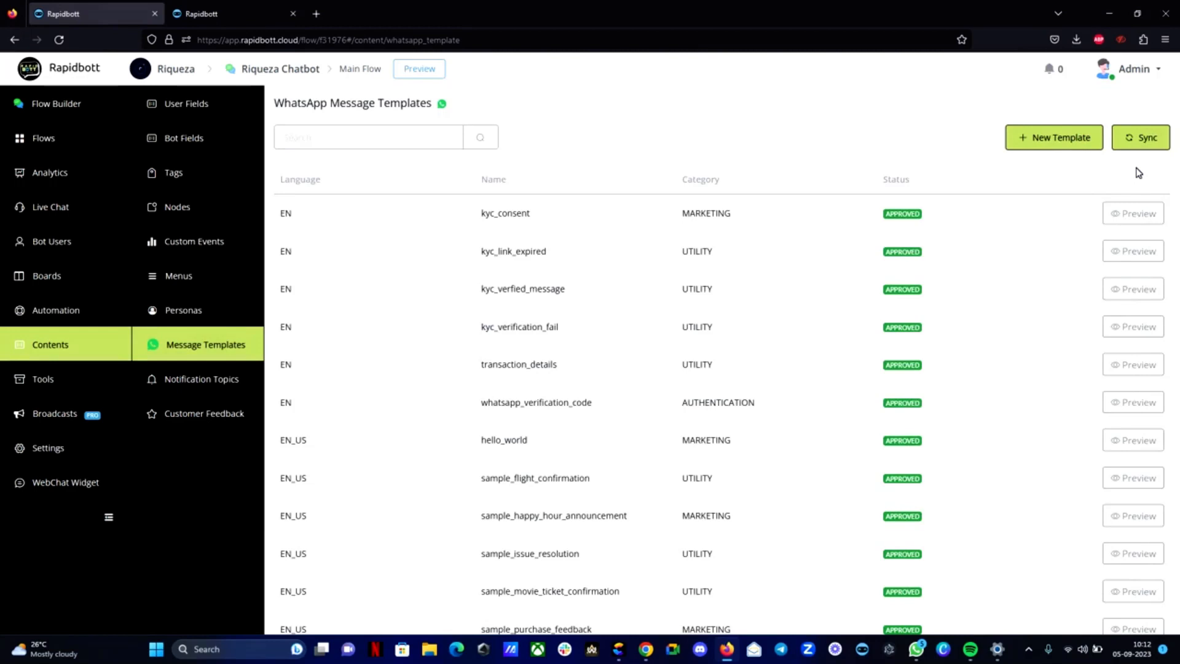
mouse_move(1147, 232)
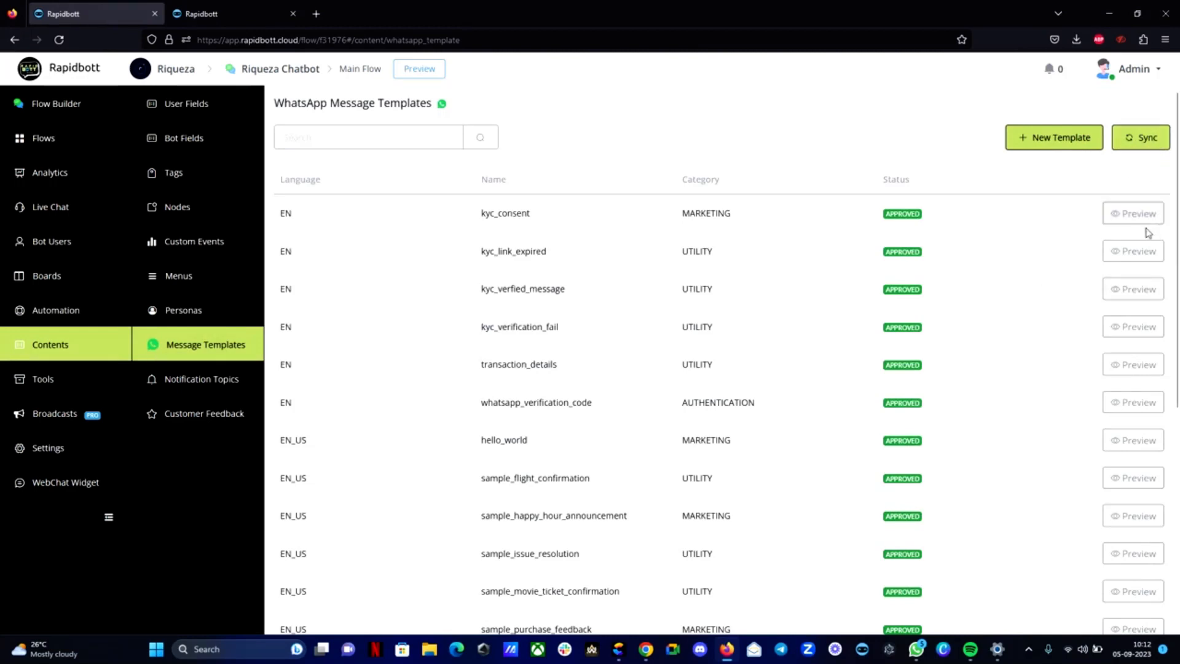
left_click(1141, 137)
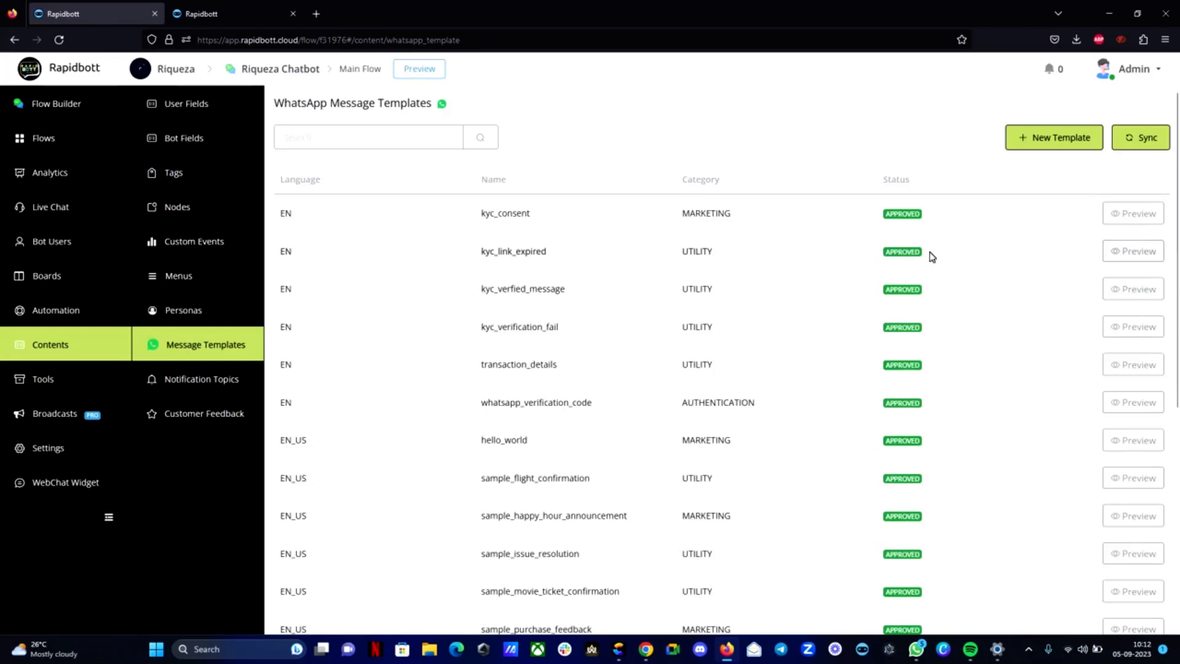
mouse_move(544, 315)
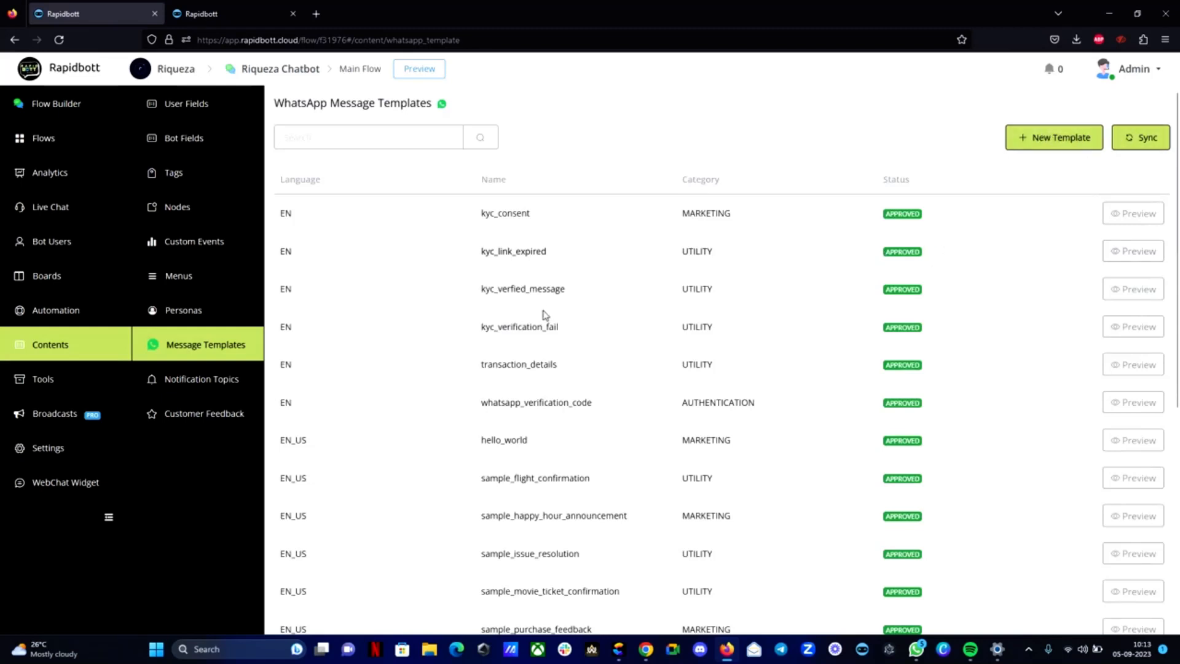
mouse_move(124, 198)
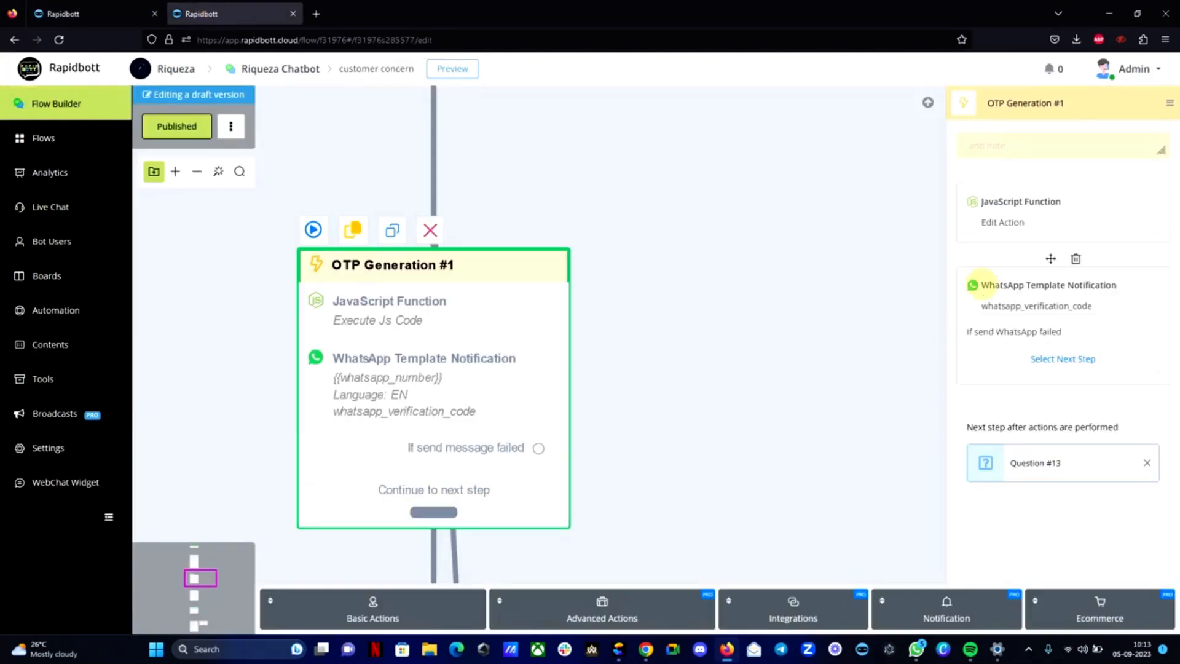
- Add an empty Action #2 step beside OTP Generation #1 and list notification action types
left_click(945, 608)
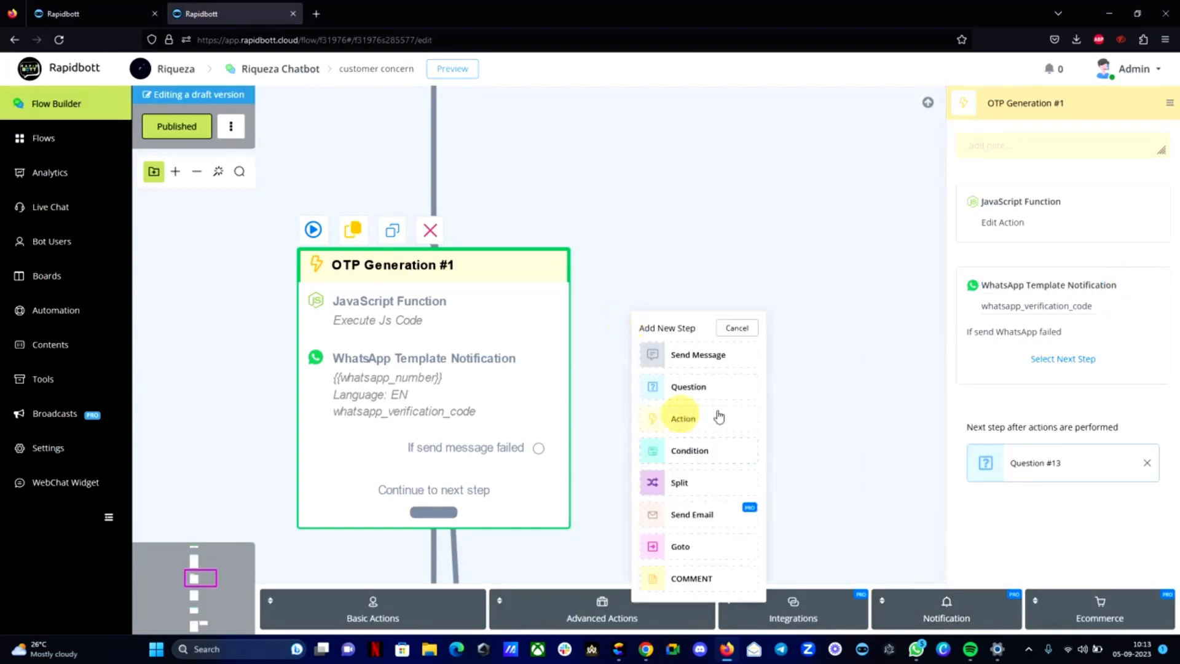
left_click(682, 418)
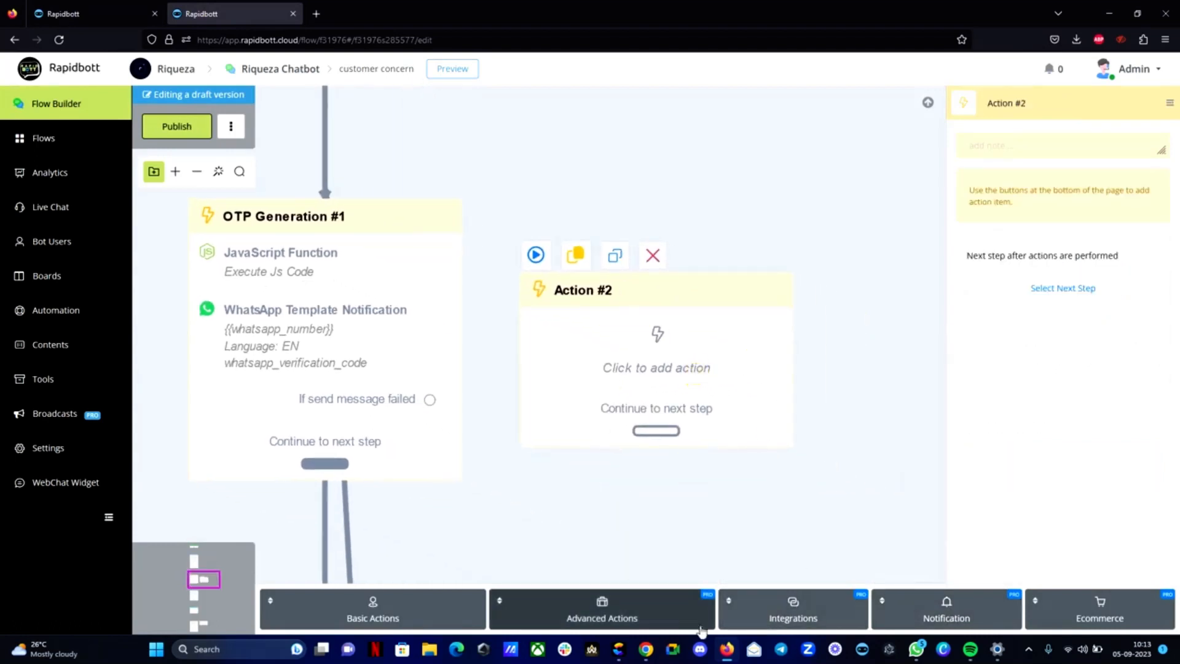
left_click(945, 608)
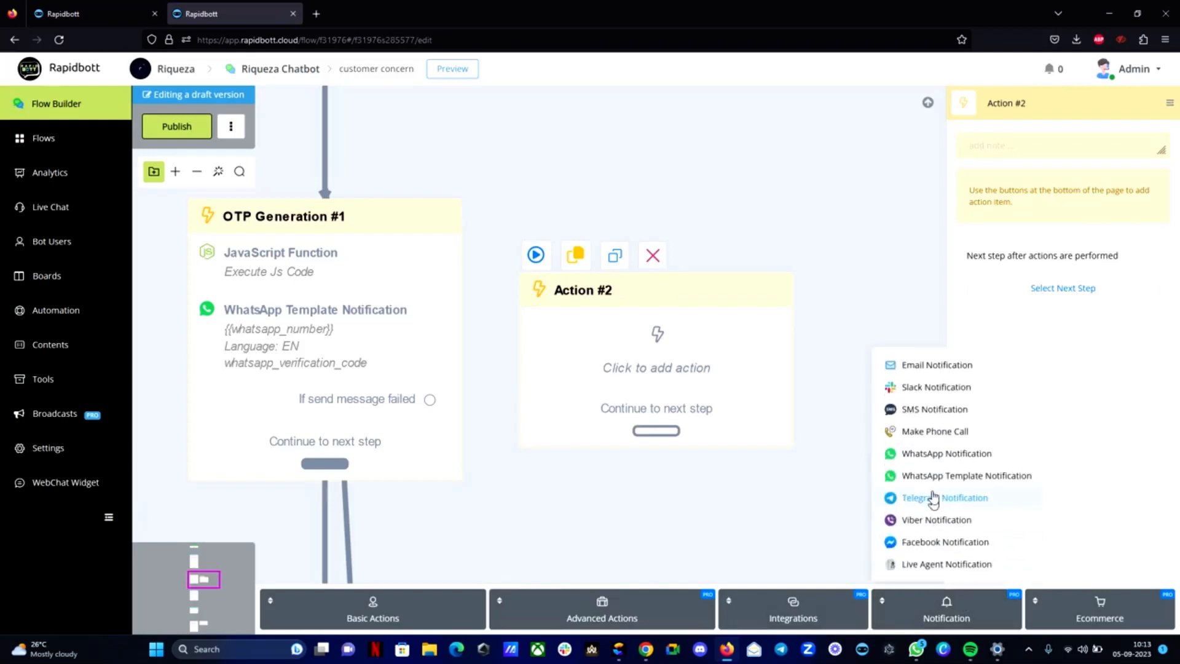
mouse_move(966, 479)
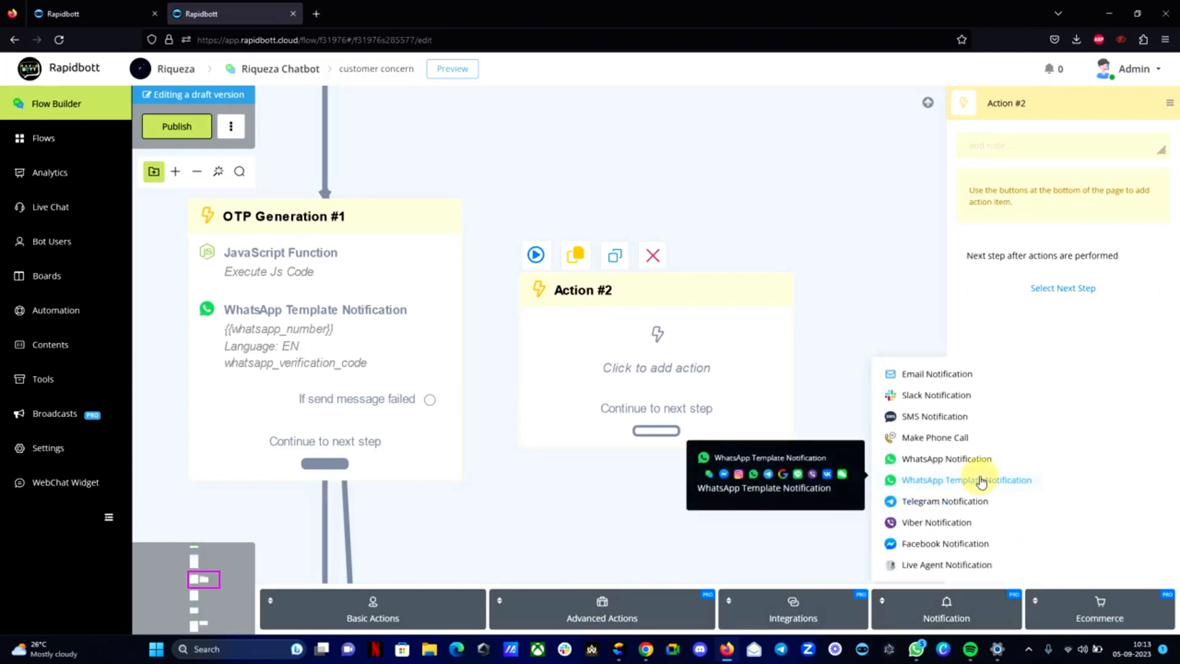
- Add a WhatsApp notification sending whatsapp_verification_code to whatsapp_number with CODE set to whatsapp_otp
left_click(966, 479)
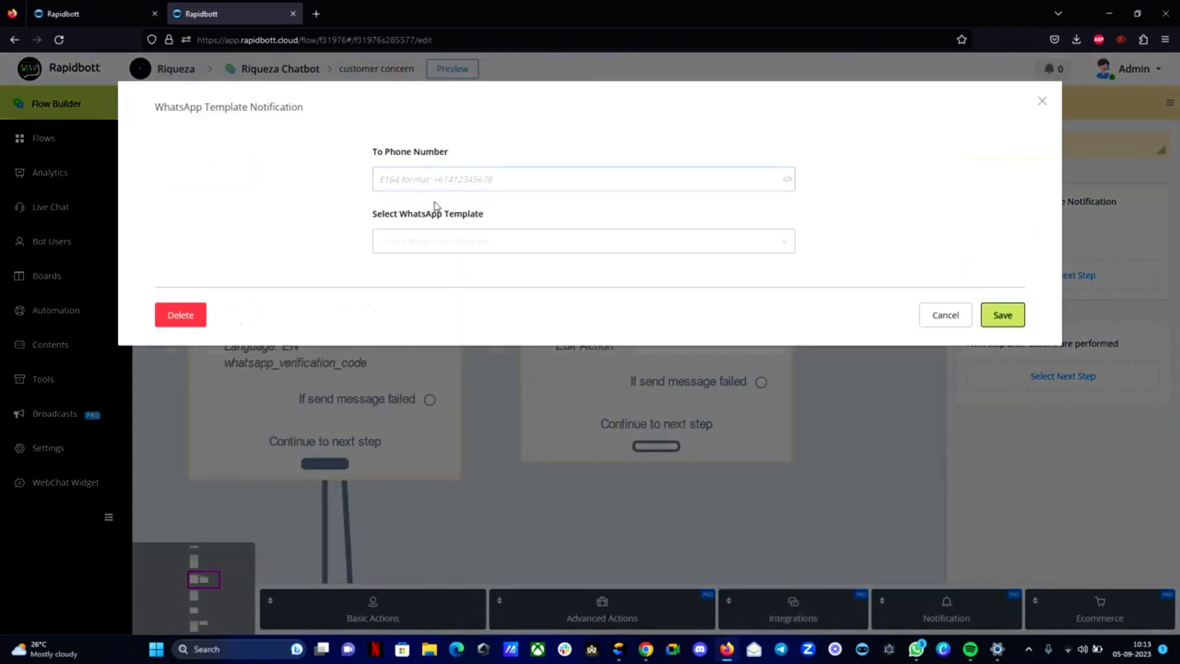
left_click(583, 179)
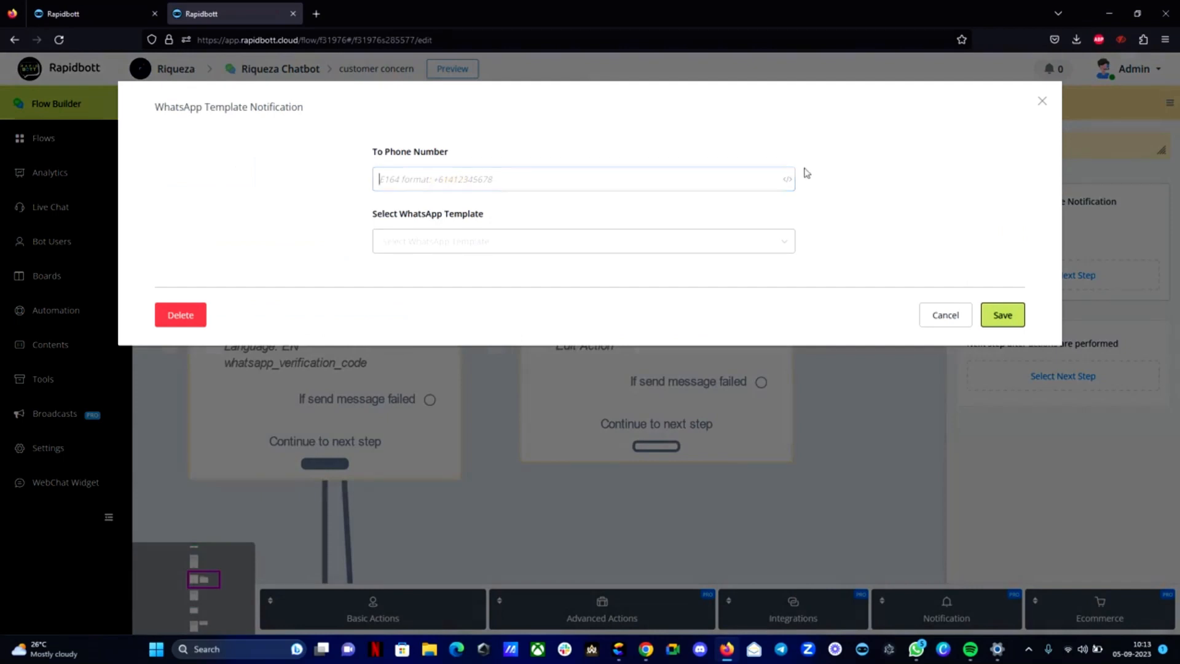
left_click(788, 179)
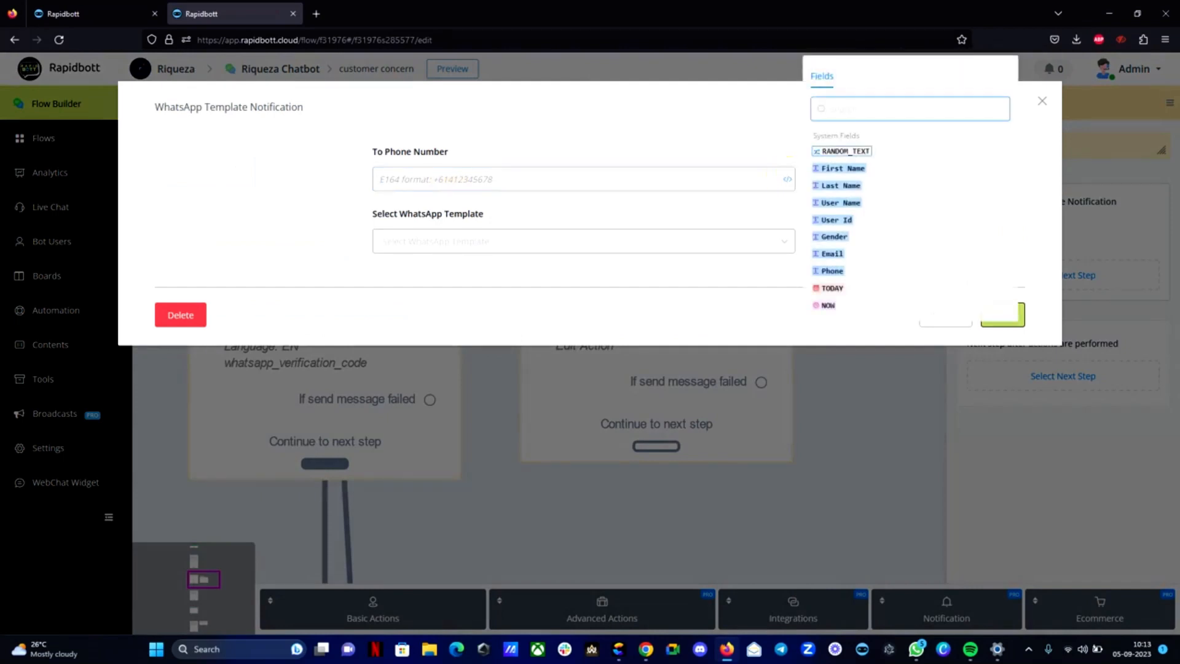
type("wha")
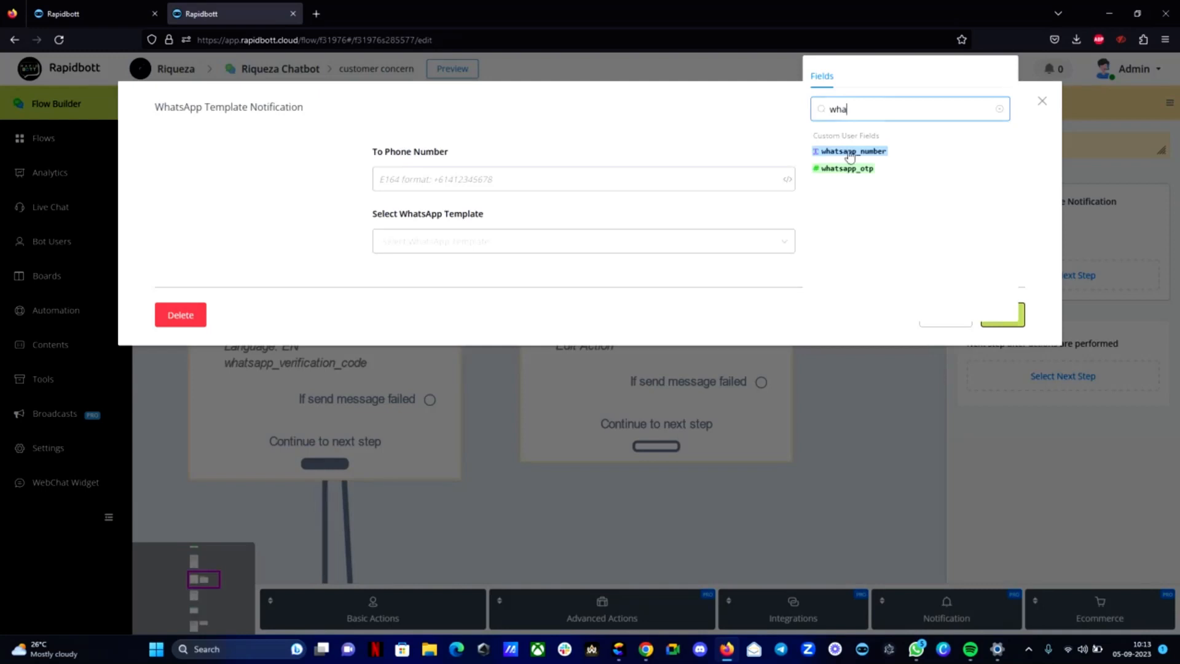
left_click(580, 241)
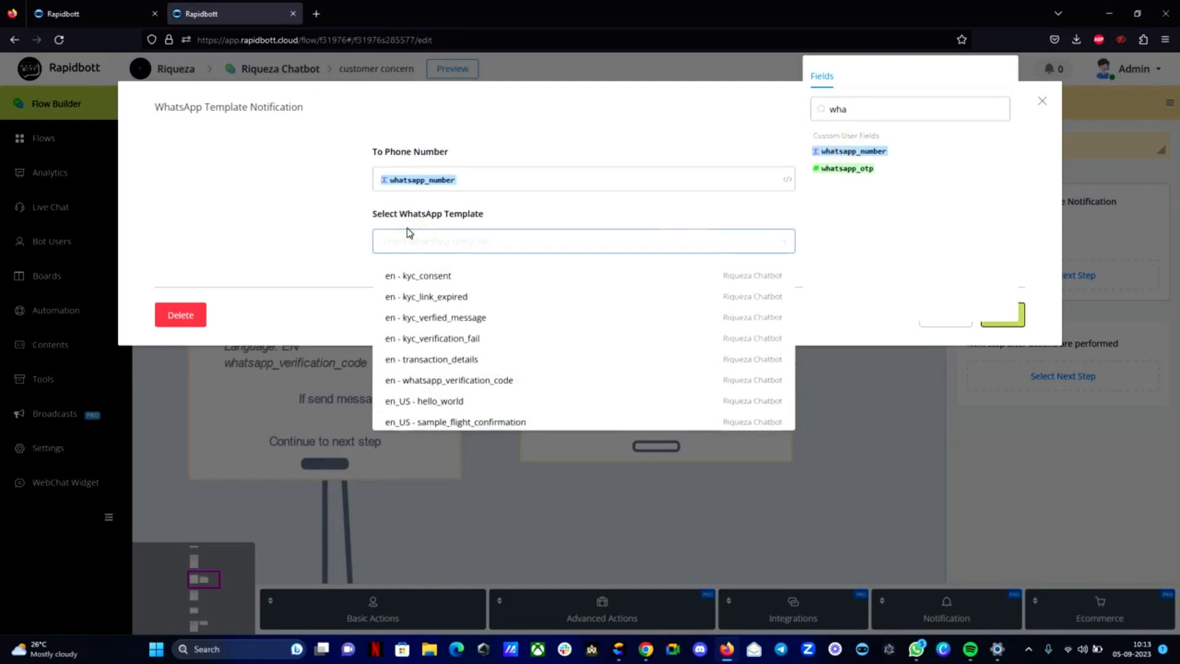
mouse_move(465, 383)
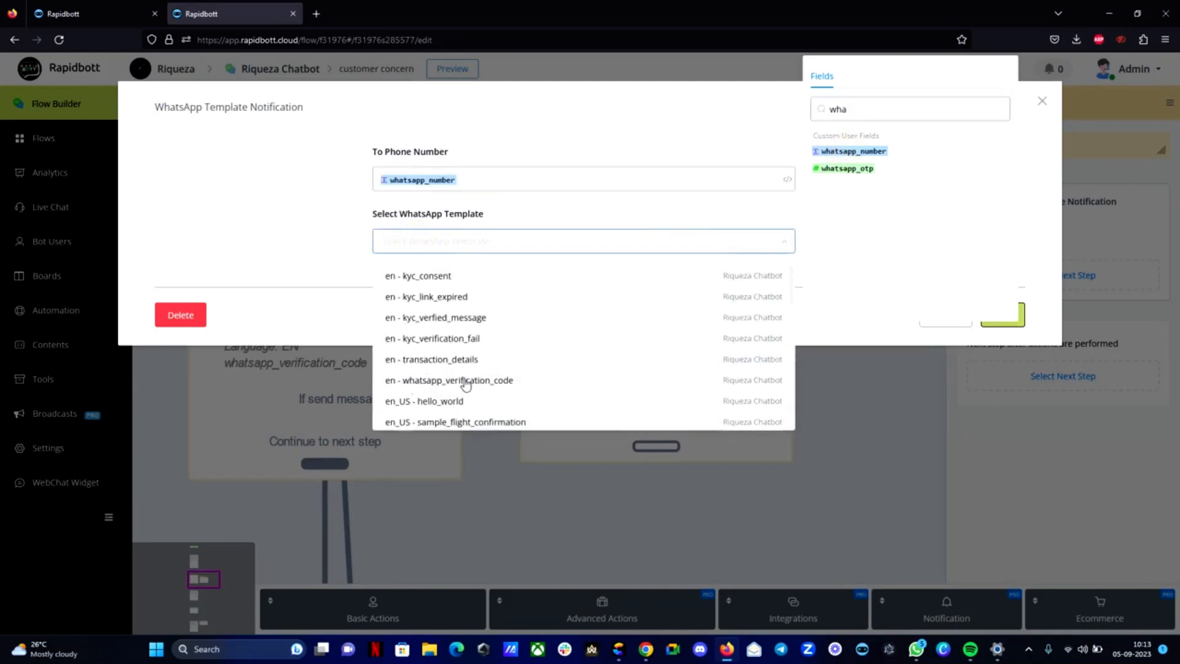
left_click(583, 240)
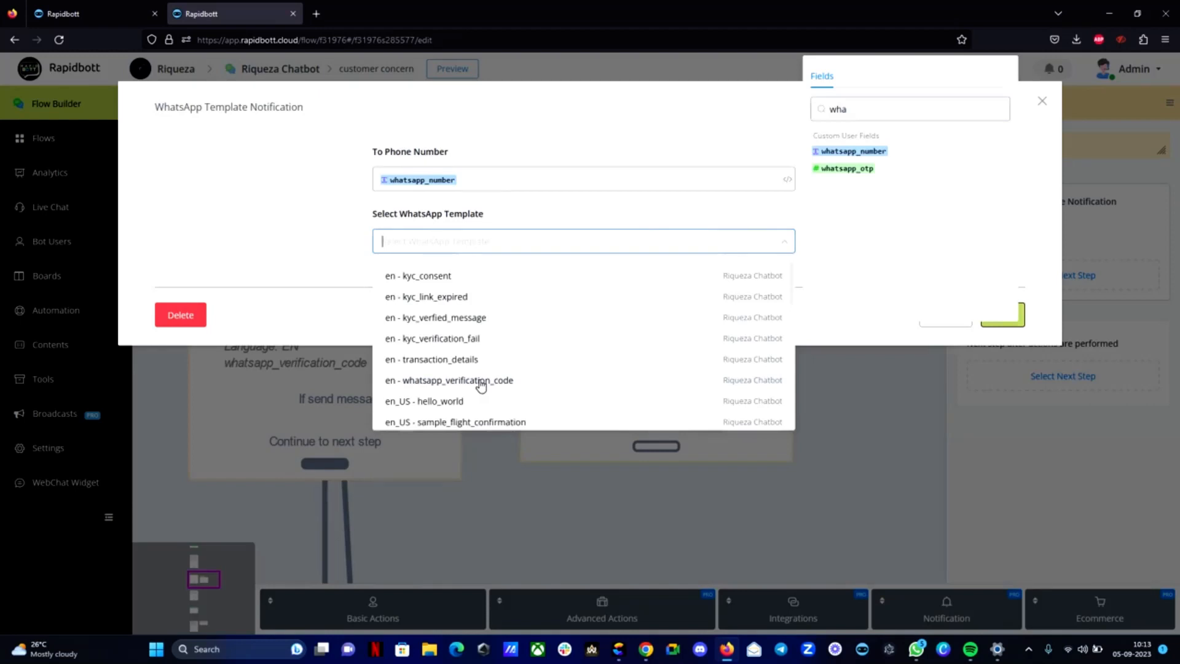
left_click(448, 380)
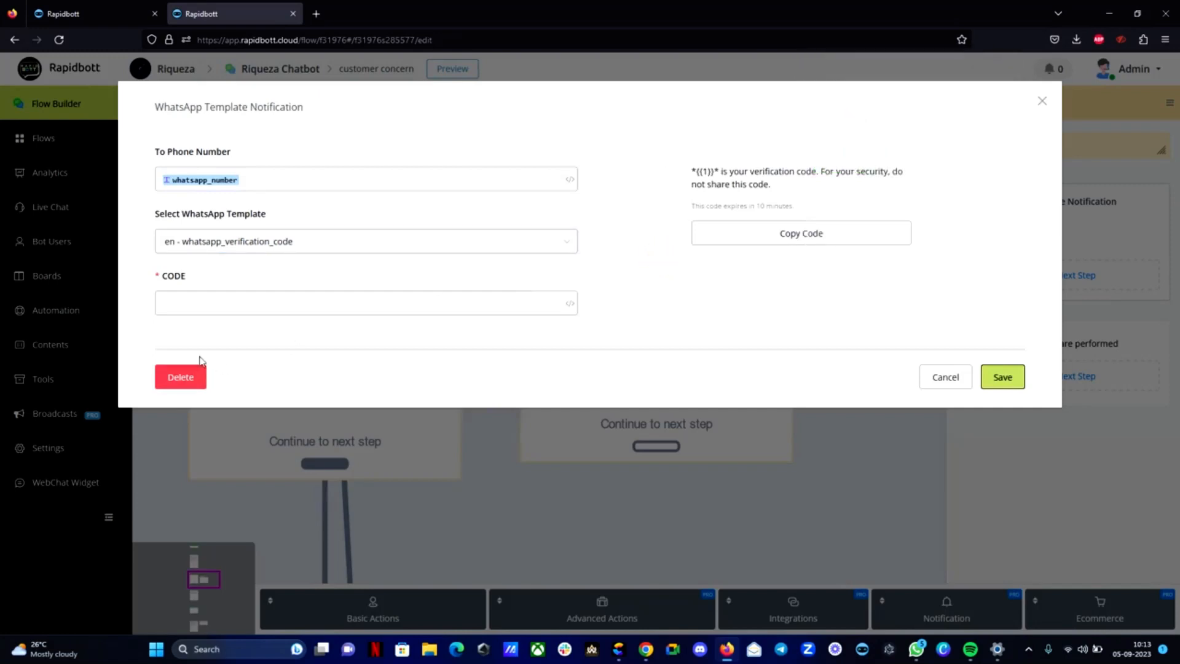
double_click(172, 275)
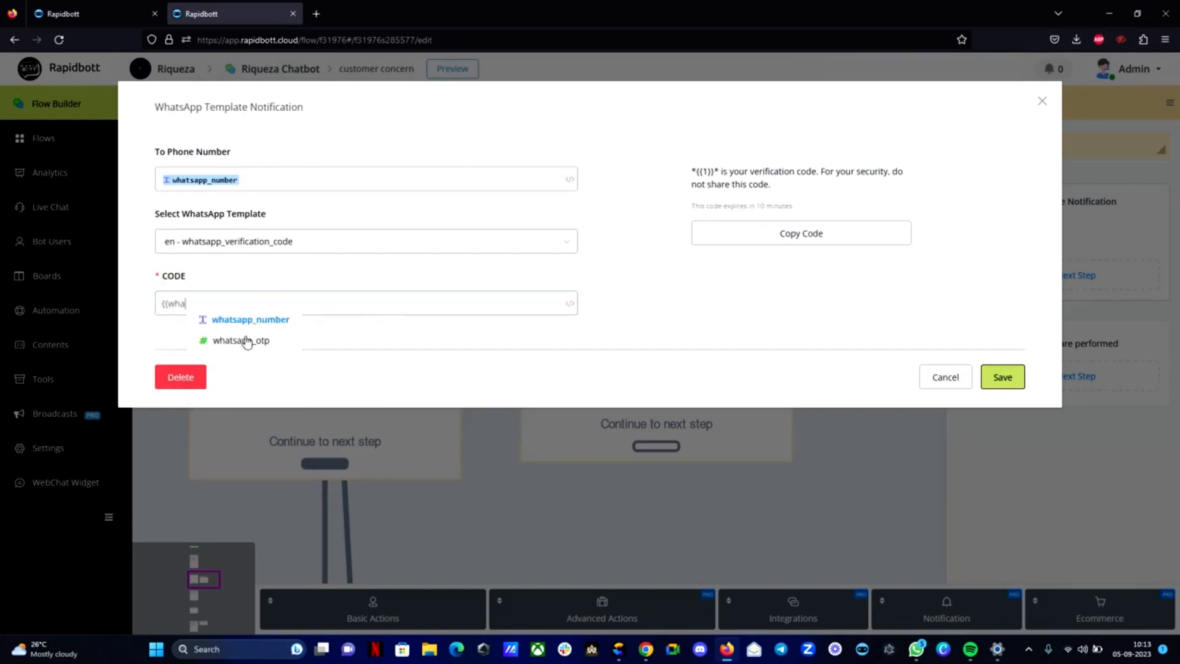
left_click(241, 339)
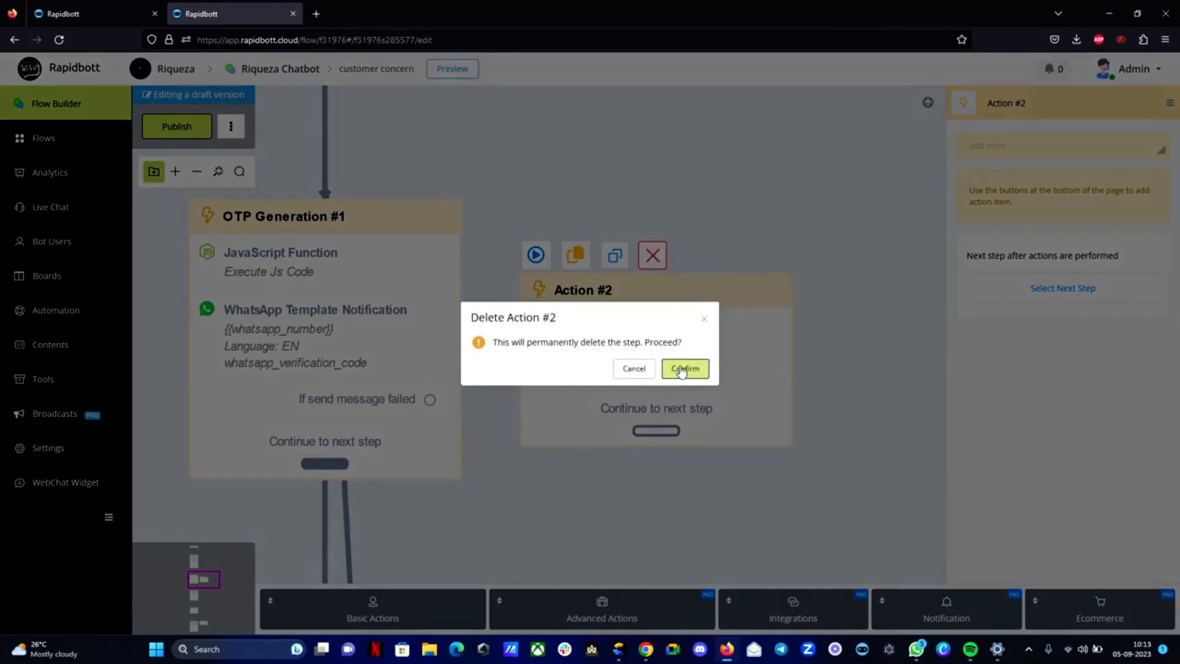
- Confirm deleting Action #2, republish the flow, and preview the bot in a popup chat
left_click(684, 369)
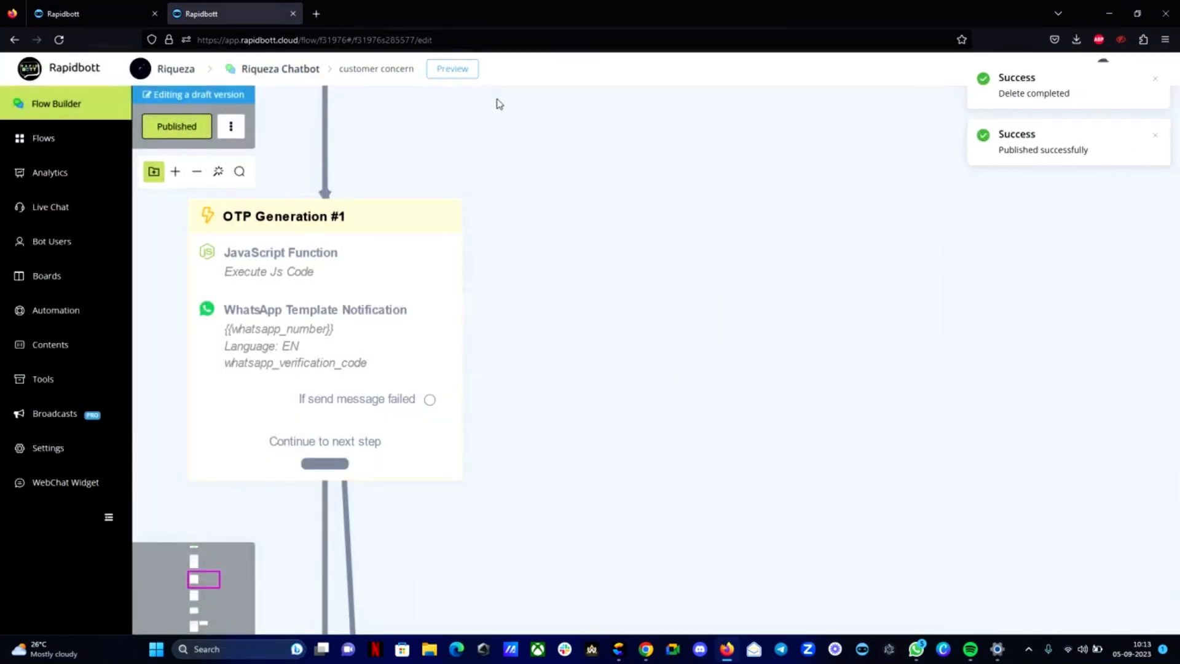
left_click(452, 68)
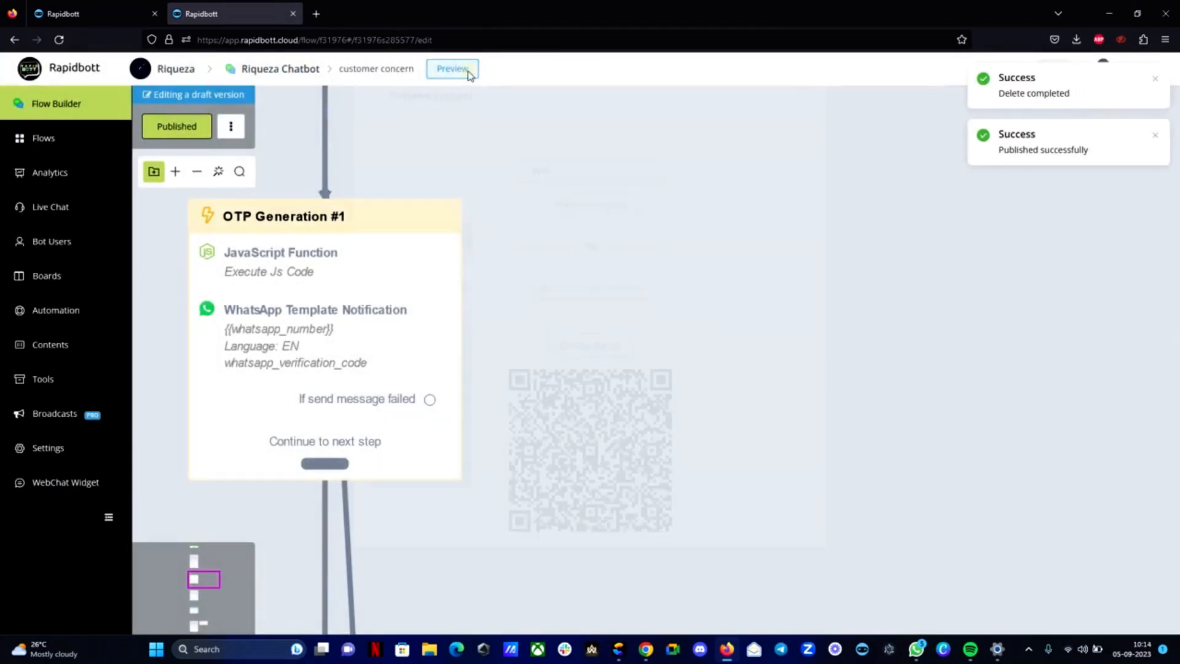
left_click(452, 68)
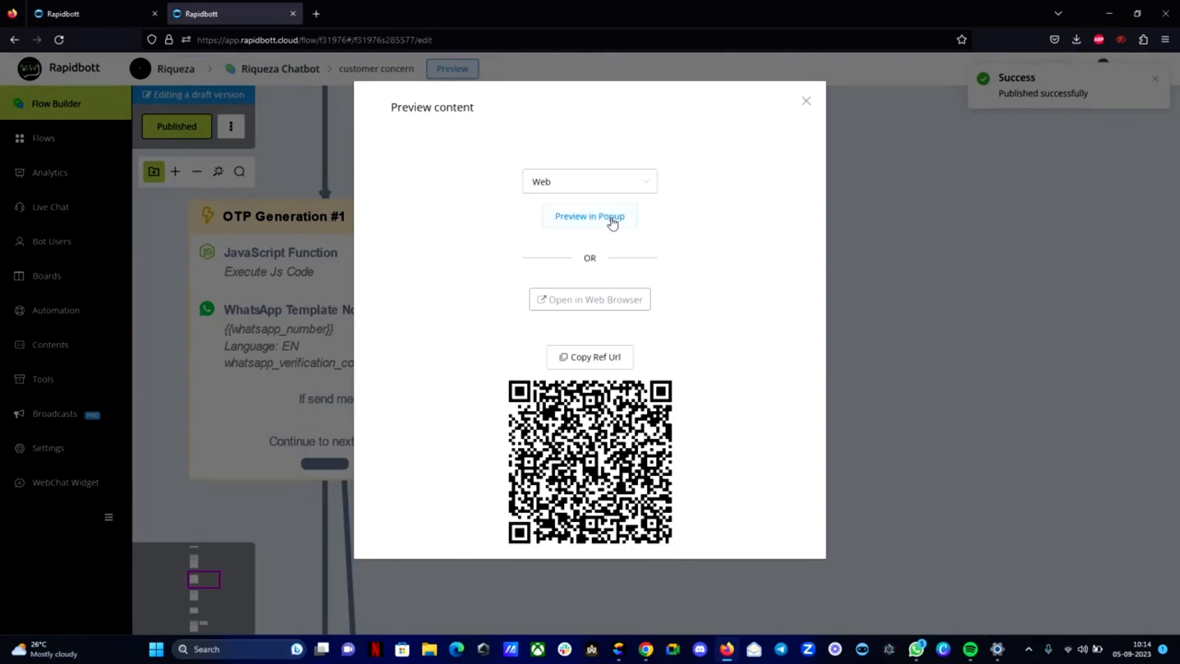
left_click(589, 216)
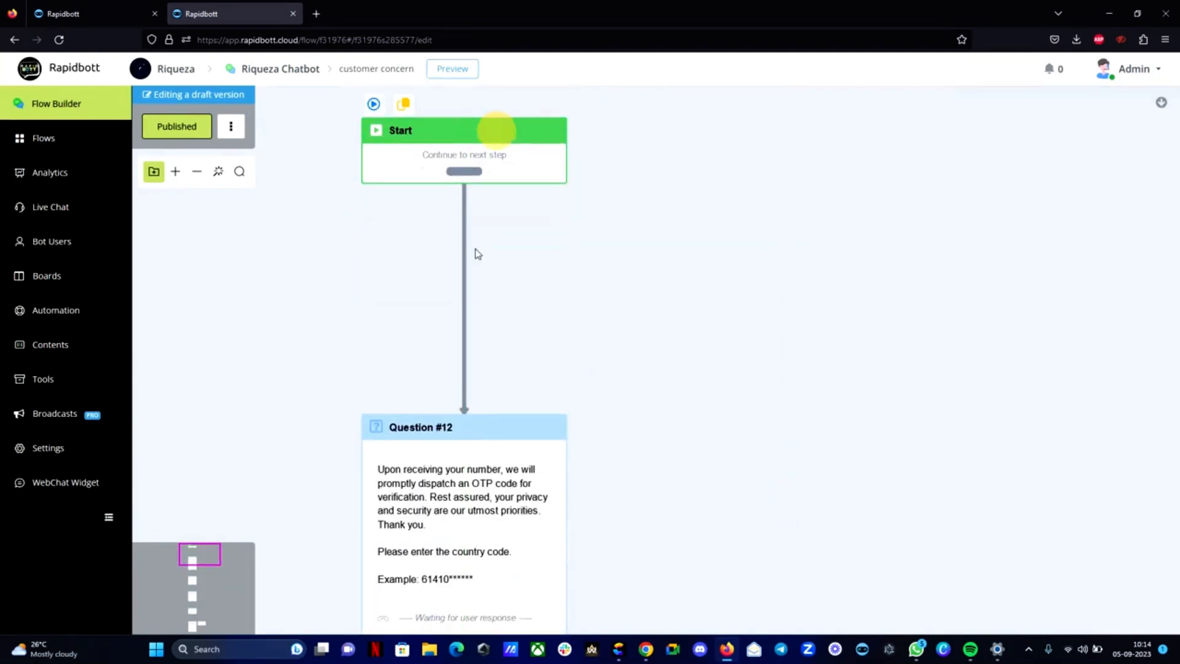
- Insert a (Webchat) Enable User Input action after Start, then publish the flow
left_click(477, 294)
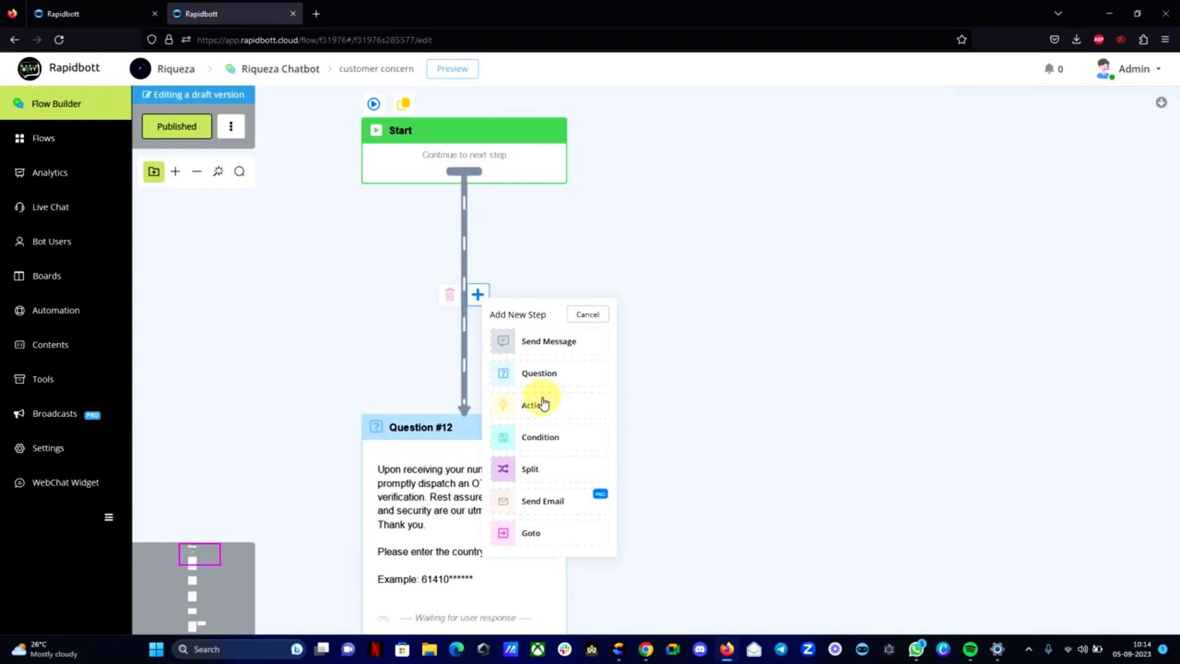
left_click(535, 405)
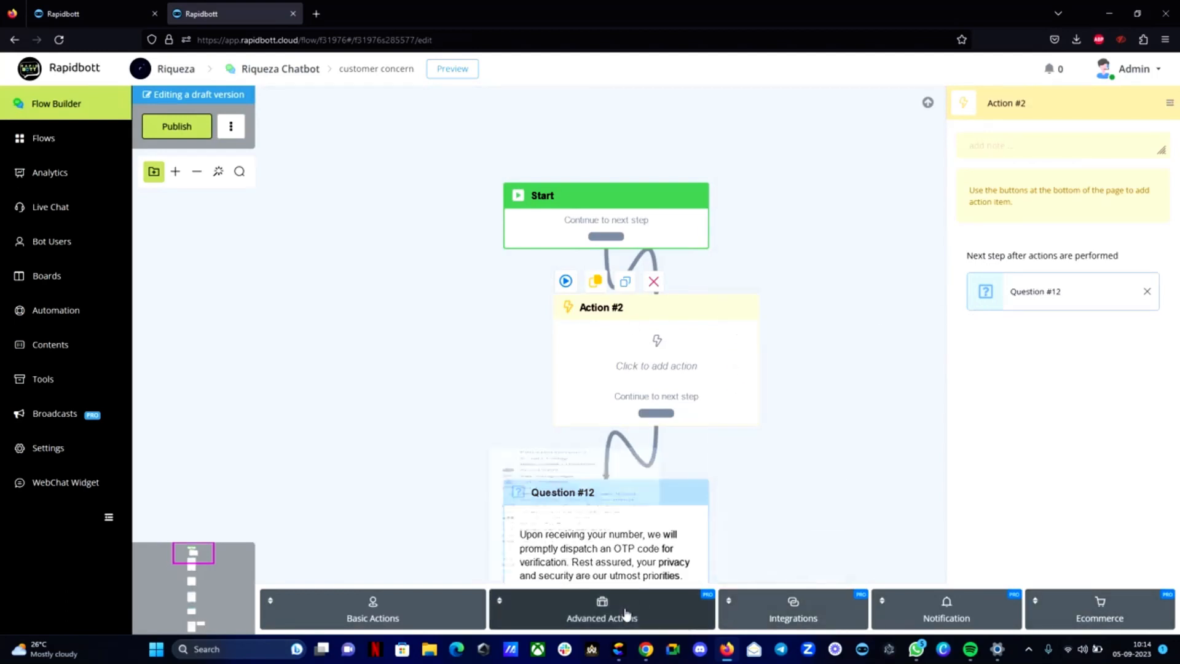
left_click(601, 610)
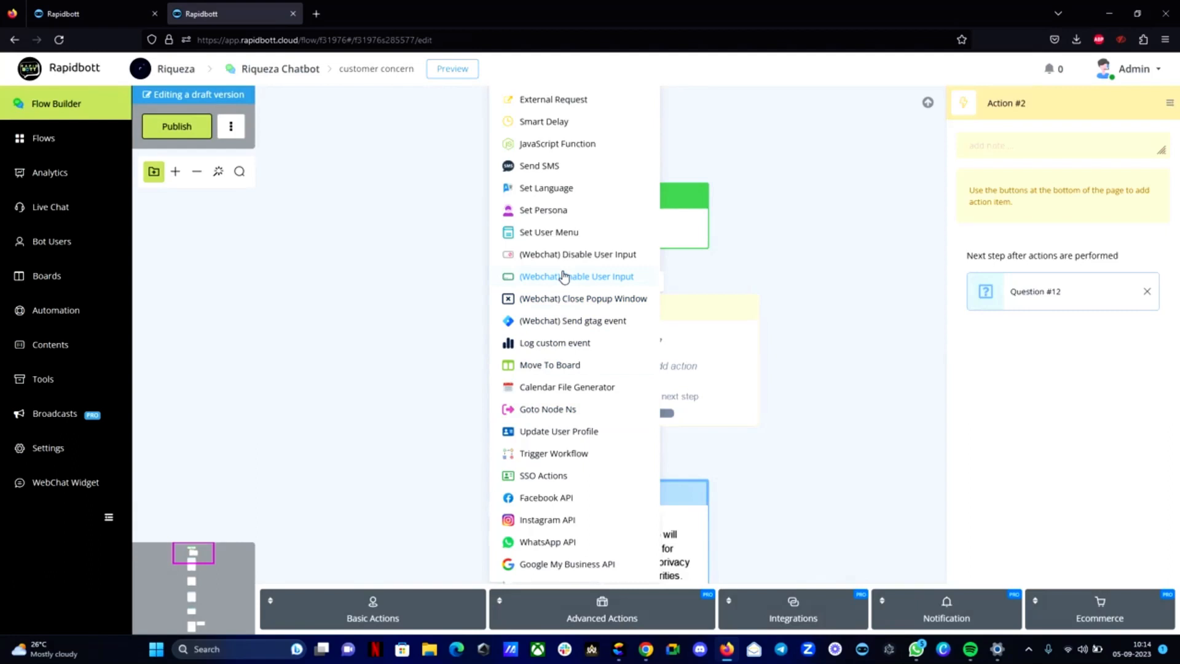
mouse_move(576, 276)
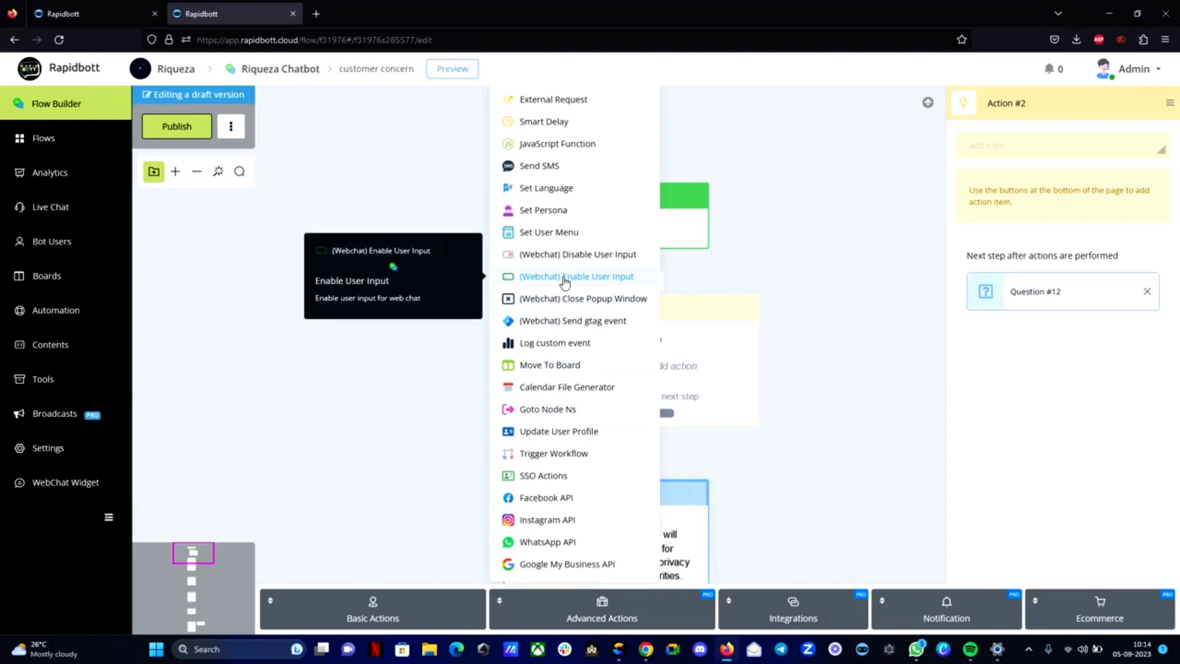
left_click(576, 275)
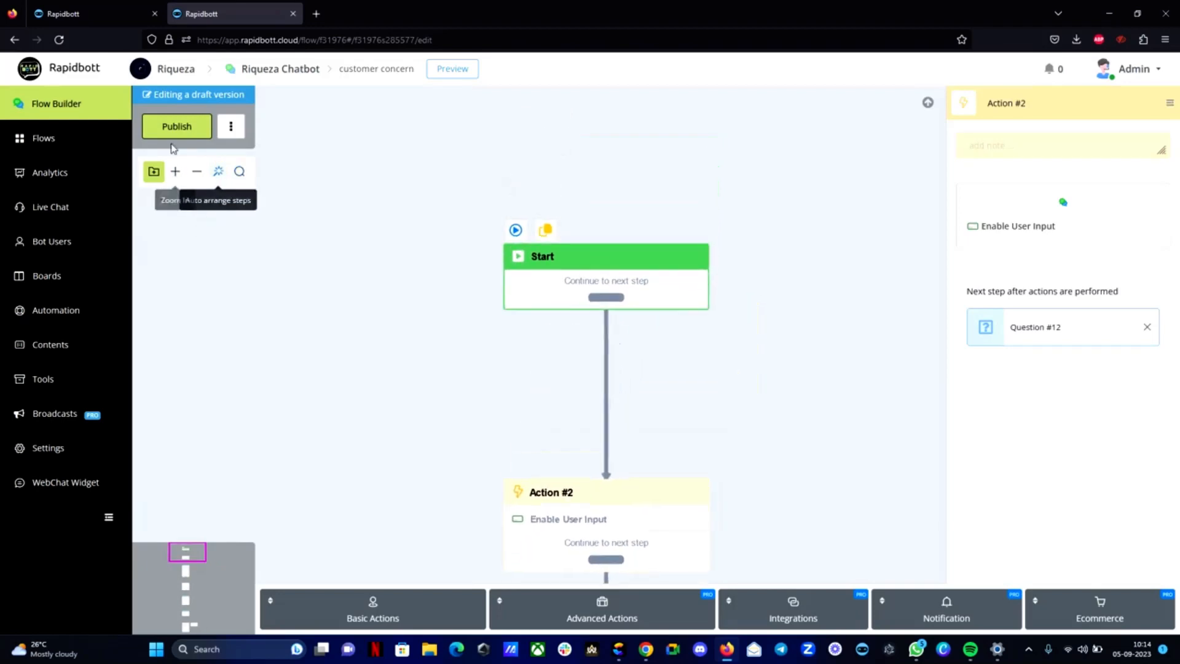
left_click(176, 125)
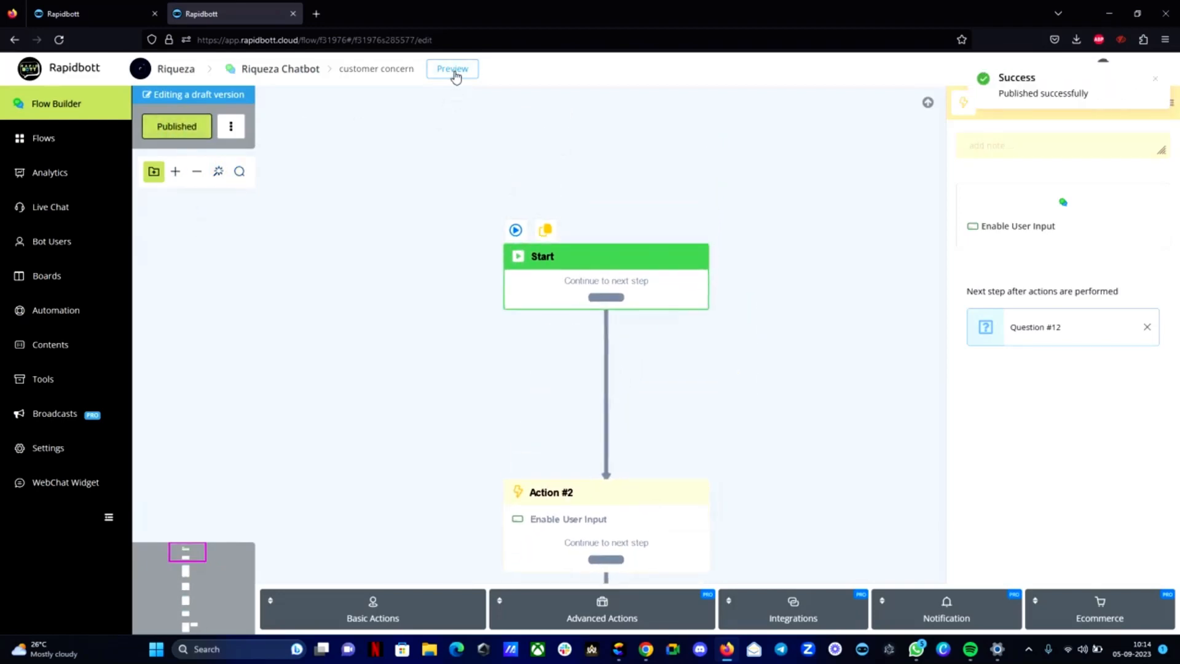
left_click(452, 68)
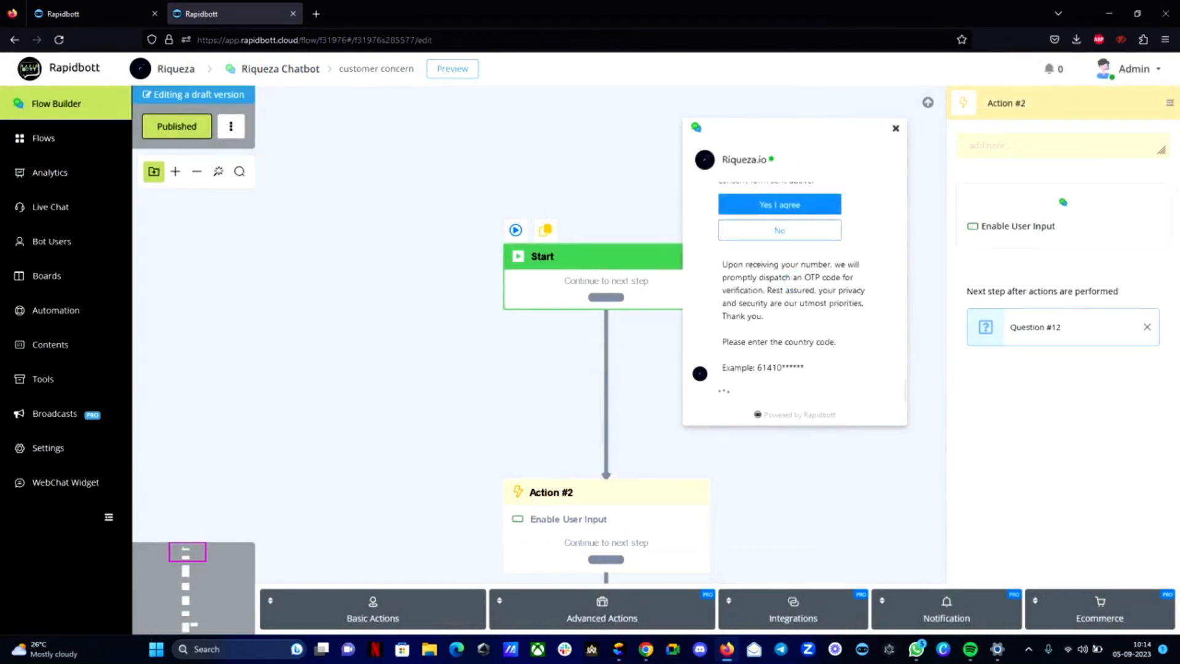
left_click(779, 204)
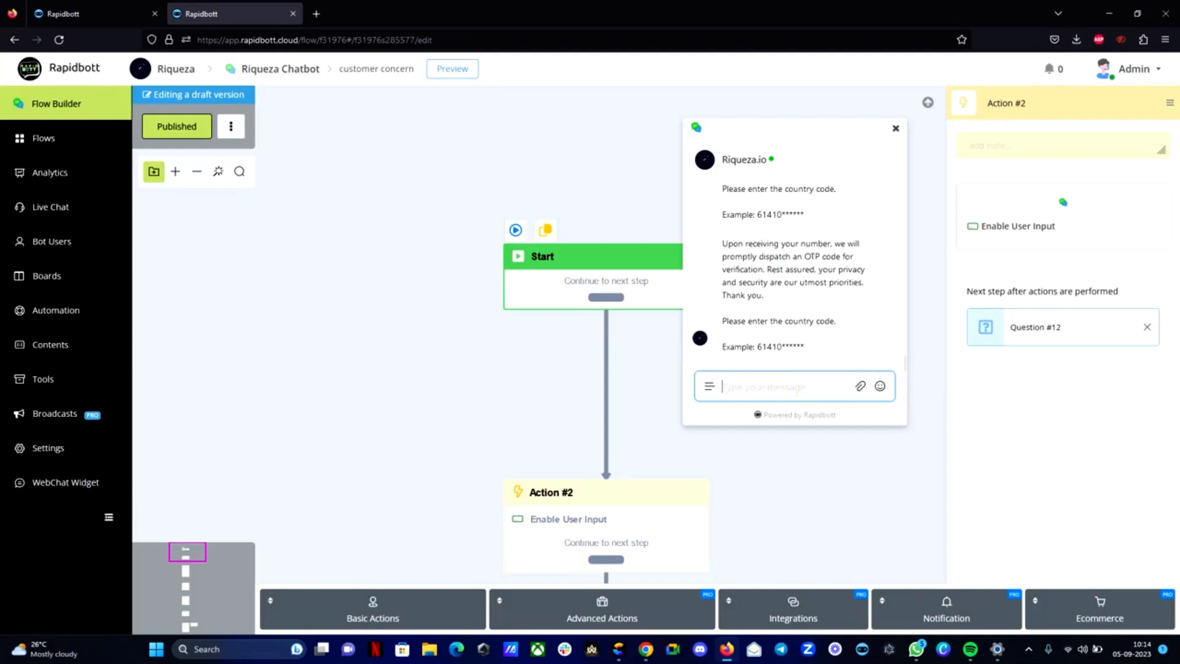
type("91954468")
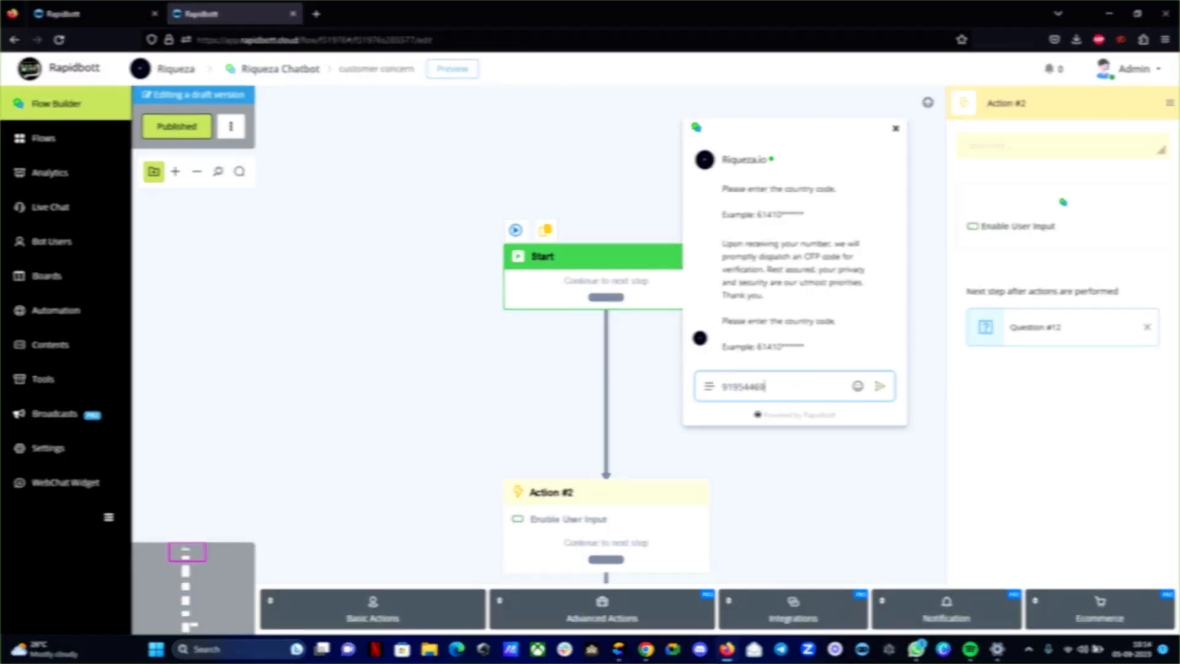
left_click(879, 386)
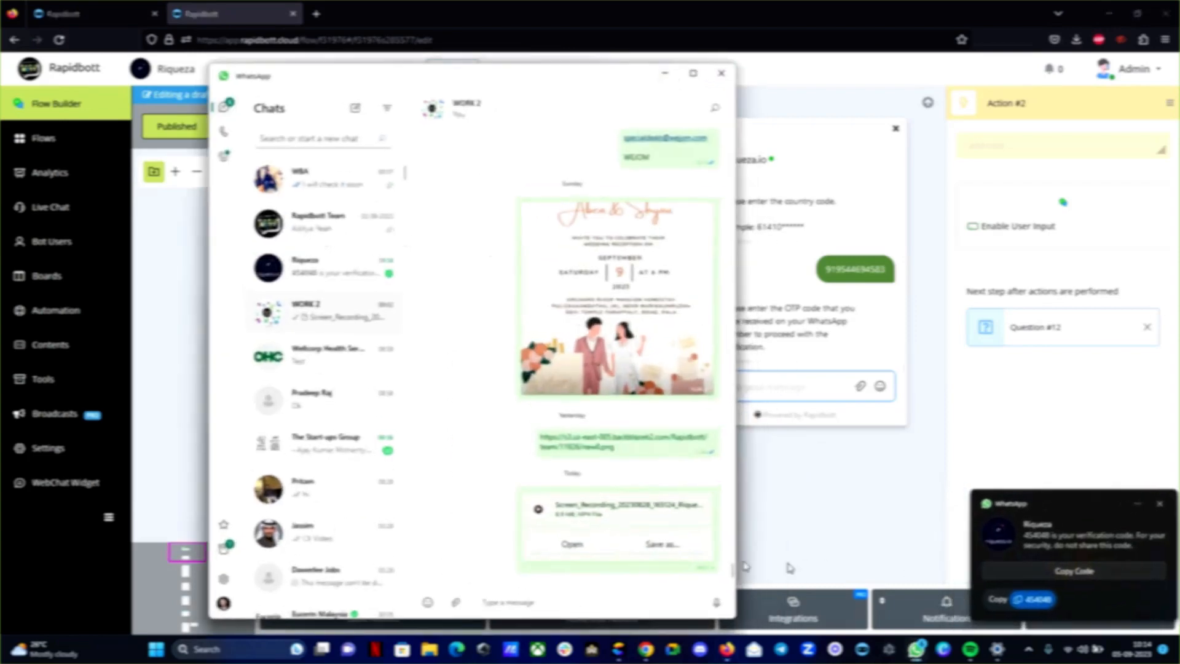
left_click(721, 73)
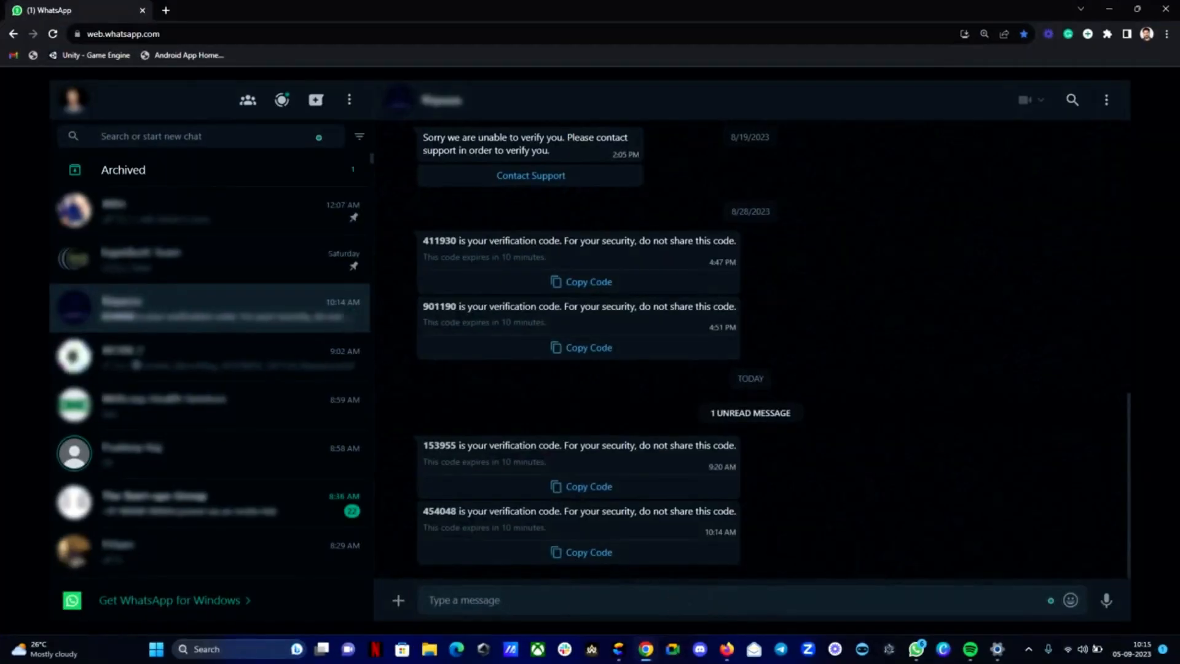
left_click(588, 552)
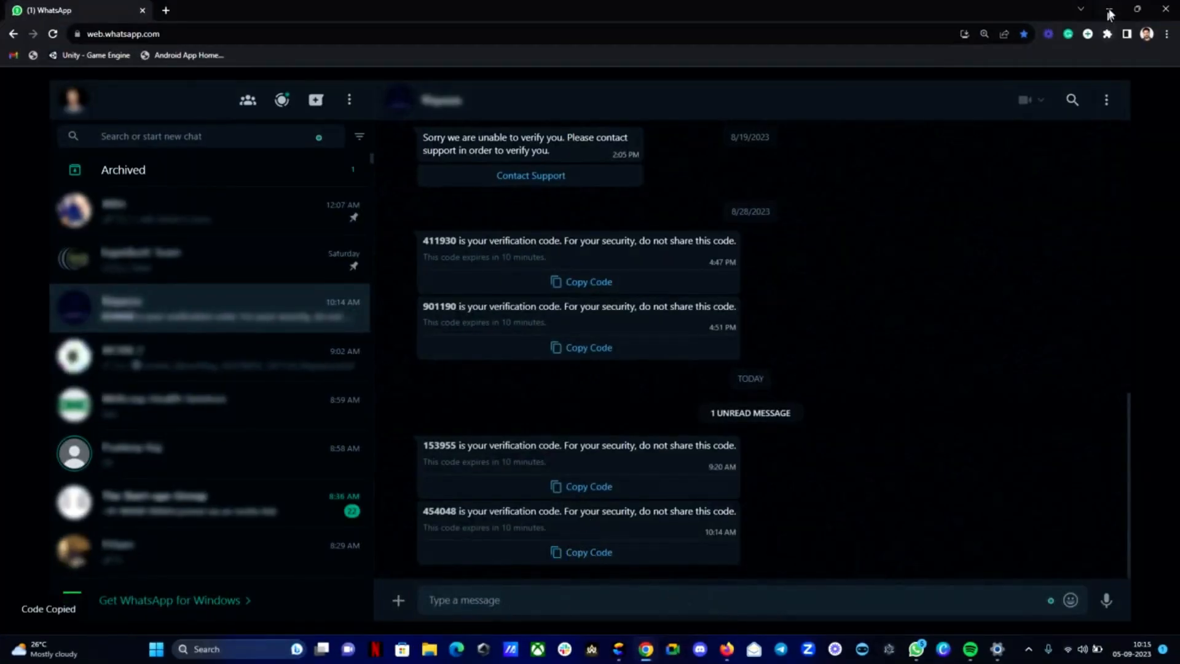
left_click(234, 13)
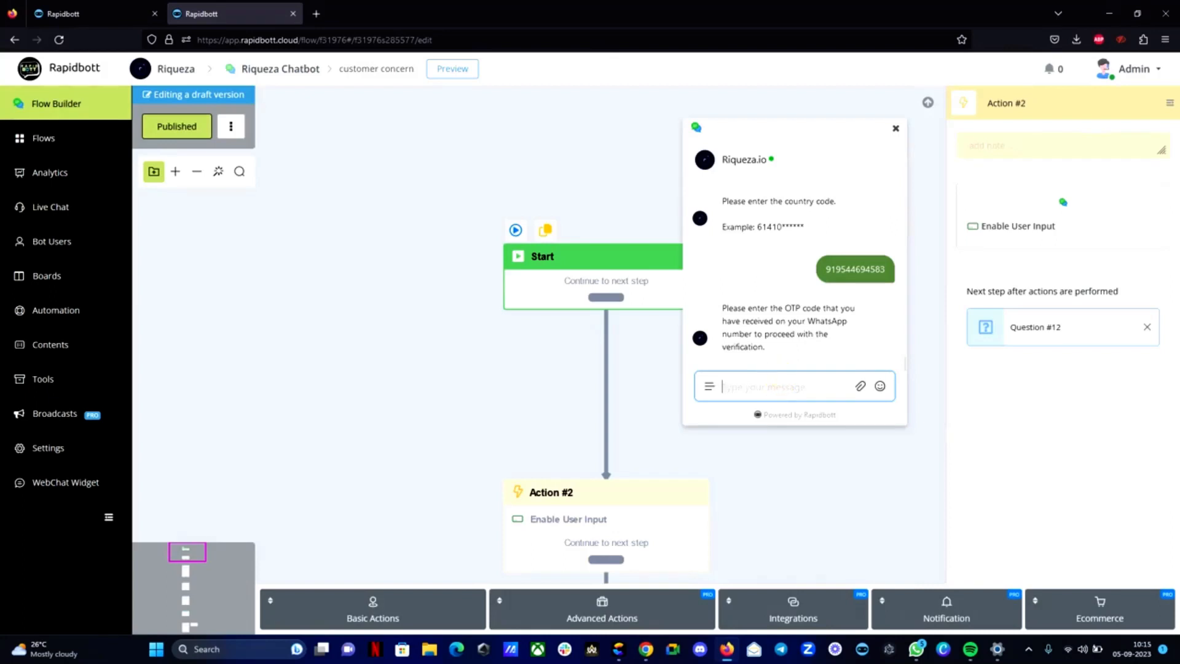
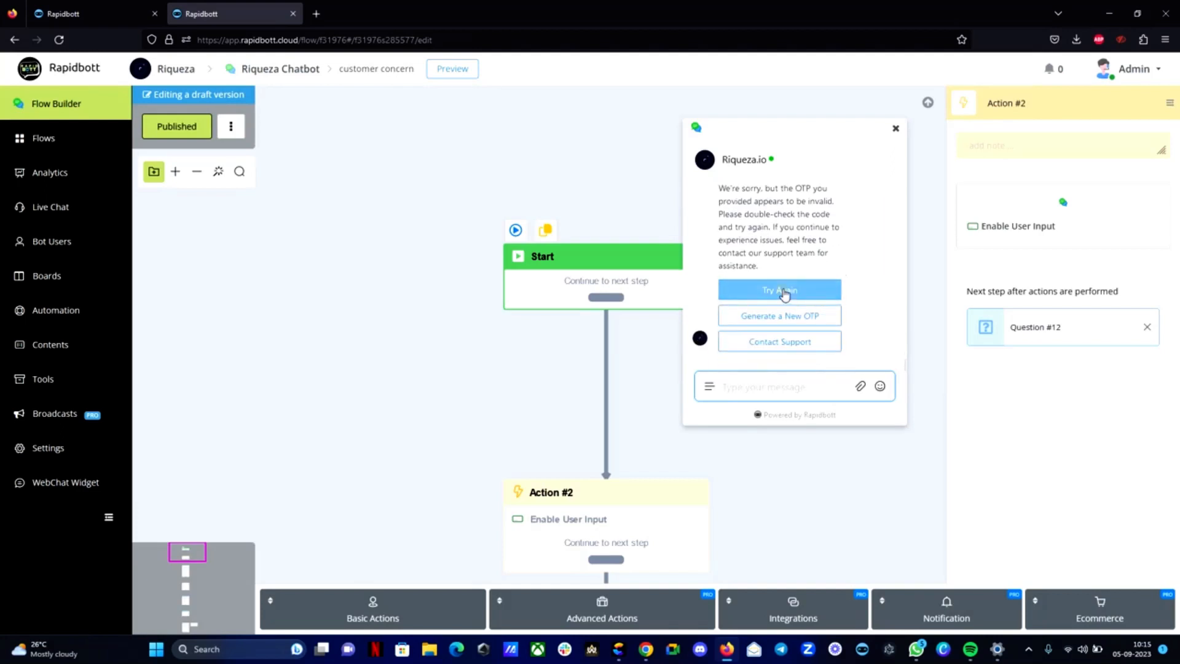
left_click(779, 290)
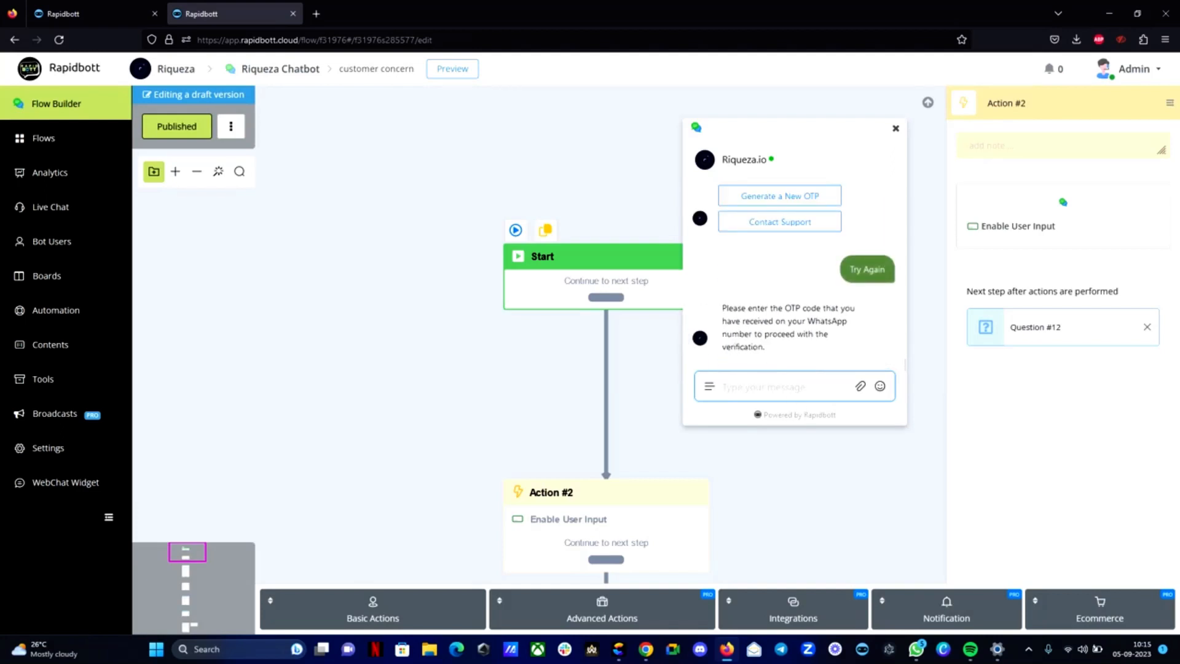
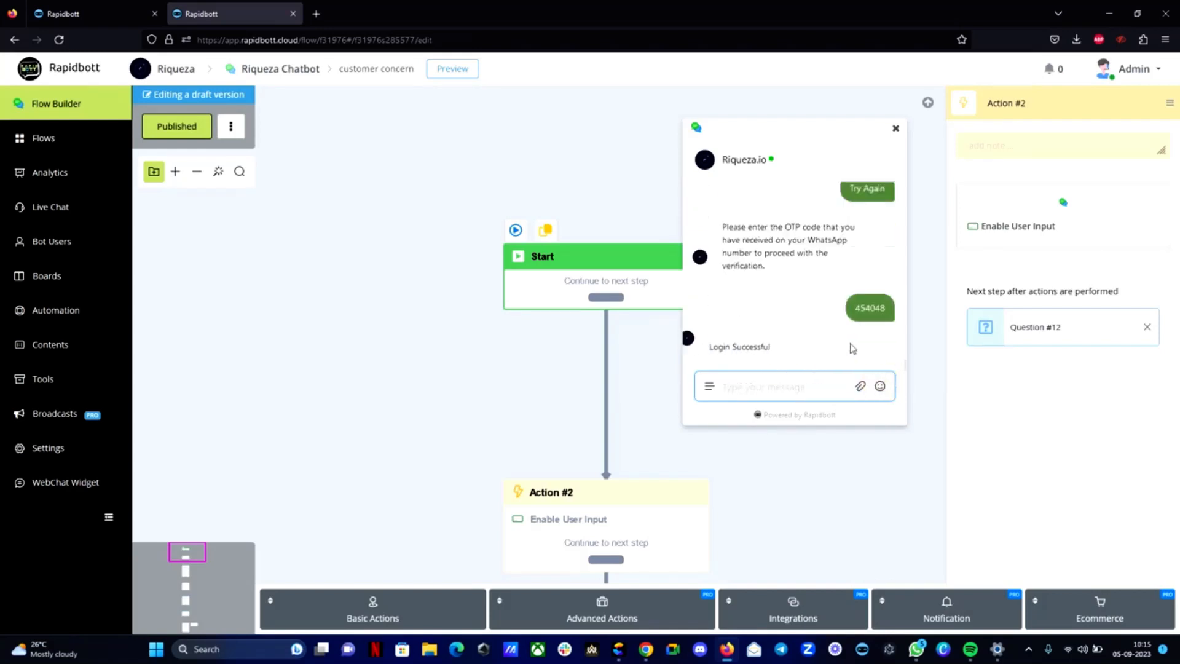
double_click(739, 347)
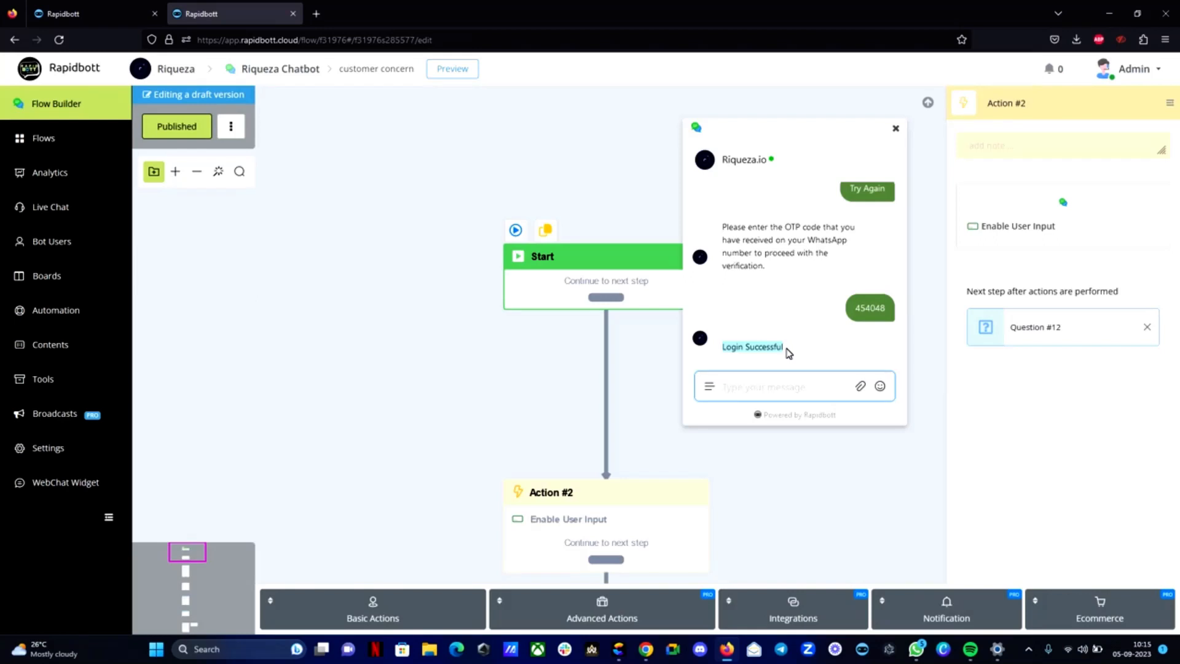
mouse_move(616, 330)
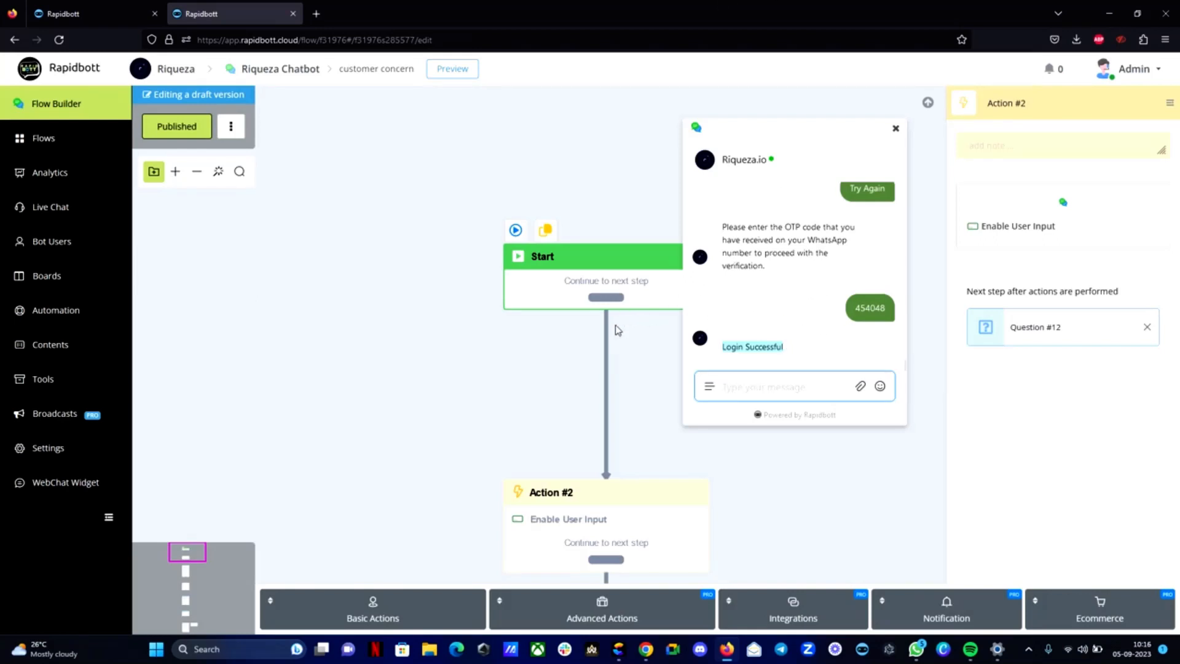
mouse_move(624, 344)
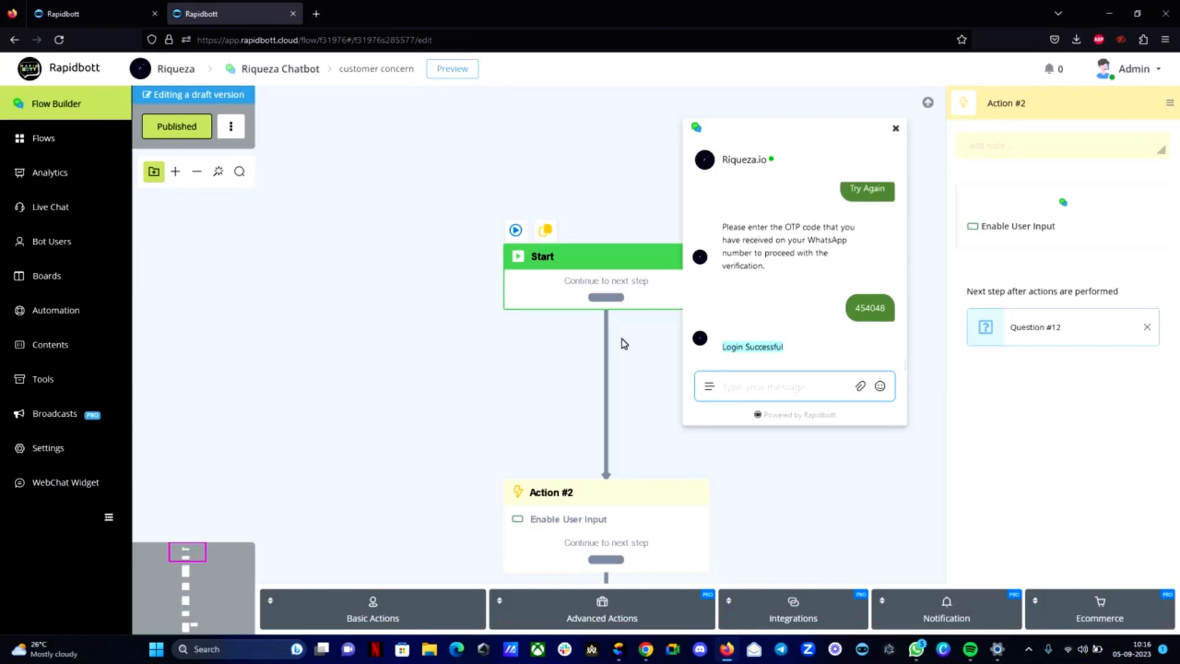